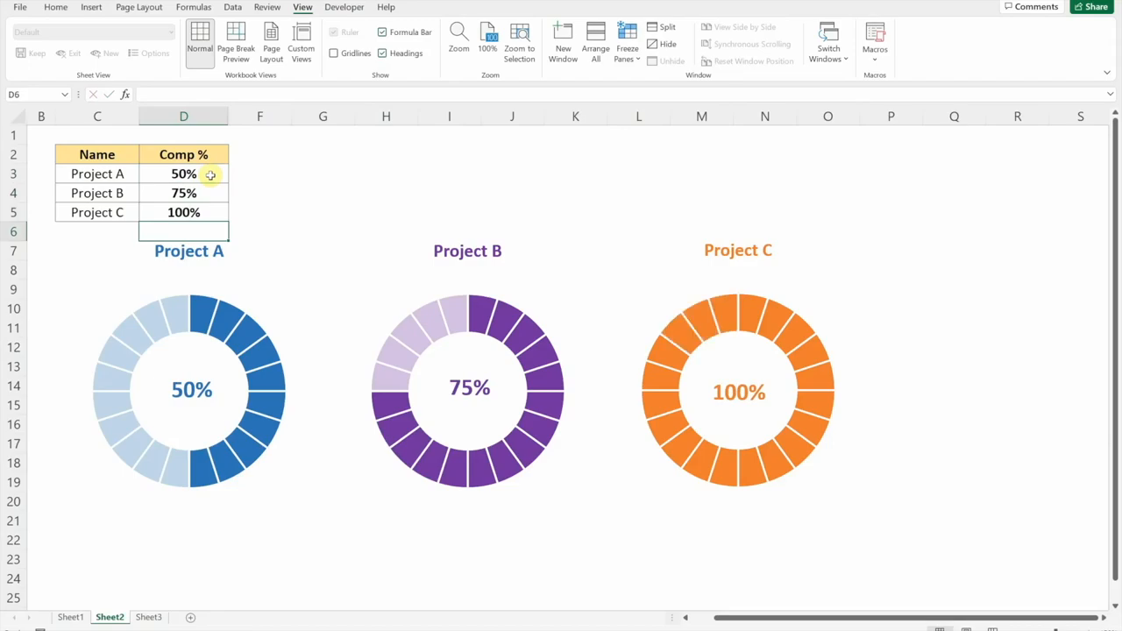
- Switch to Sheet3, which holds the project table with 35%, 78% and 85% completion
left_click(152, 617)
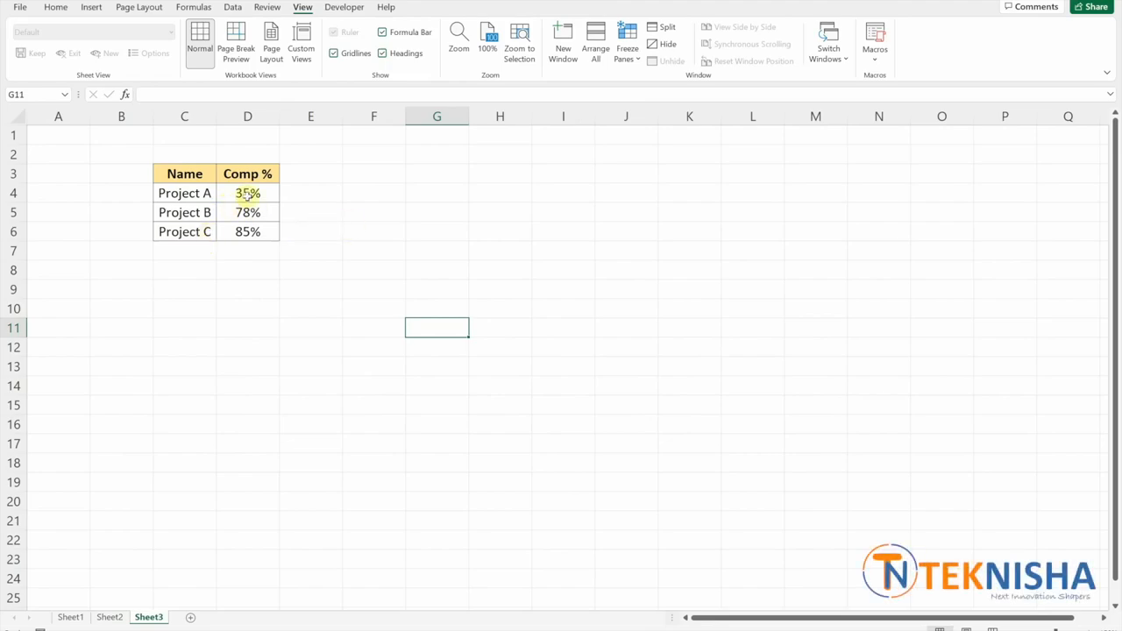
mouse_move(189, 238)
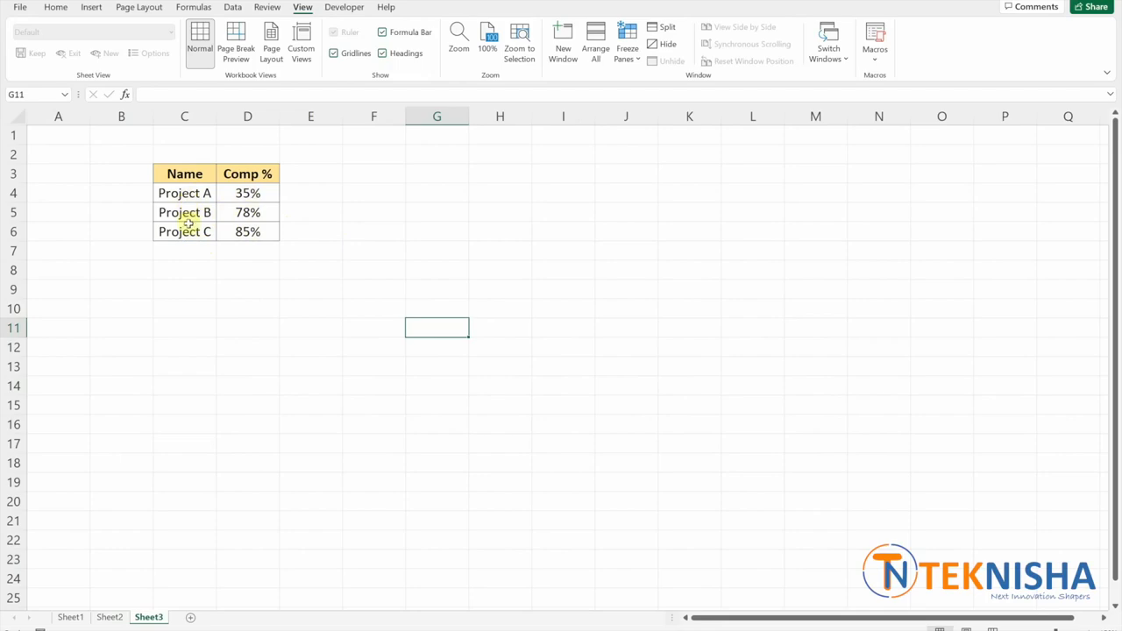
mouse_move(315, 194)
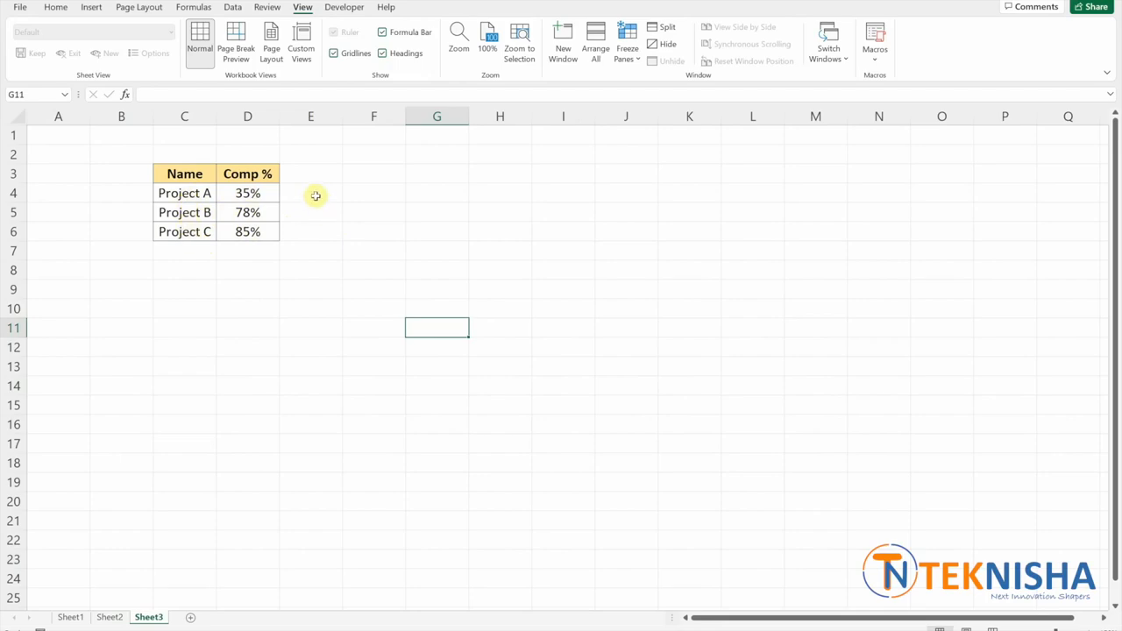
mouse_move(290, 254)
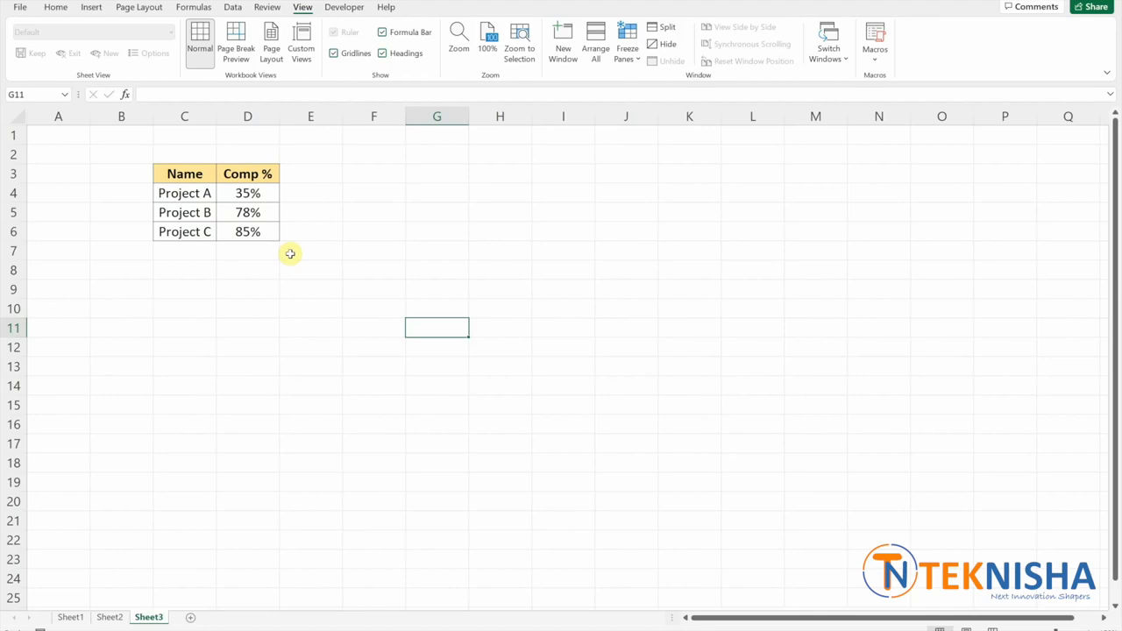
mouse_move(302, 176)
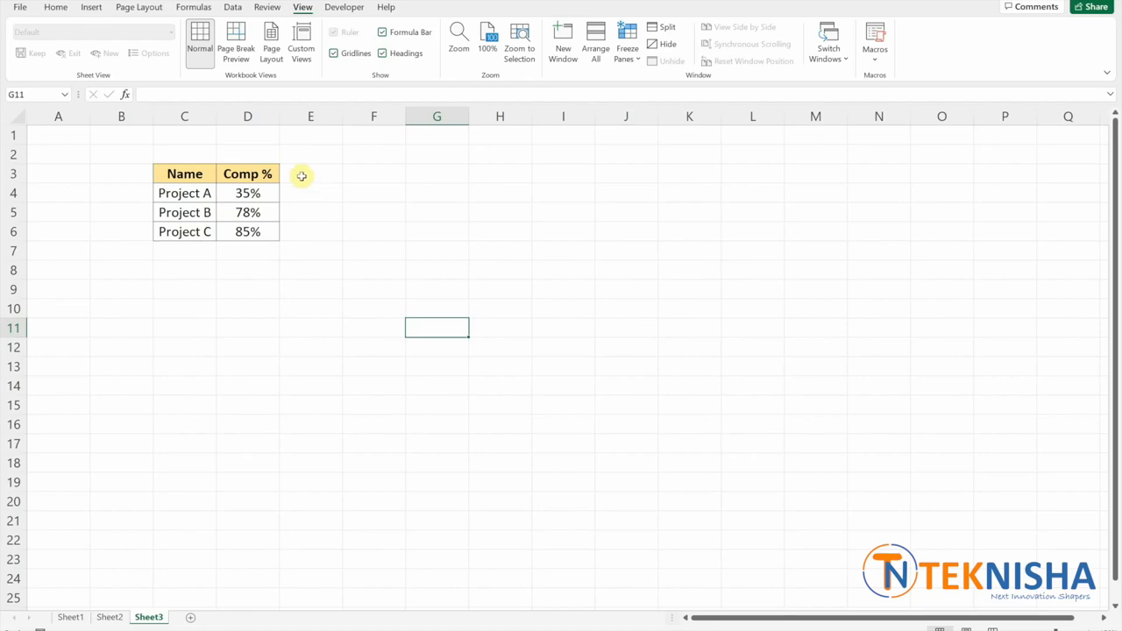
- Add a 'Rem %' header in E3 and the formula =1-D4, formatted like column D
left_click(310, 174)
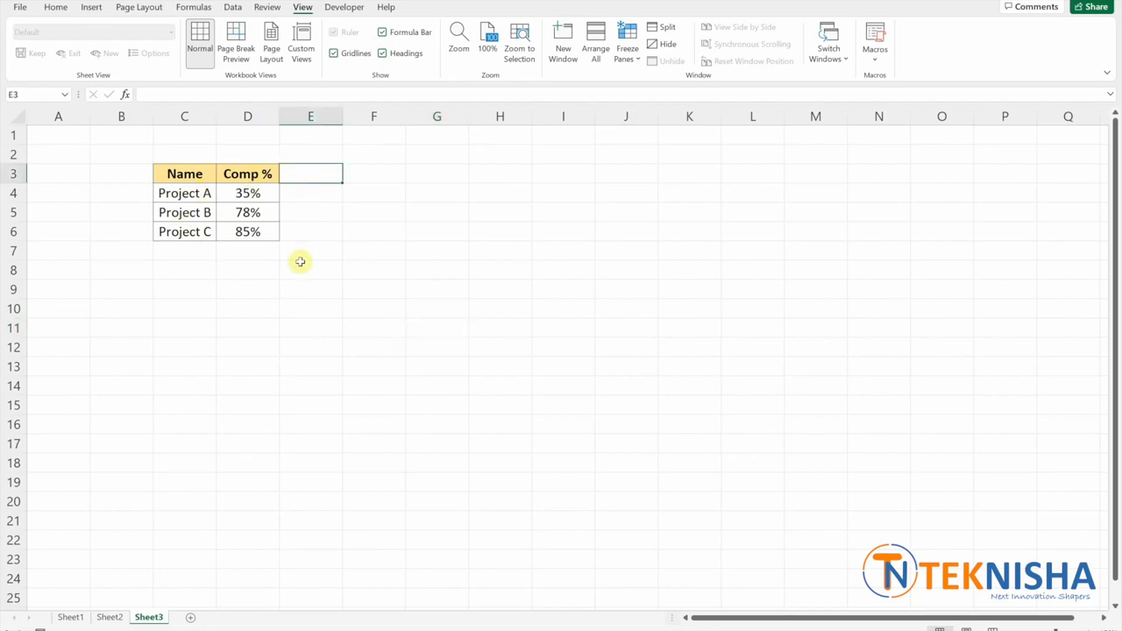
mouse_move(310, 202)
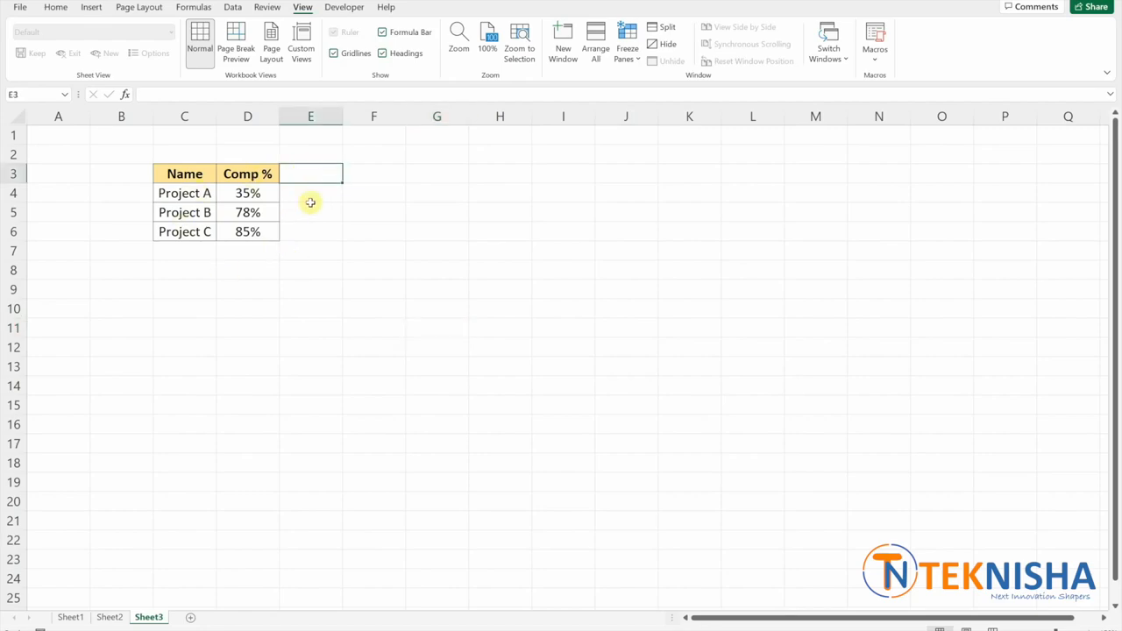
type("Rem %")
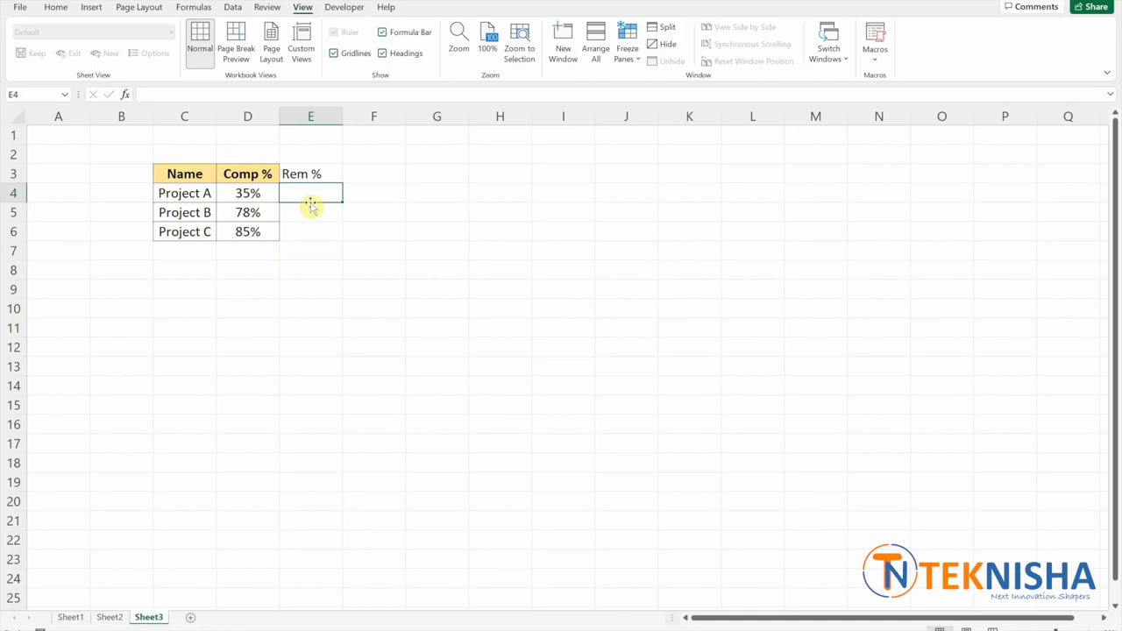
type("=")
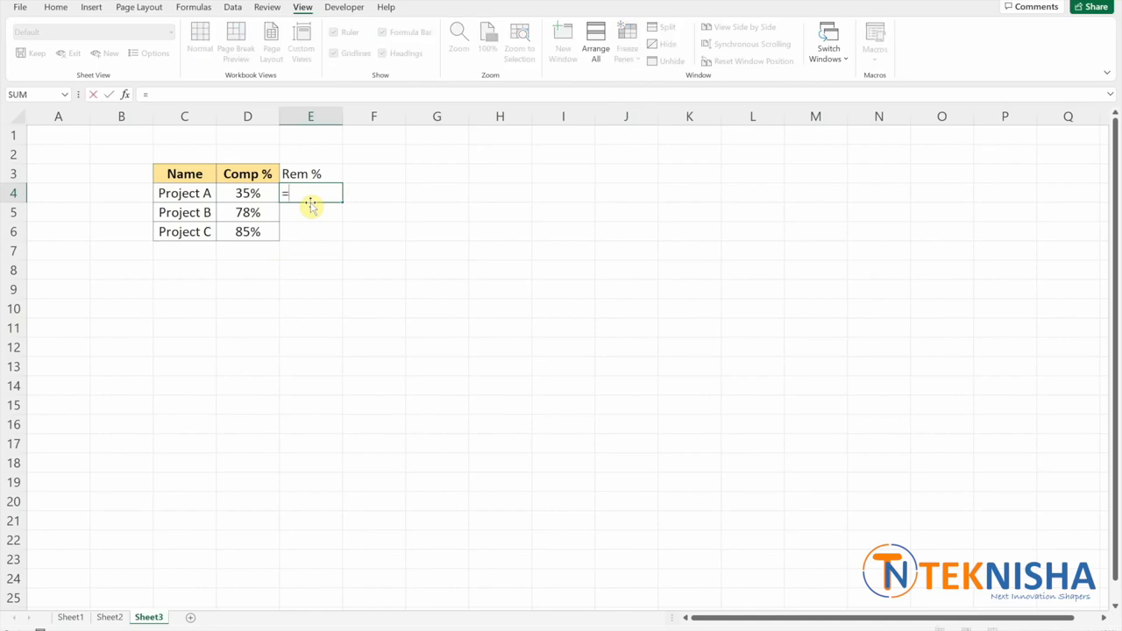
type("1-")
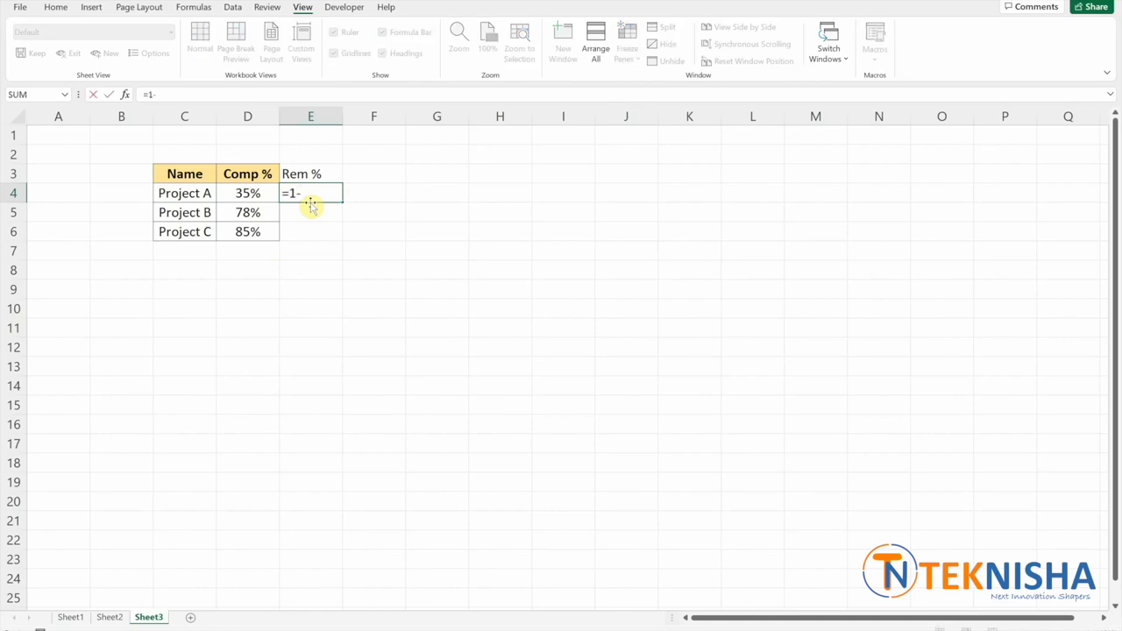
left_click(247, 193)
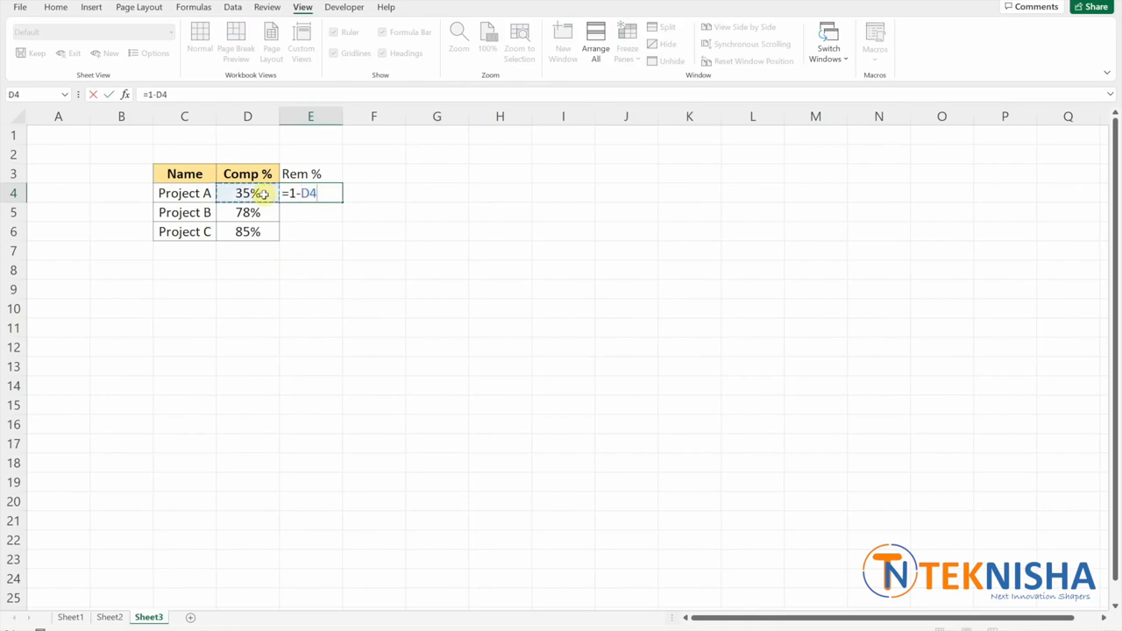
key("Enter")
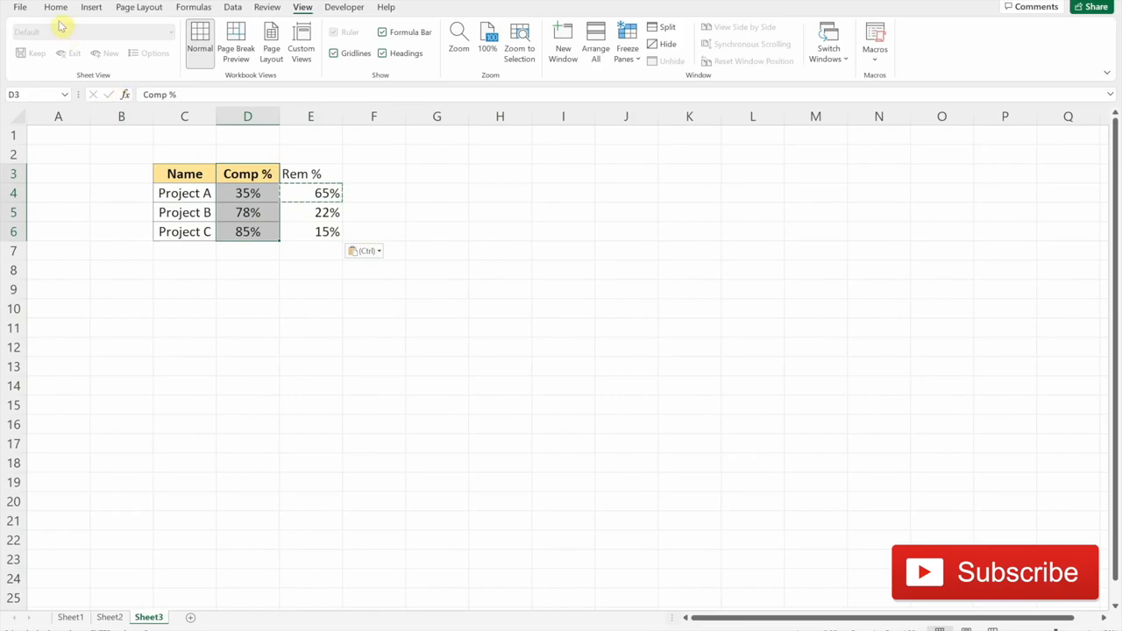
left_click(78, 7)
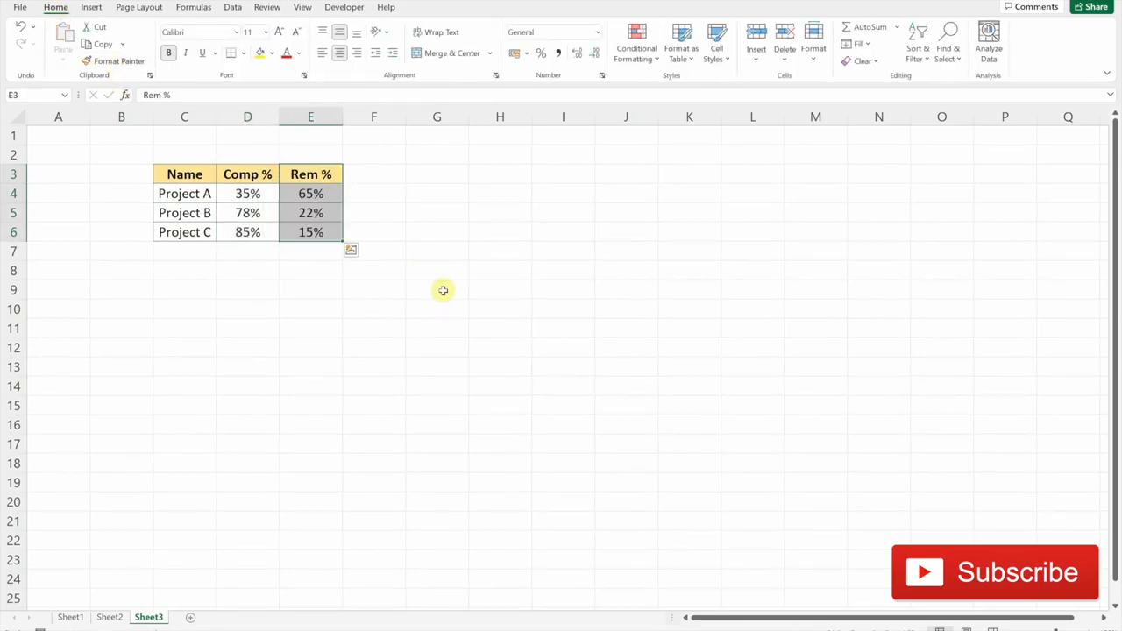
left_click(437, 308)
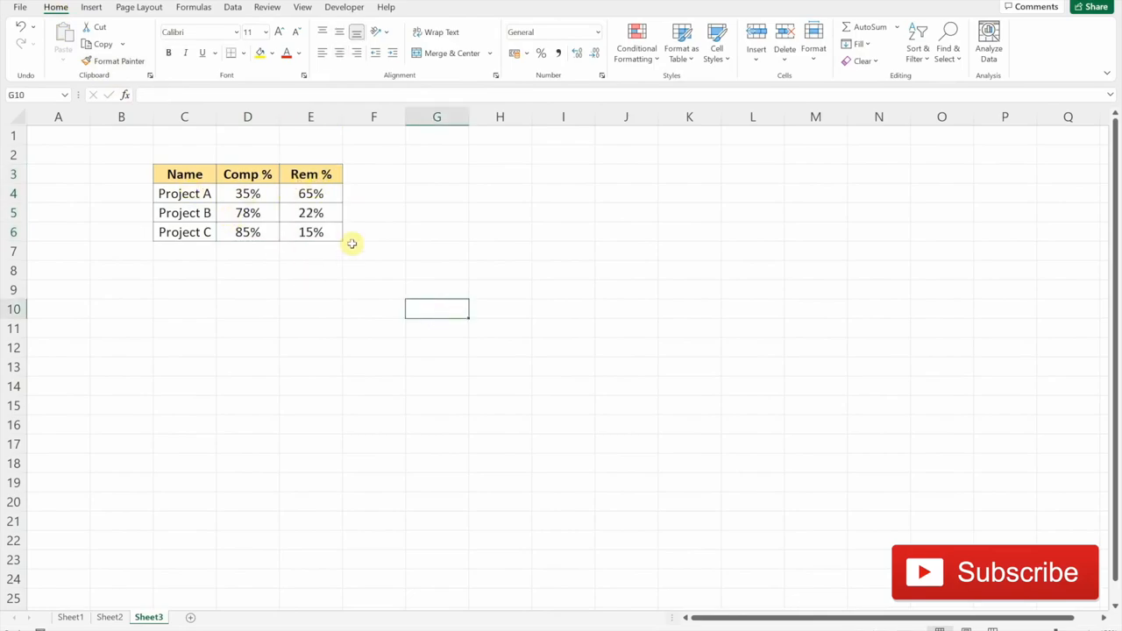
mouse_move(191, 235)
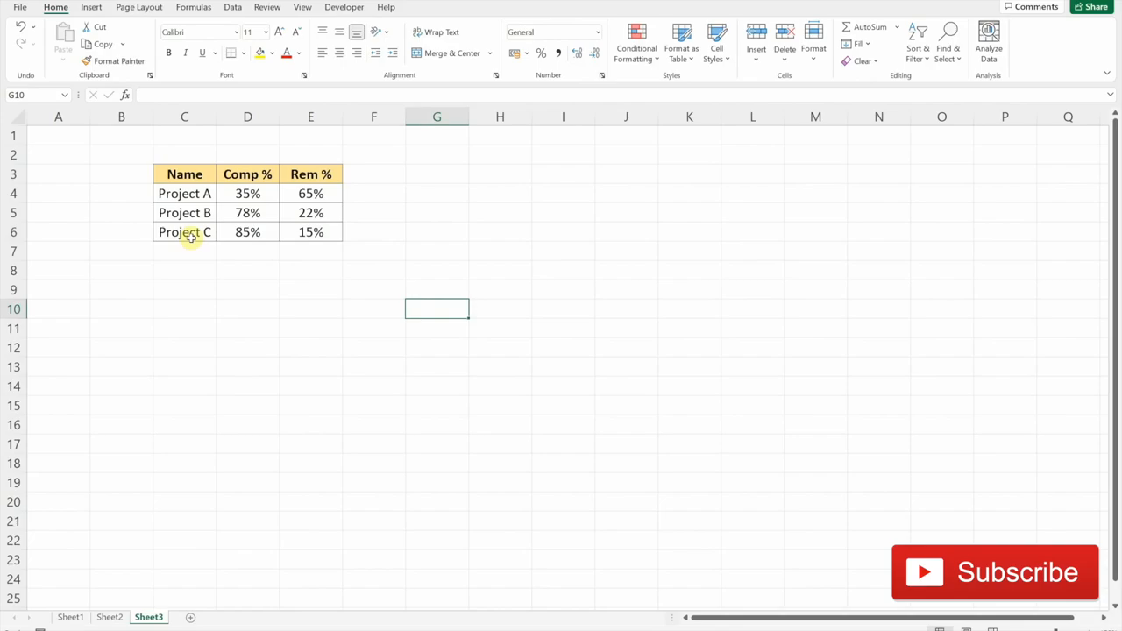
left_click(689, 404)
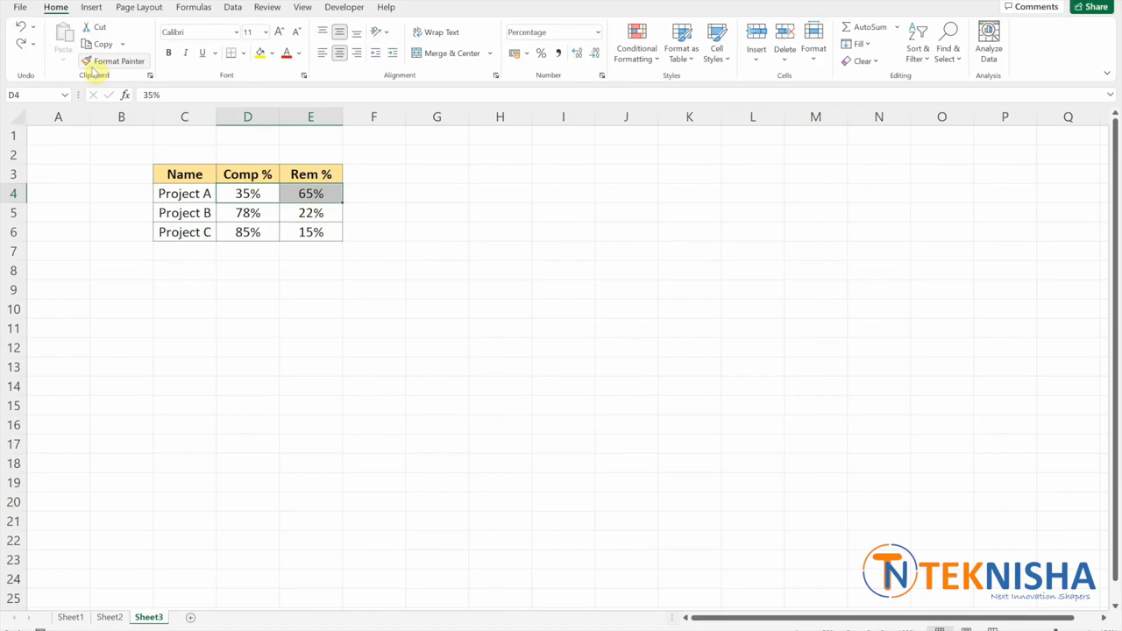
left_click(87, 7)
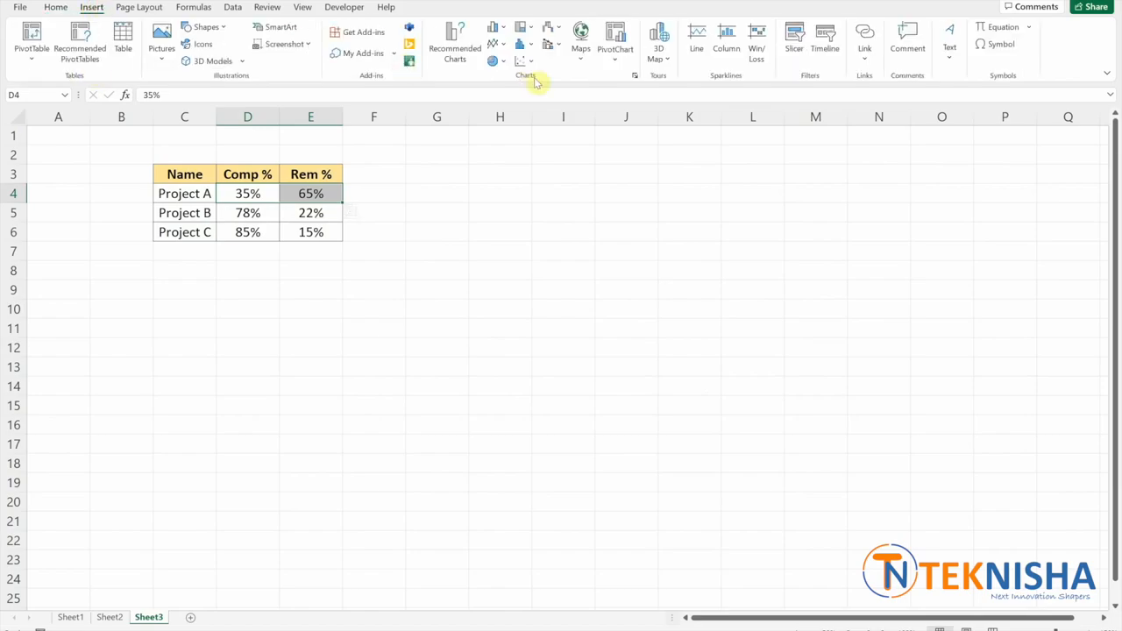
left_click(493, 59)
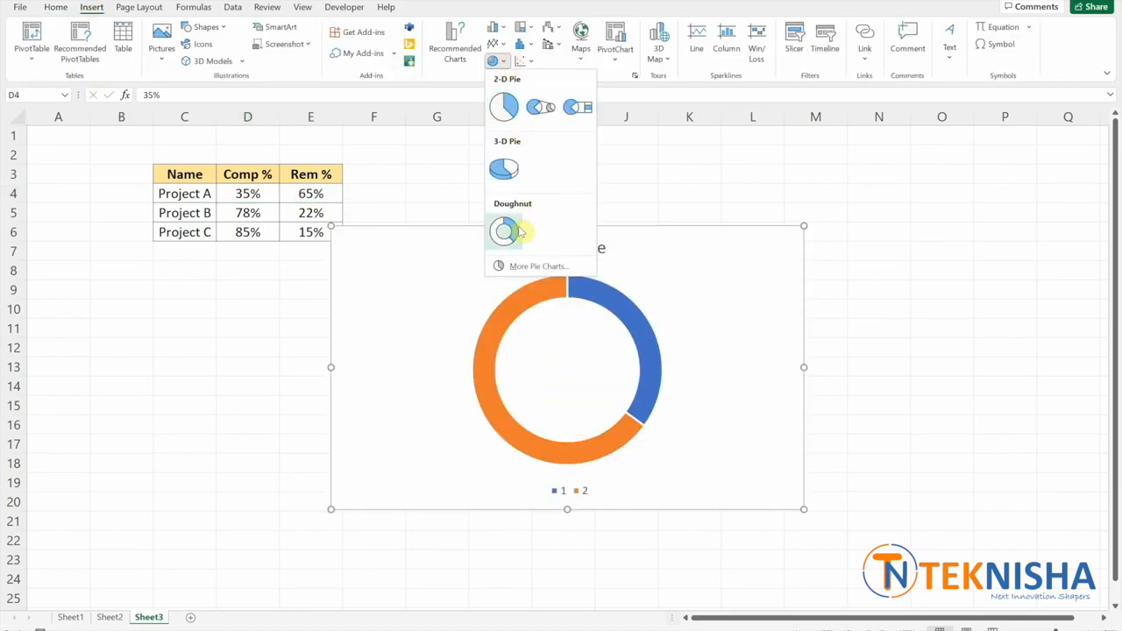
left_click(503, 231)
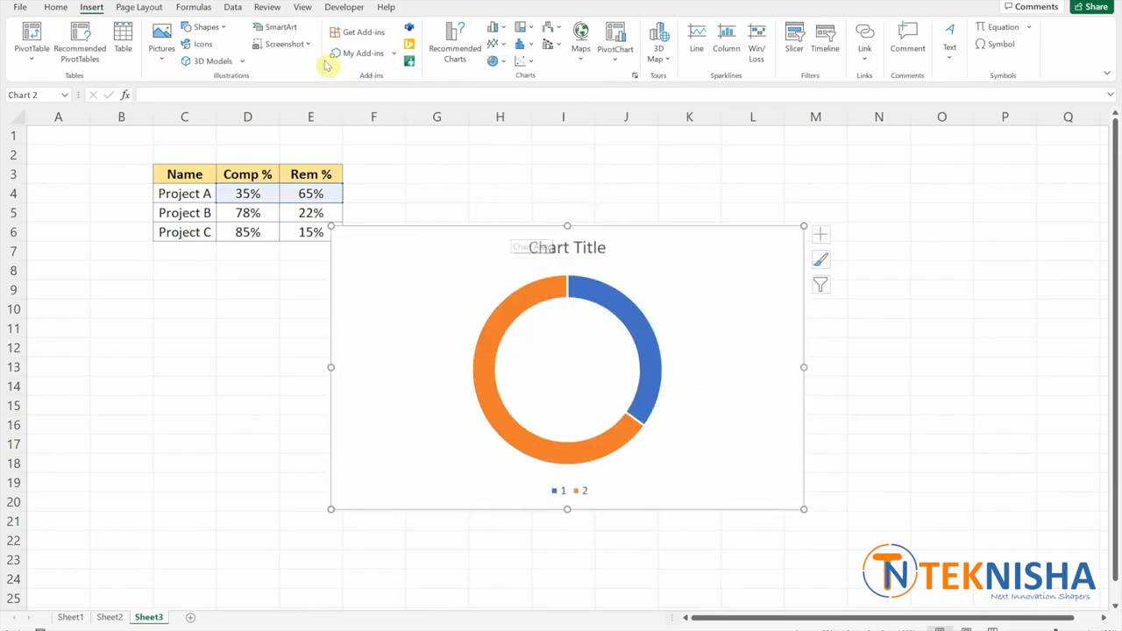
left_click(389, 44)
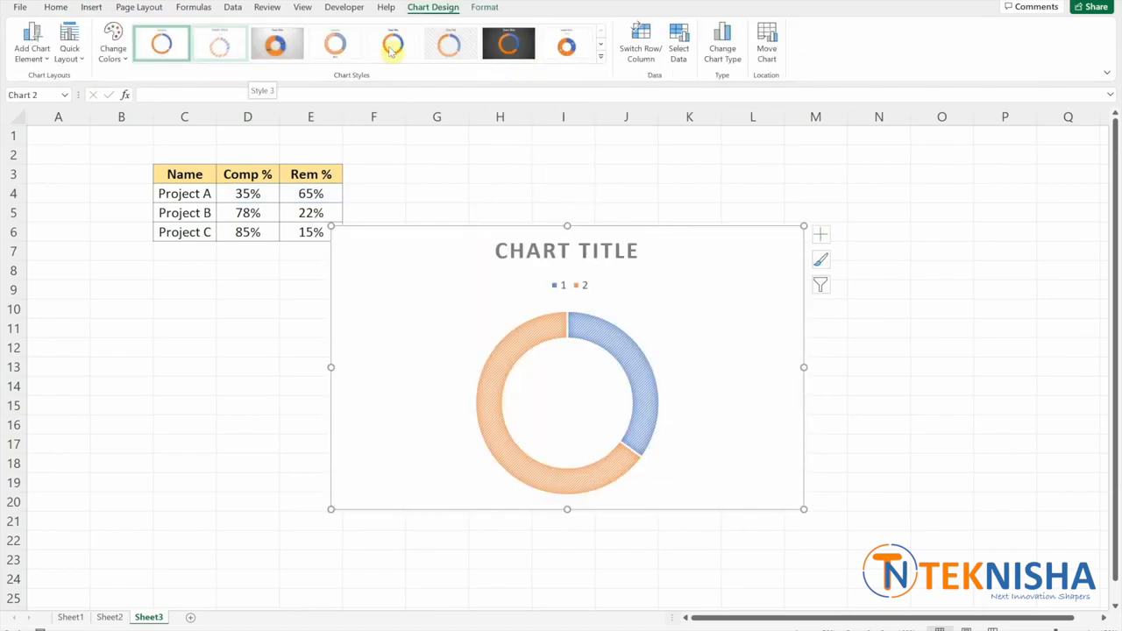
left_click(565, 43)
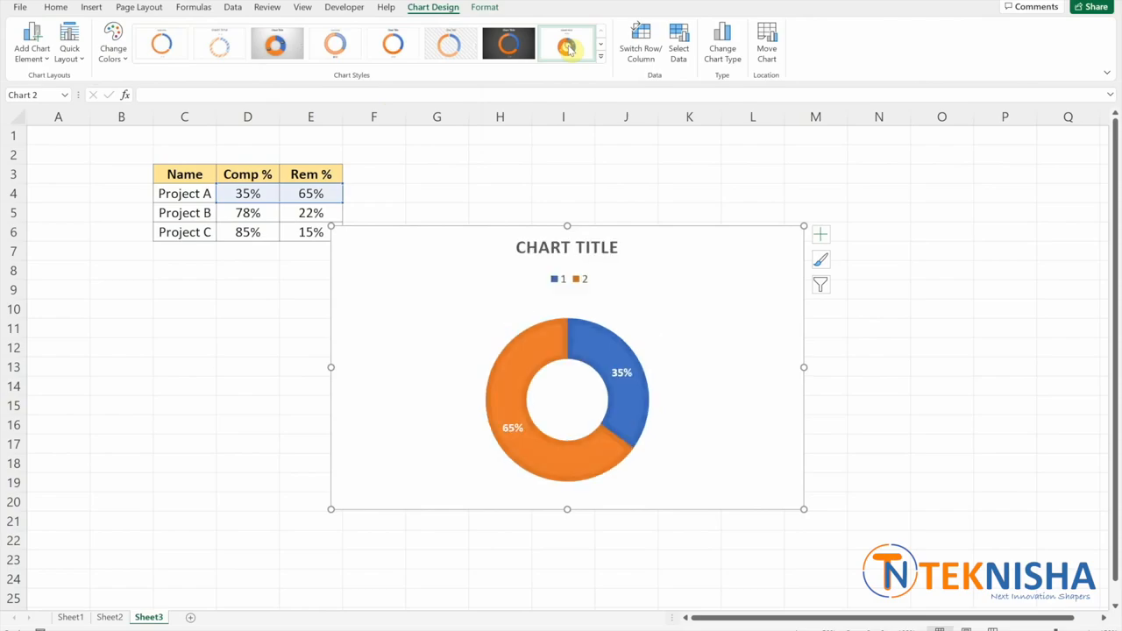
left_click(566, 44)
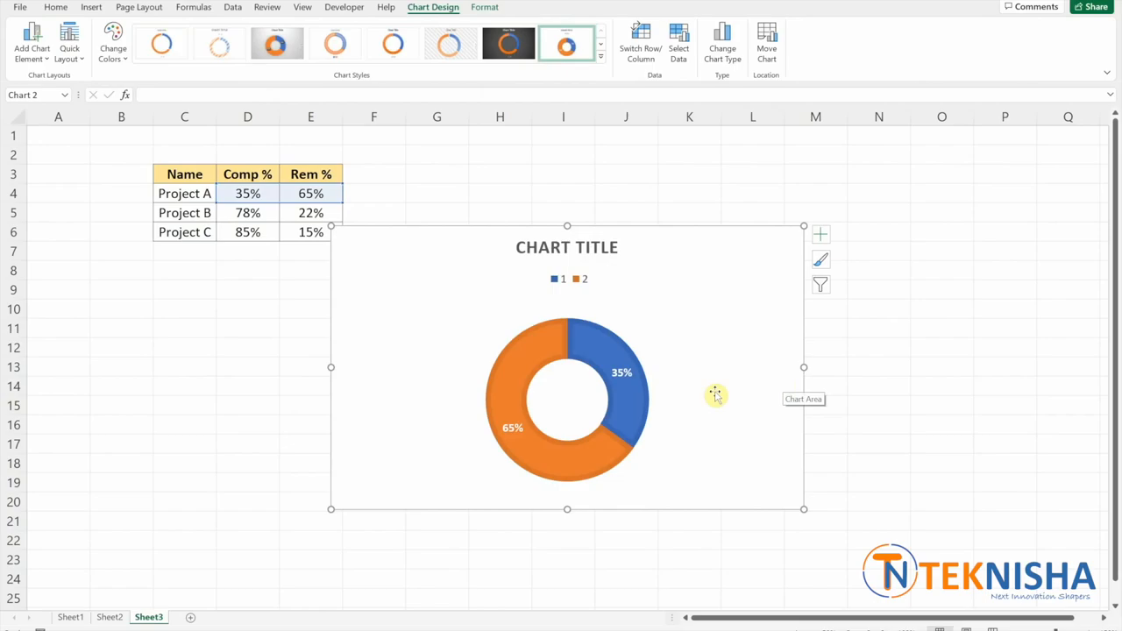
mouse_move(732, 253)
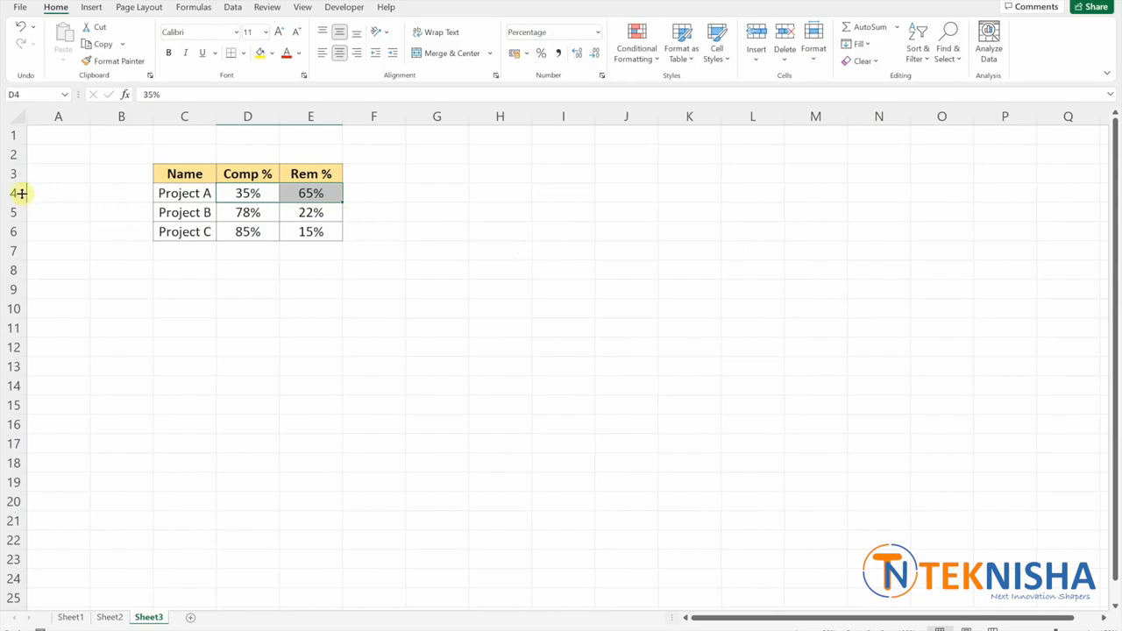
- Enter 1 in A1 and fill it down through A20
left_click(58, 134)
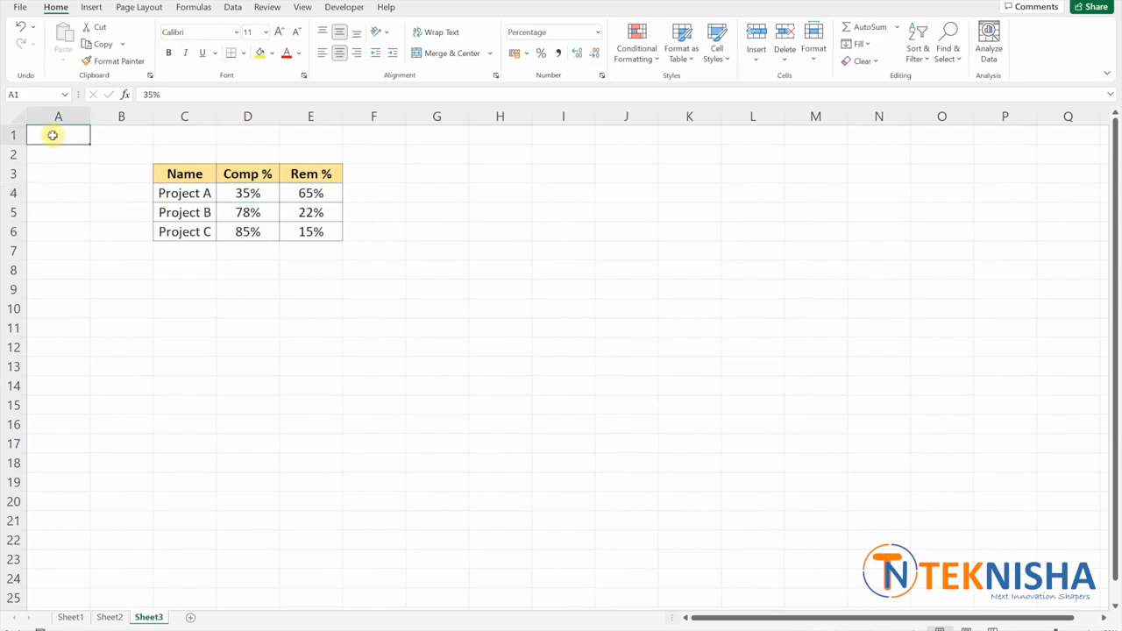
type("1")
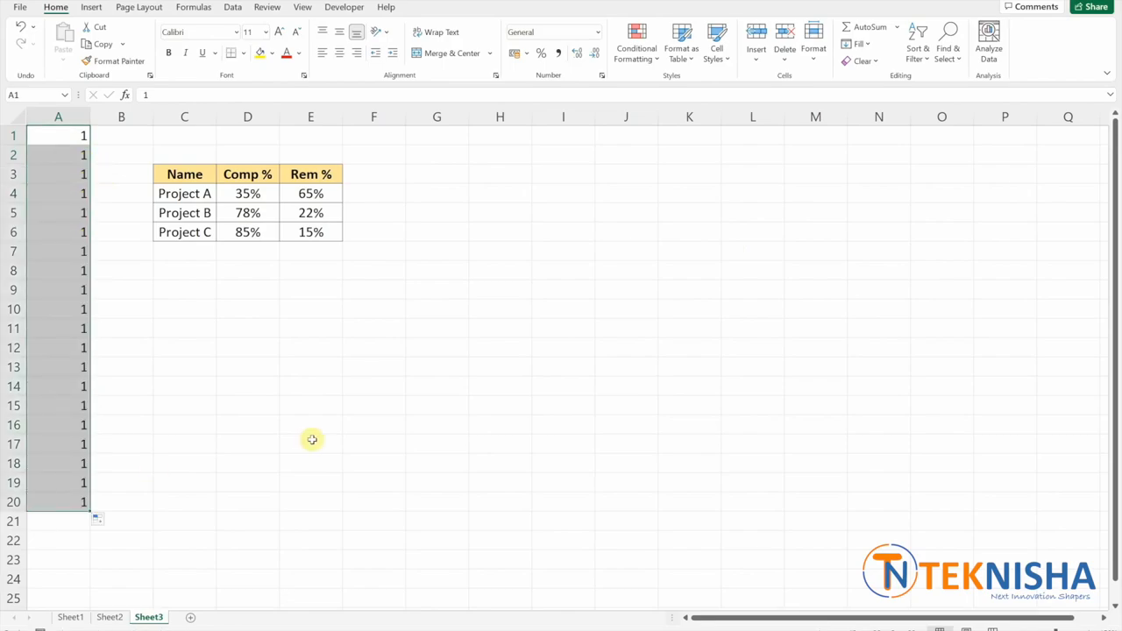
left_click(310, 443)
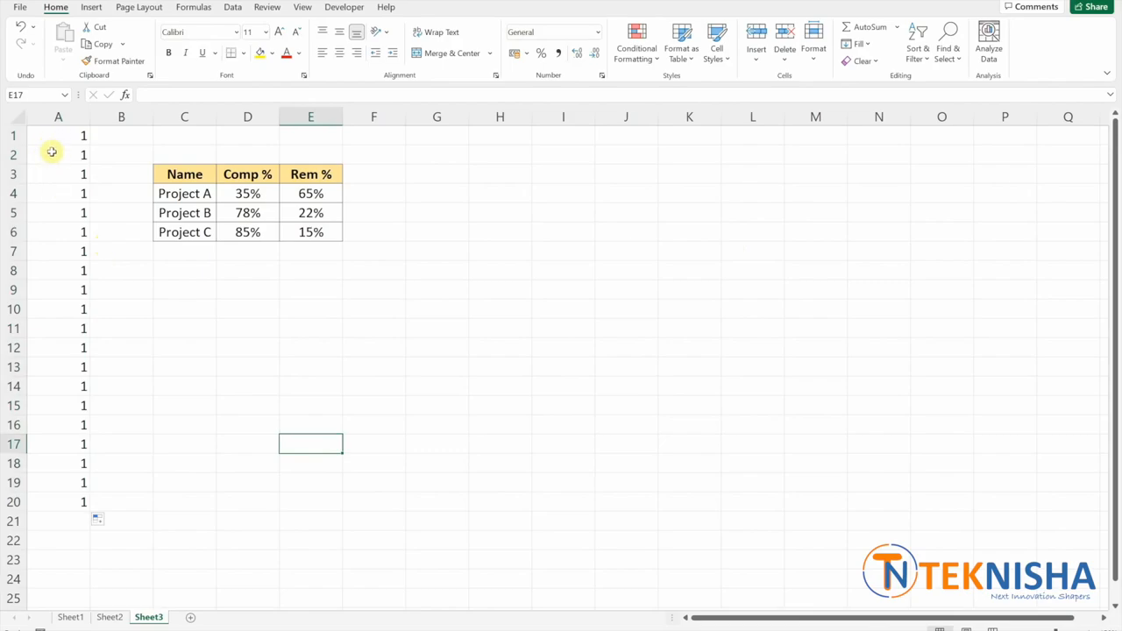
mouse_move(55, 134)
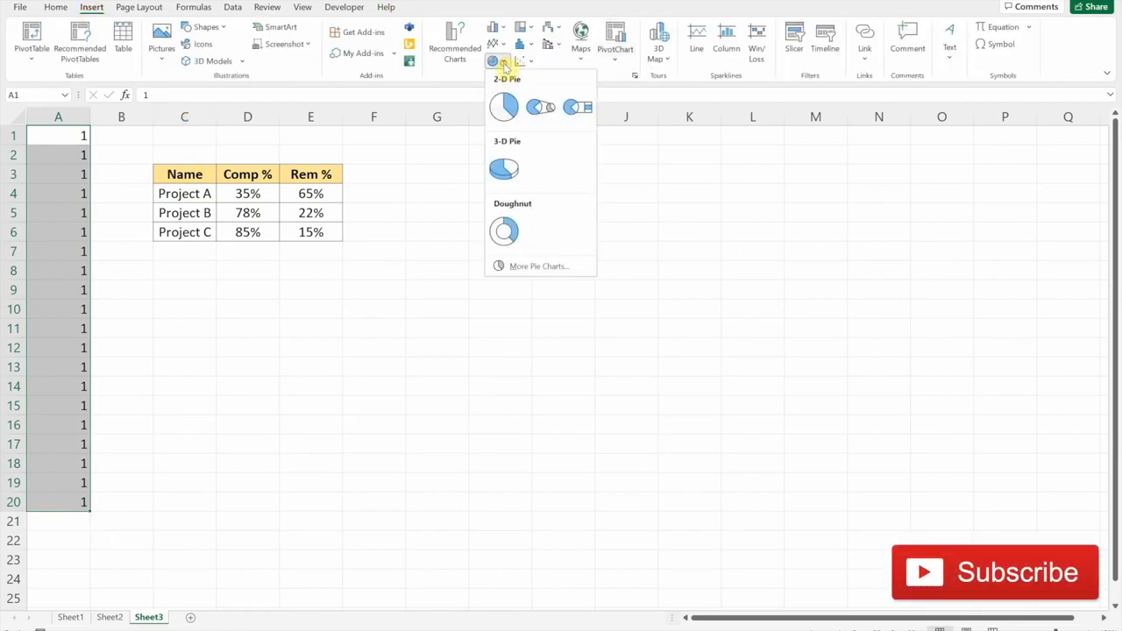
mouse_move(512, 131)
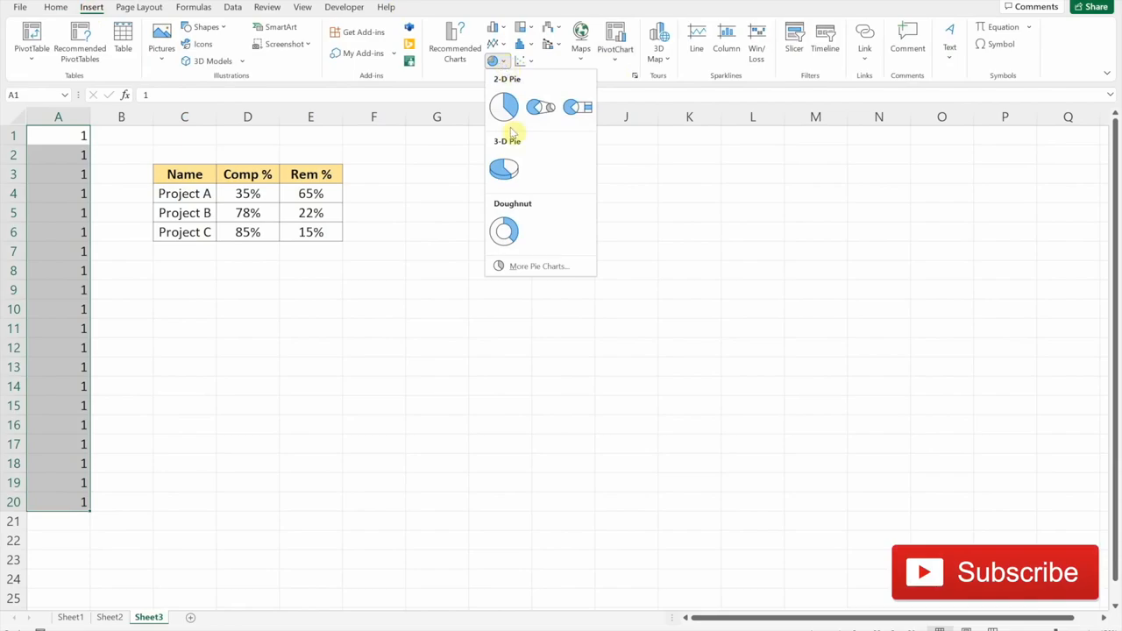
- Insert a doughnut chart built from the twenty helper values
left_click(503, 231)
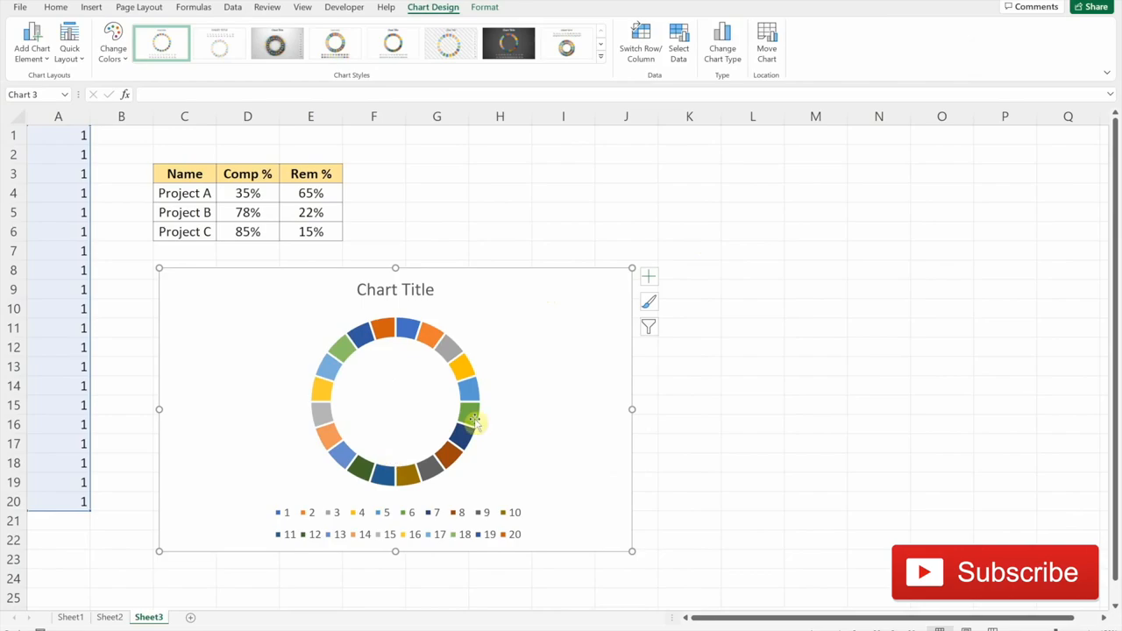
mouse_move(473, 421)
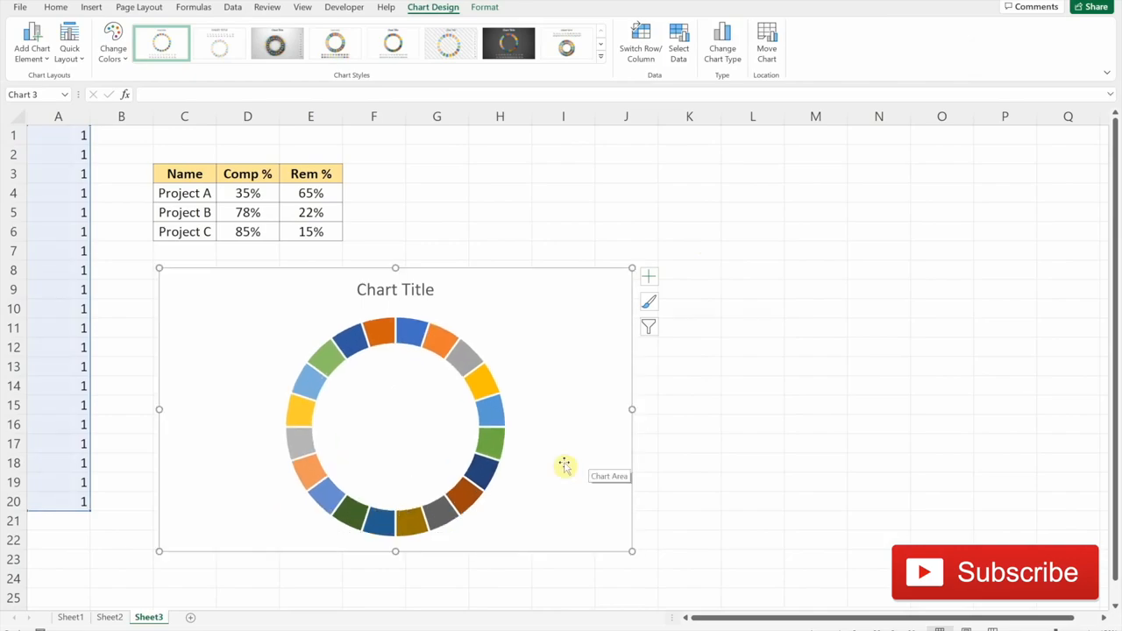
left_click(57, 134)
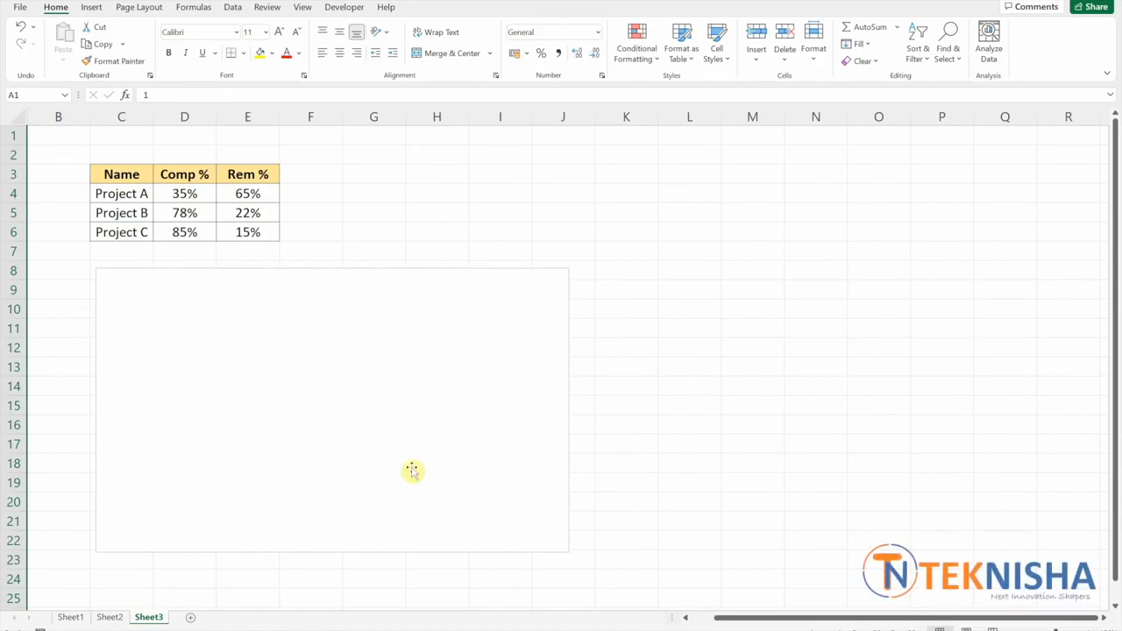
mouse_move(385, 473)
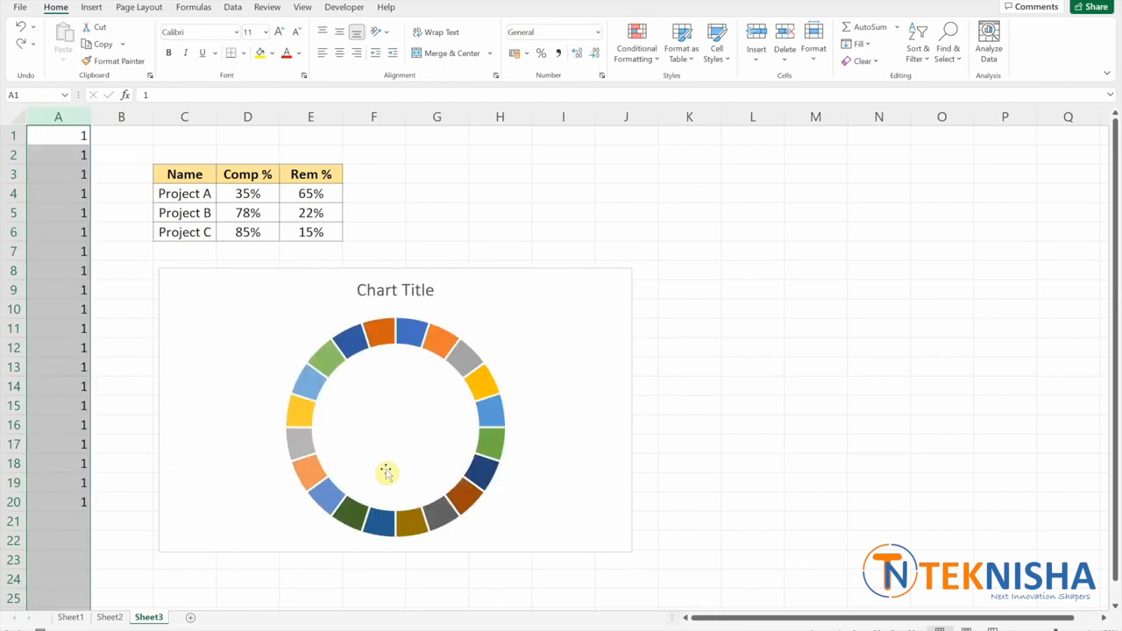
mouse_move(575, 382)
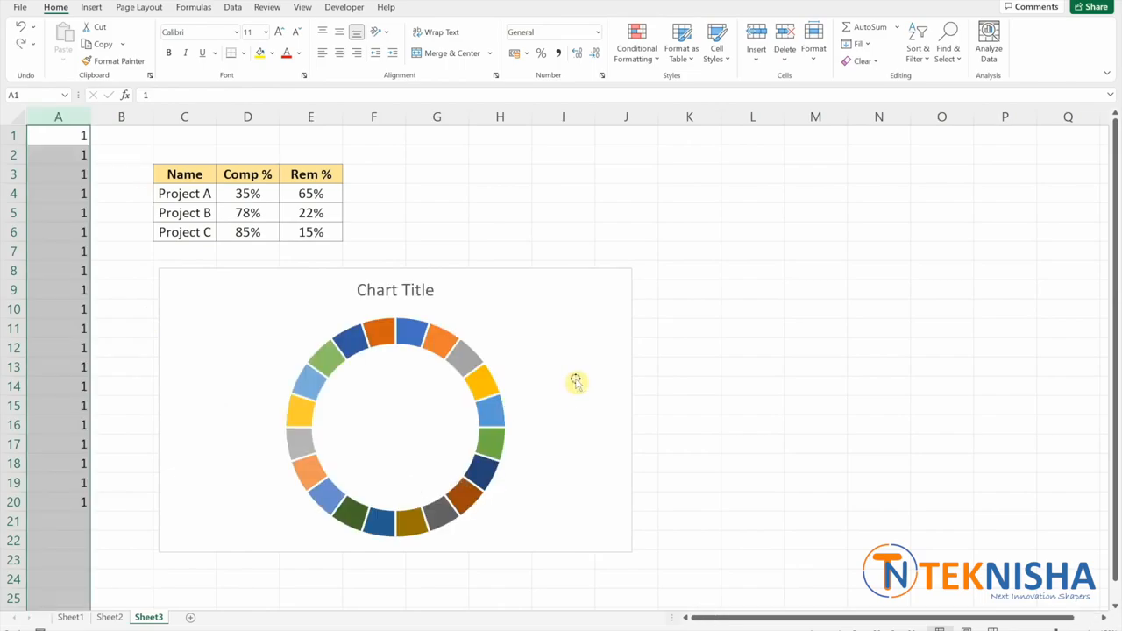
- Let the chart show data in hidden columns, then hide helper column A
right_click(575, 382)
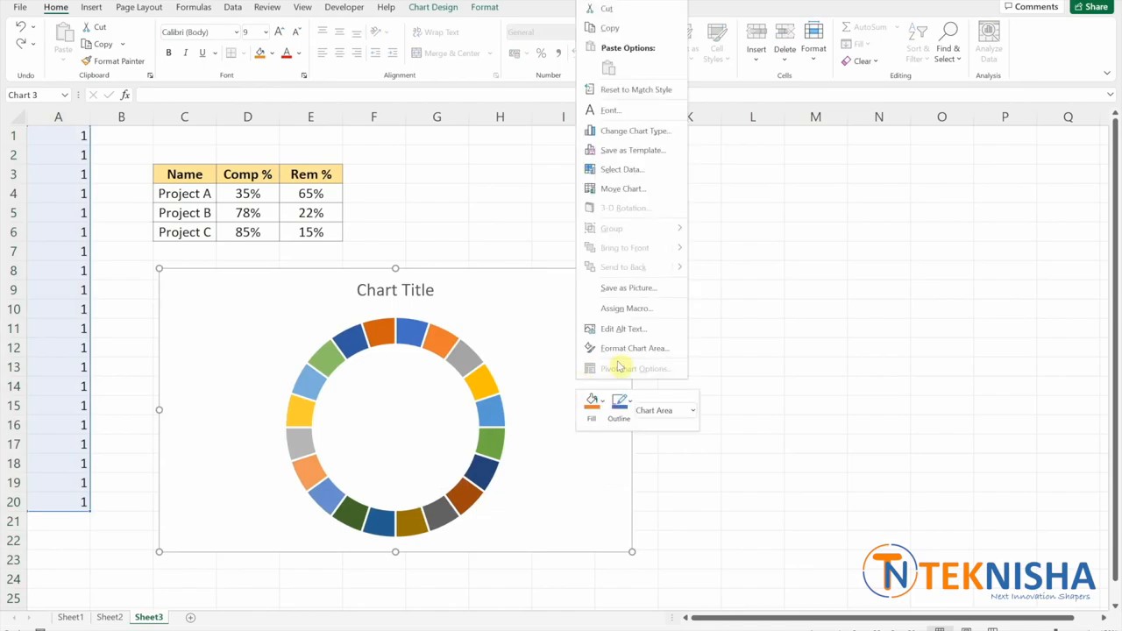
mouse_move(621, 173)
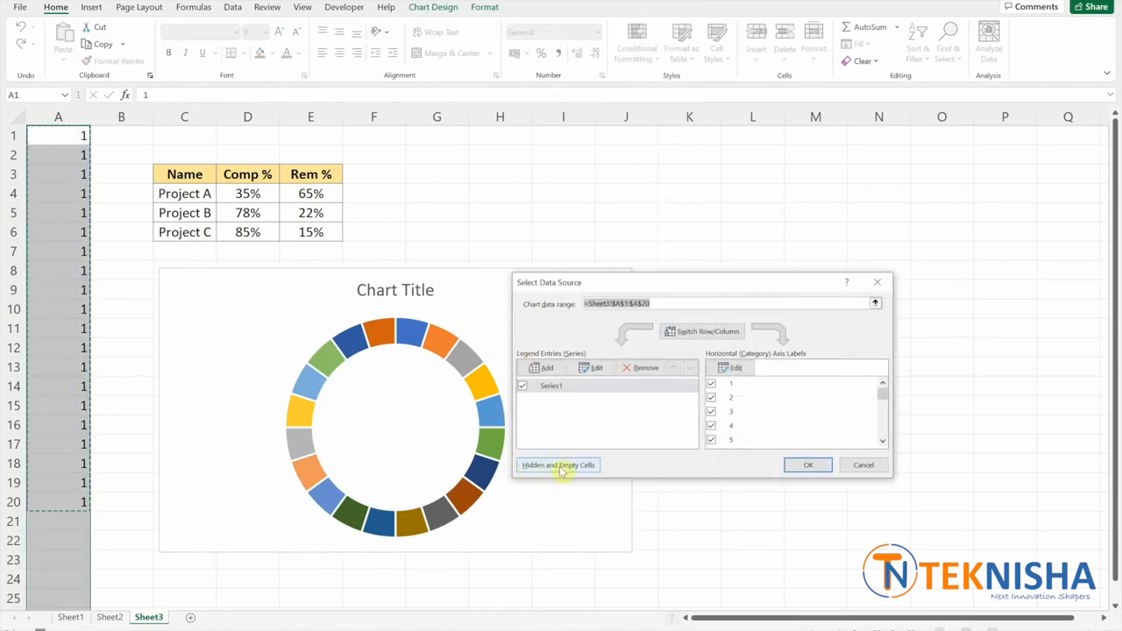
mouse_move(572, 472)
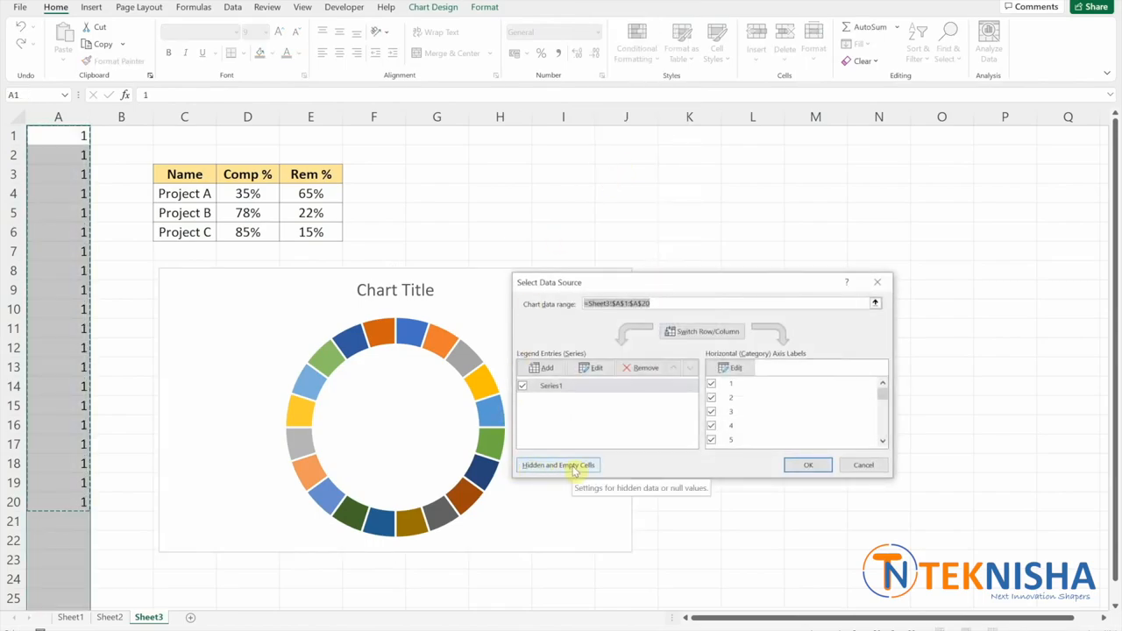
left_click(557, 466)
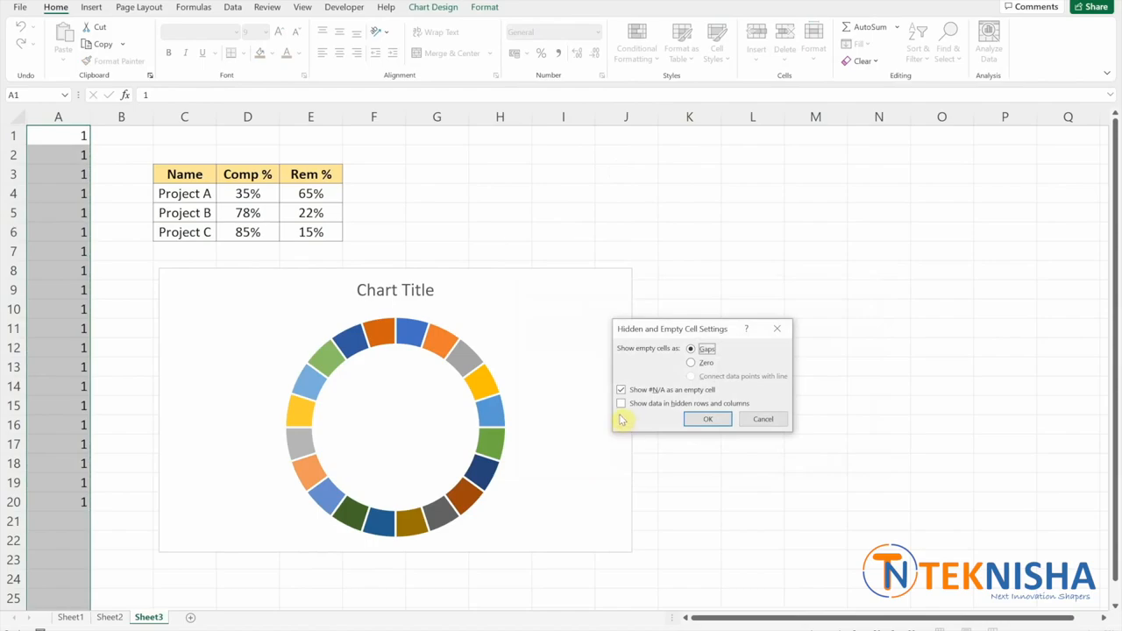
mouse_move(666, 412)
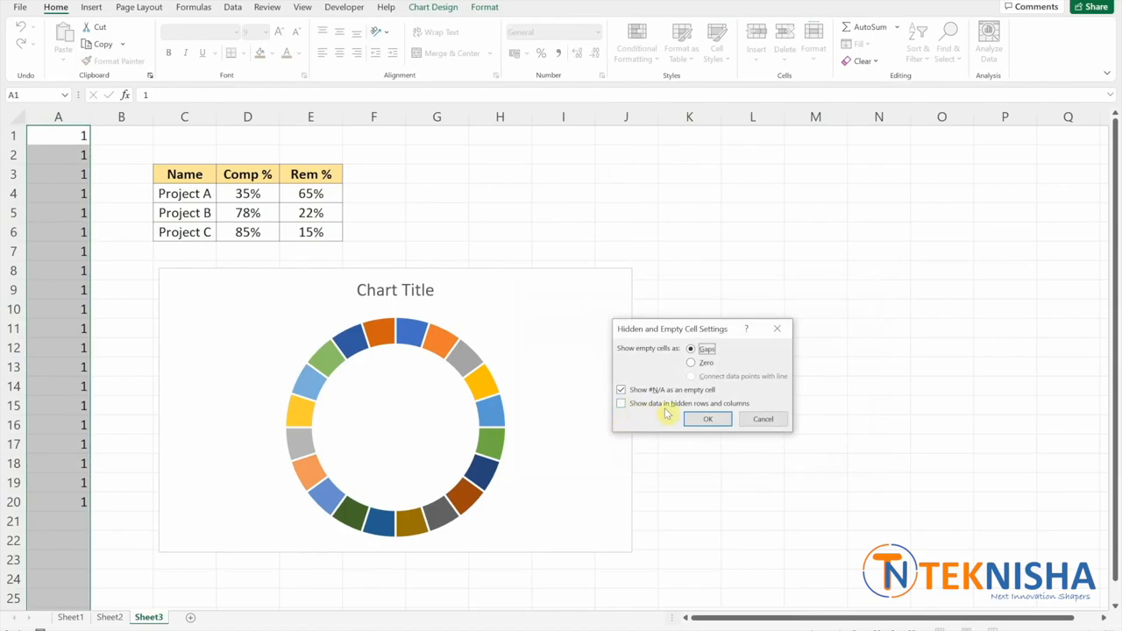
left_click(620, 403)
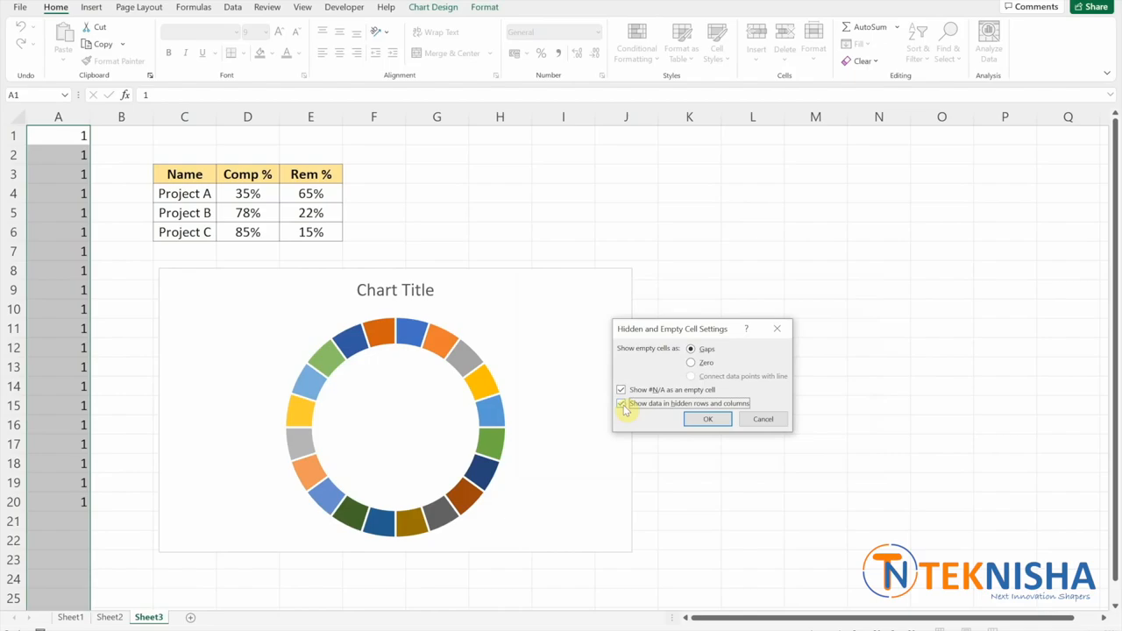
left_click(706, 419)
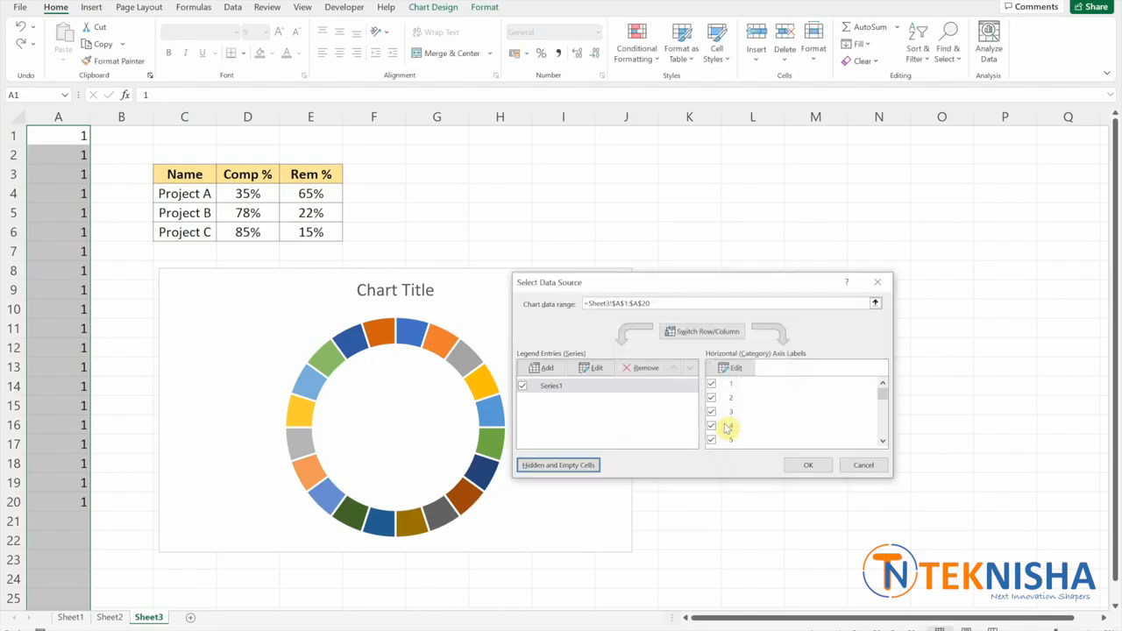
left_click(808, 465)
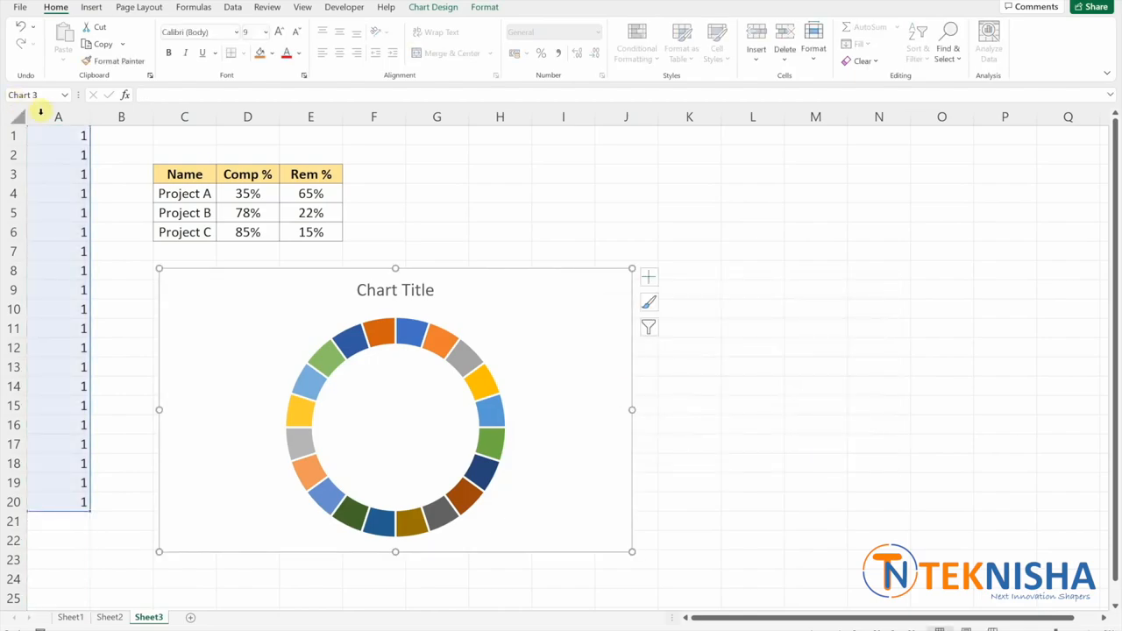
right_click(58, 116)
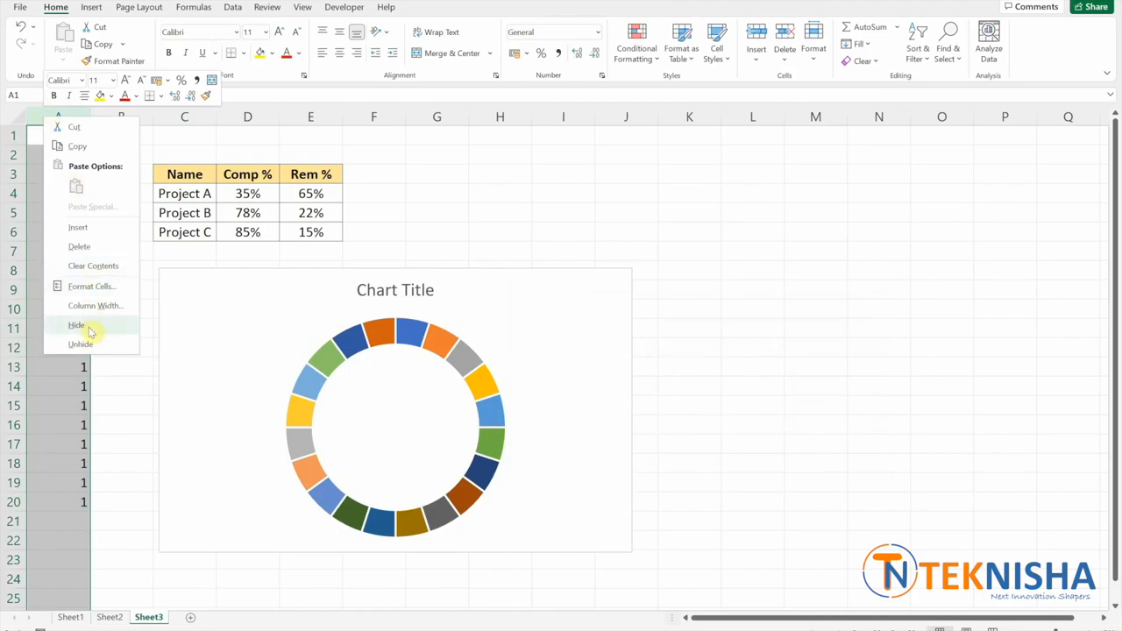
left_click(77, 325)
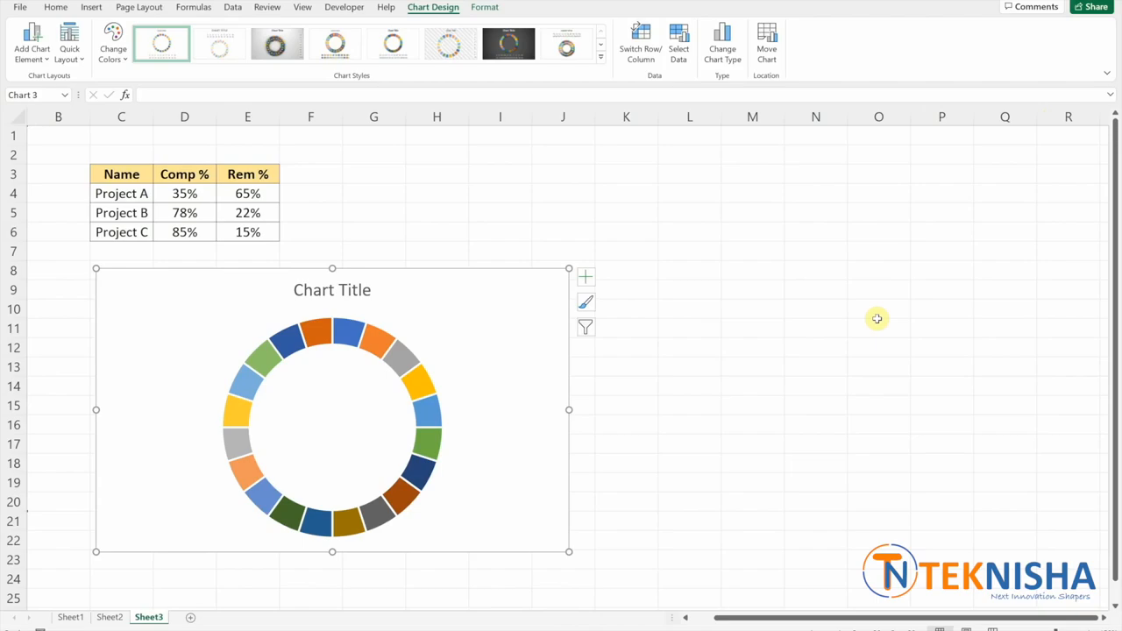
mouse_move(484, 403)
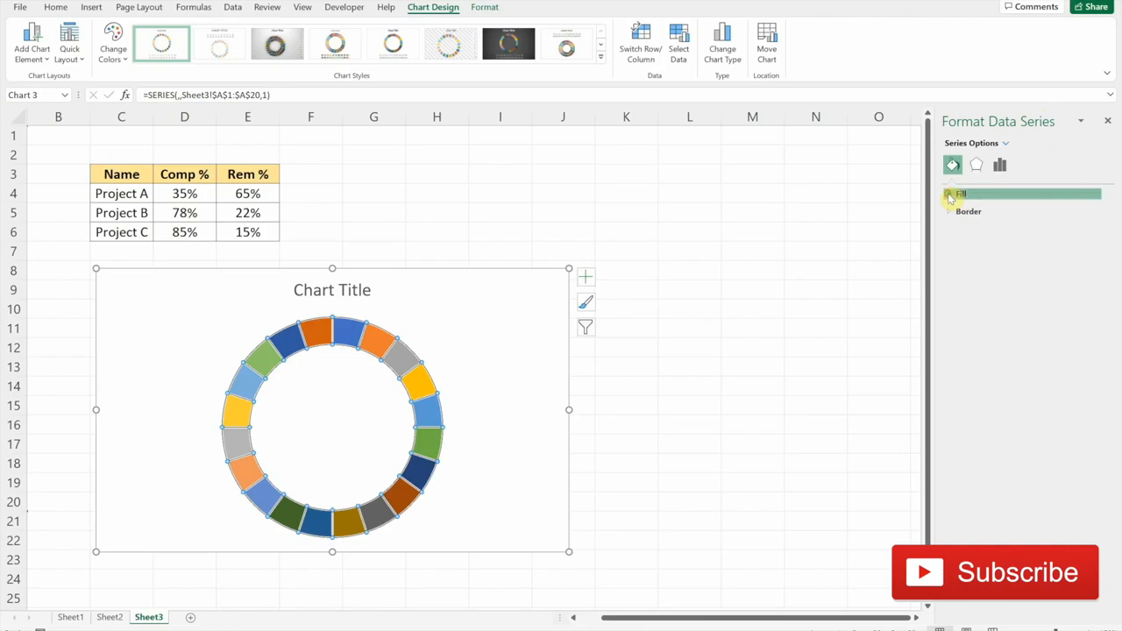
- Apply one solid blue fill to all twenty doughnut segments
left_click(958, 194)
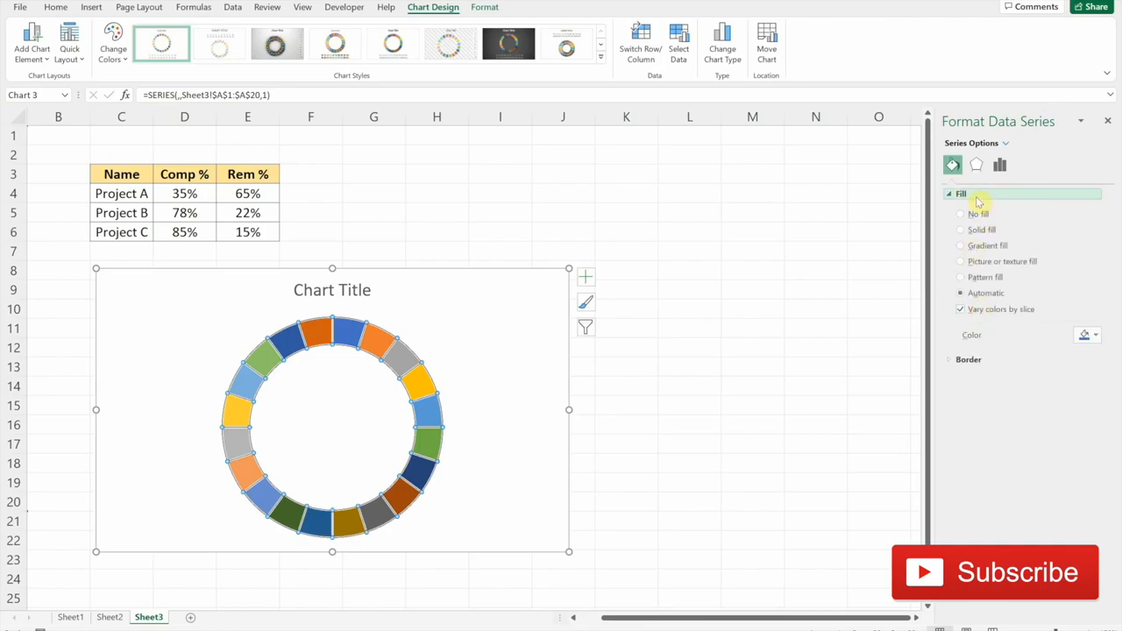
left_click(959, 229)
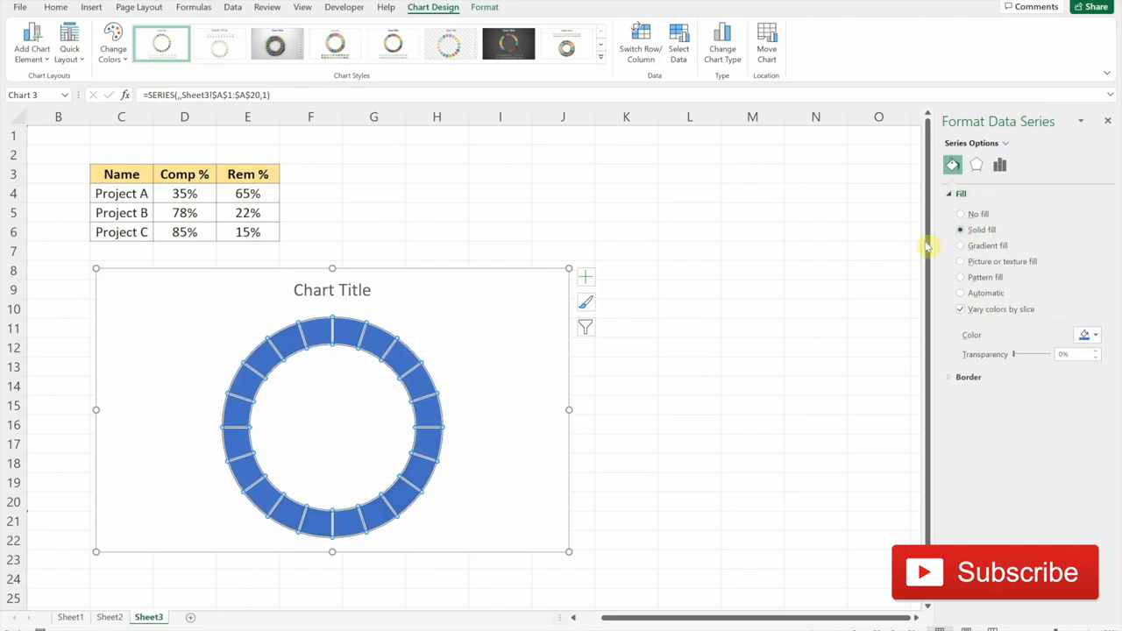
left_click(689, 405)
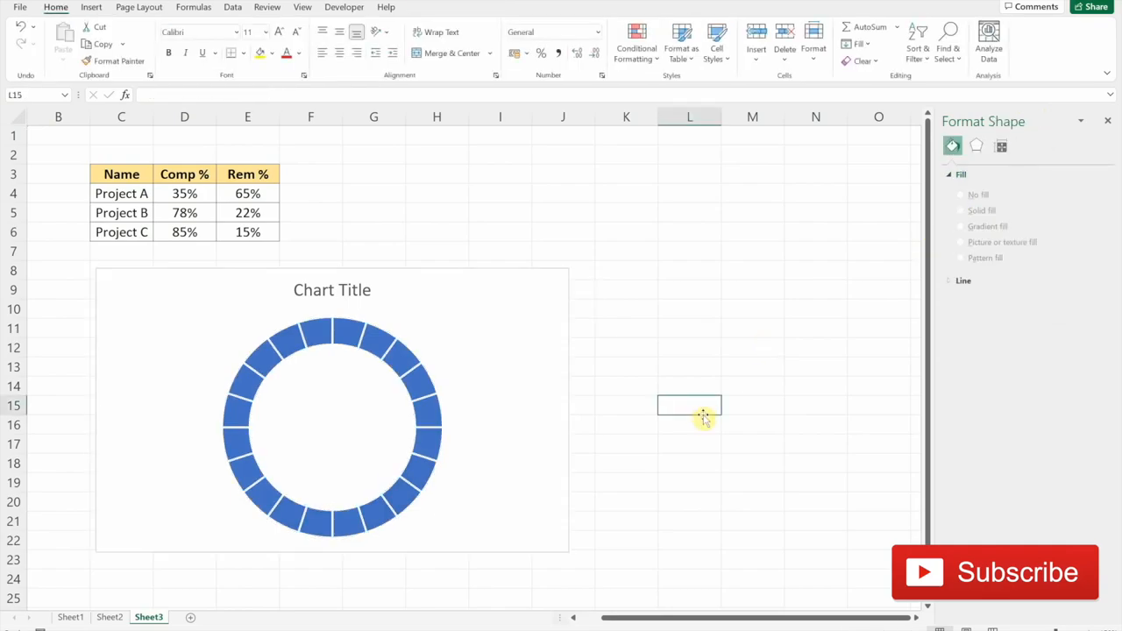
mouse_move(408, 368)
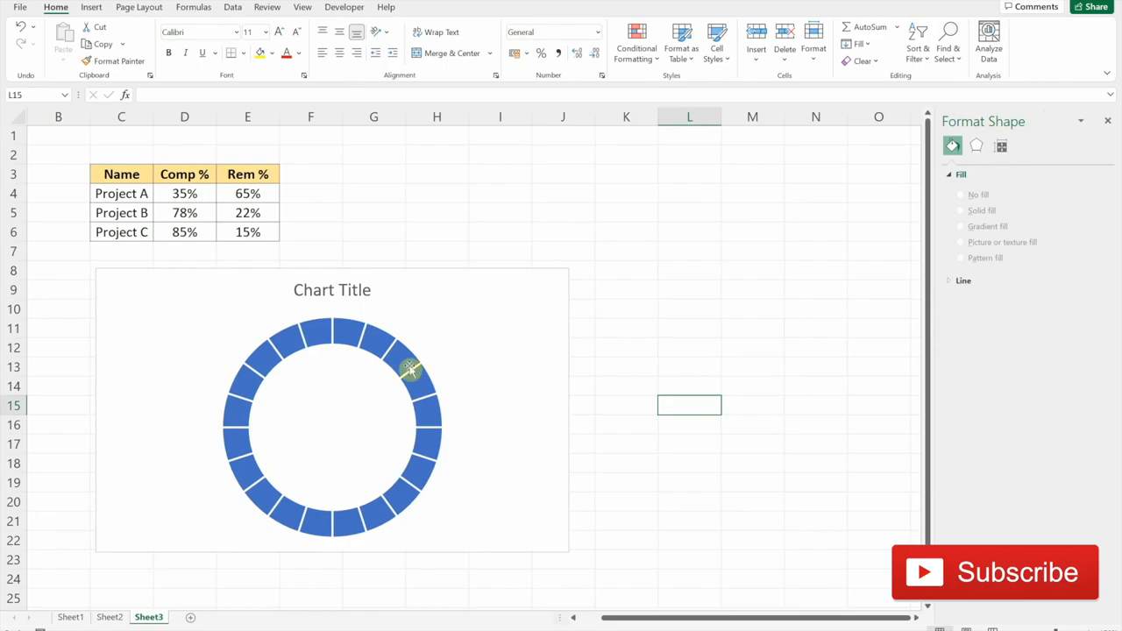
mouse_move(373, 345)
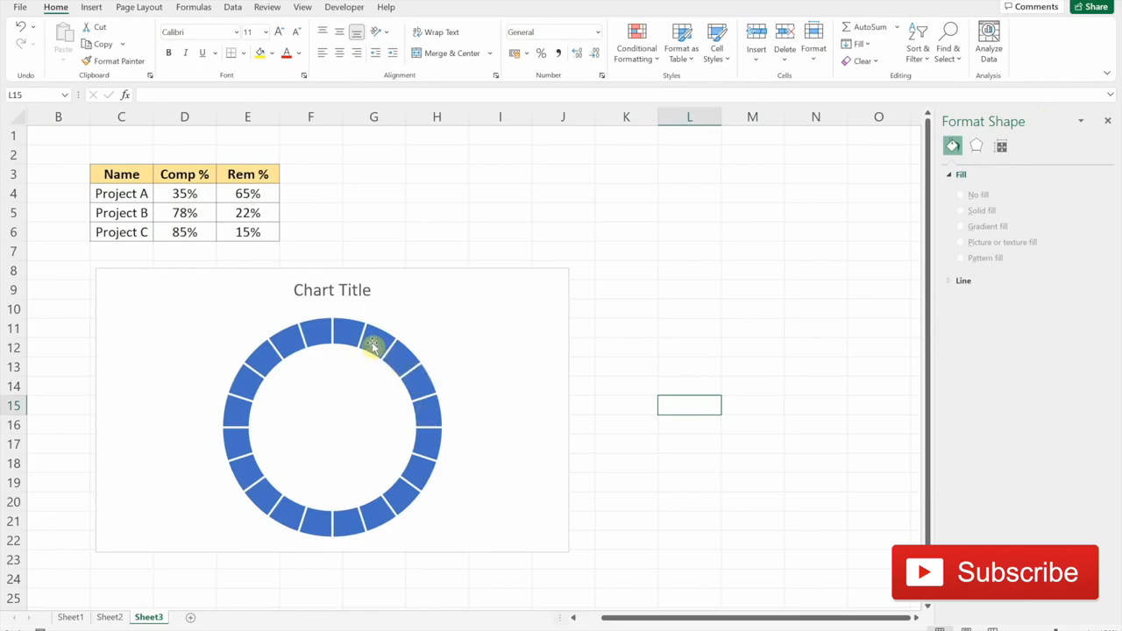
mouse_move(373, 346)
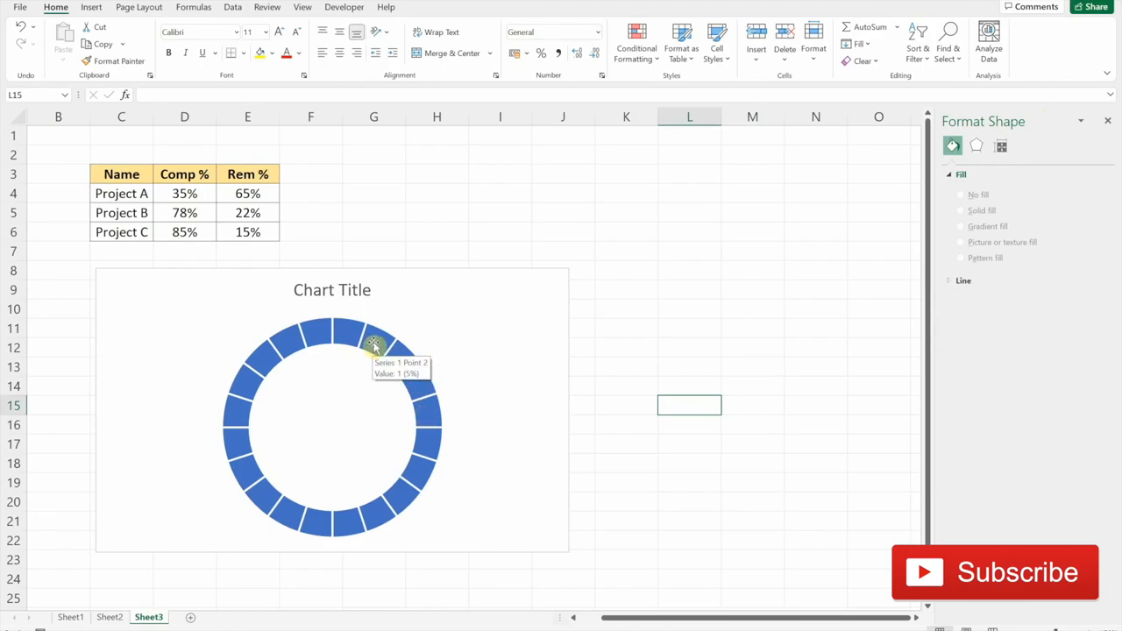
left_click(375, 351)
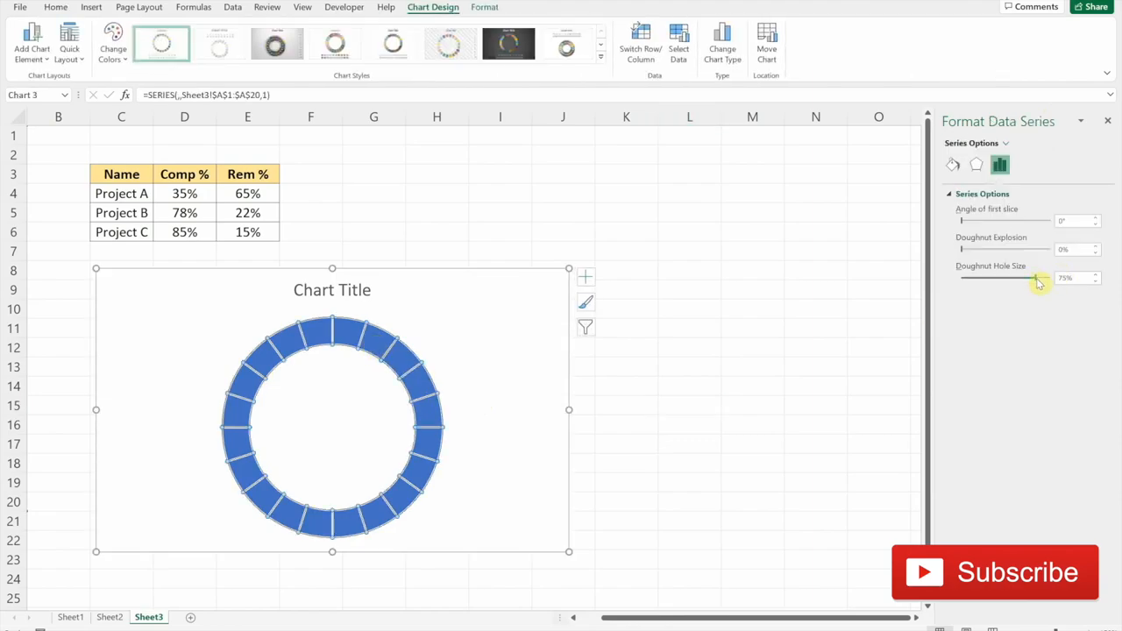
- Drag the Doughnut Hole Size slider down to about 59% to thicken the ring
left_click_drag(1039, 279, 1025, 279)
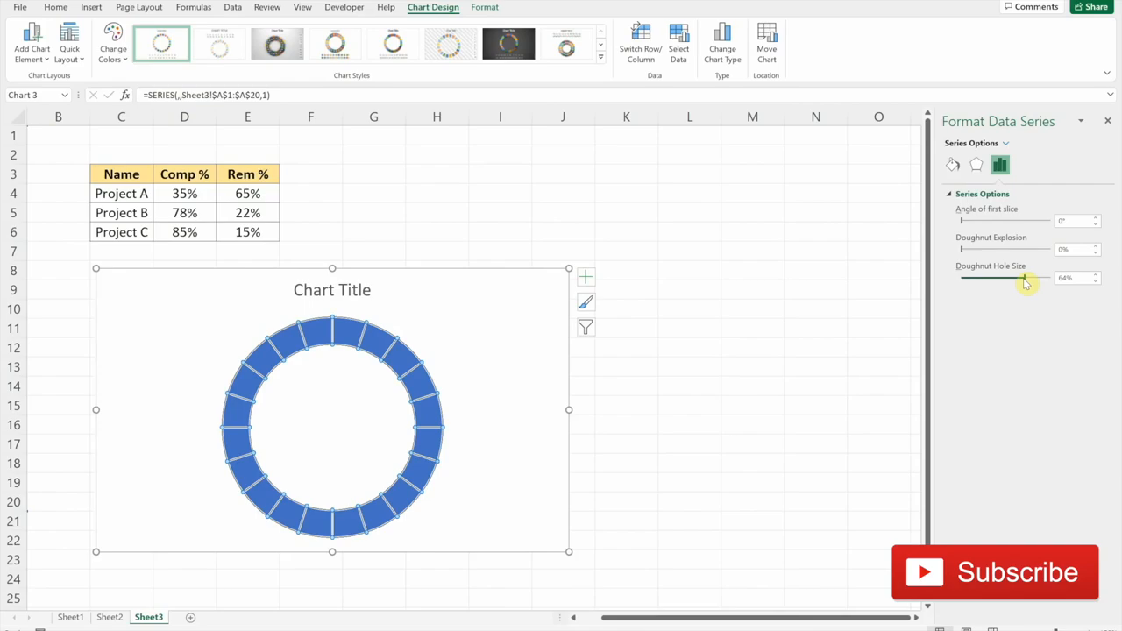
left_click_drag(1026, 279, 1019, 279)
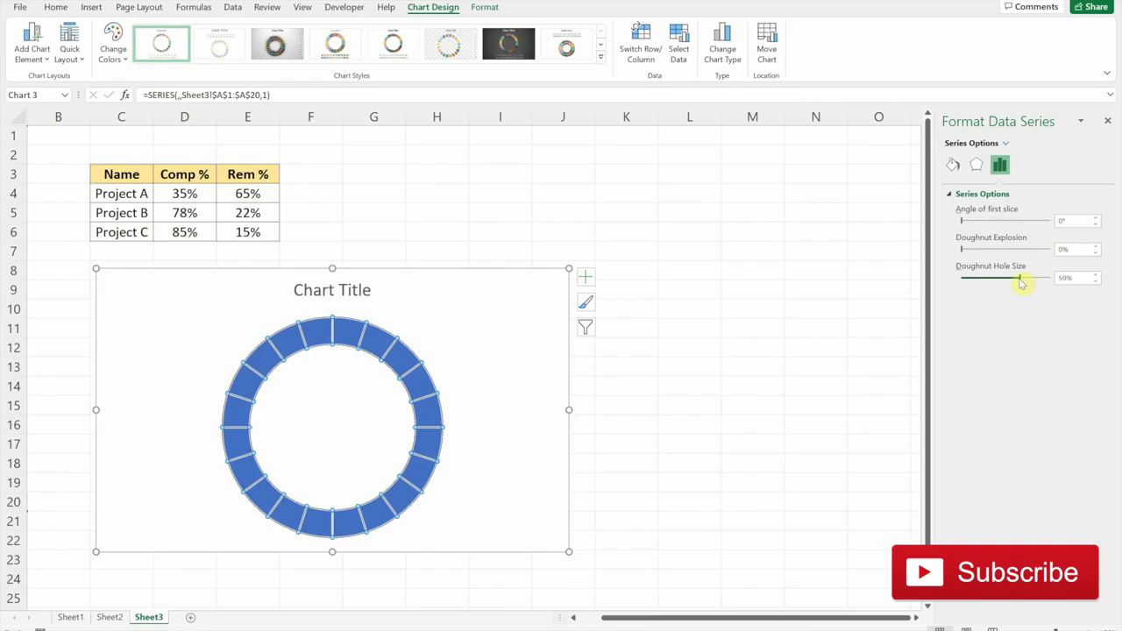
left_click_drag(1016, 278, 1022, 278)
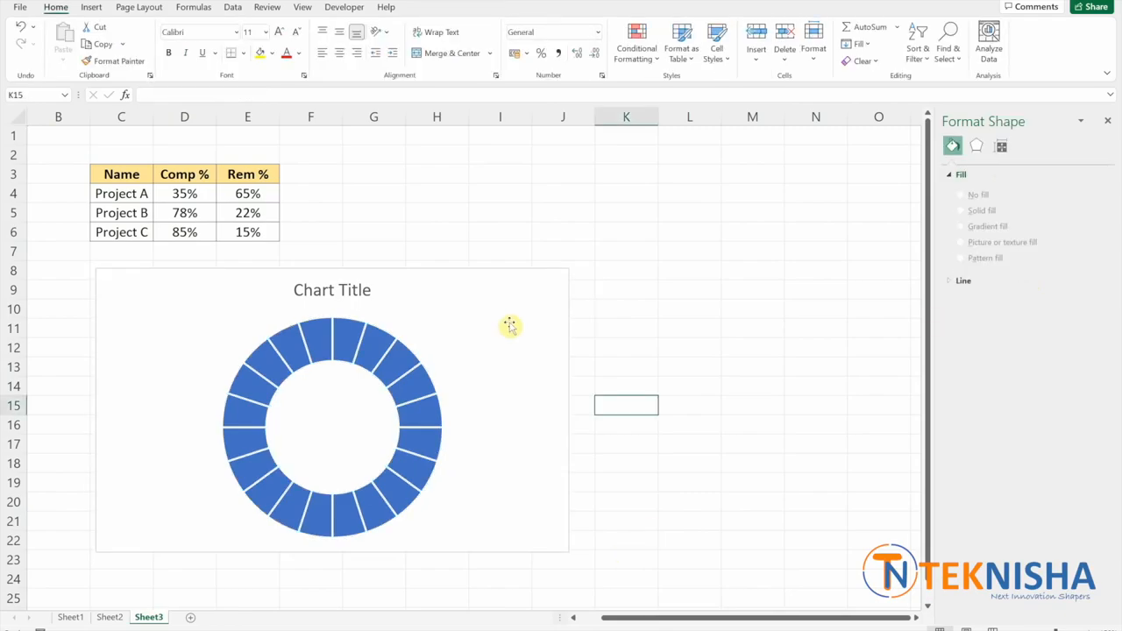
mouse_move(550, 542)
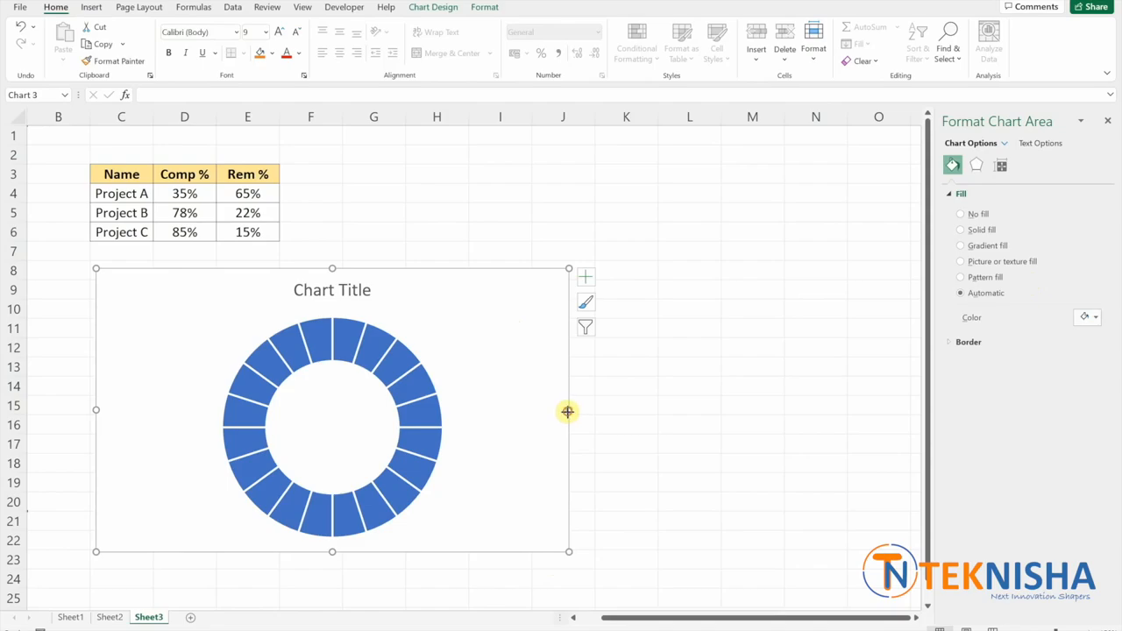
- Narrow the chart to a square frame and set it to not move or size with cells
left_click_drag(568, 410, 386, 410)
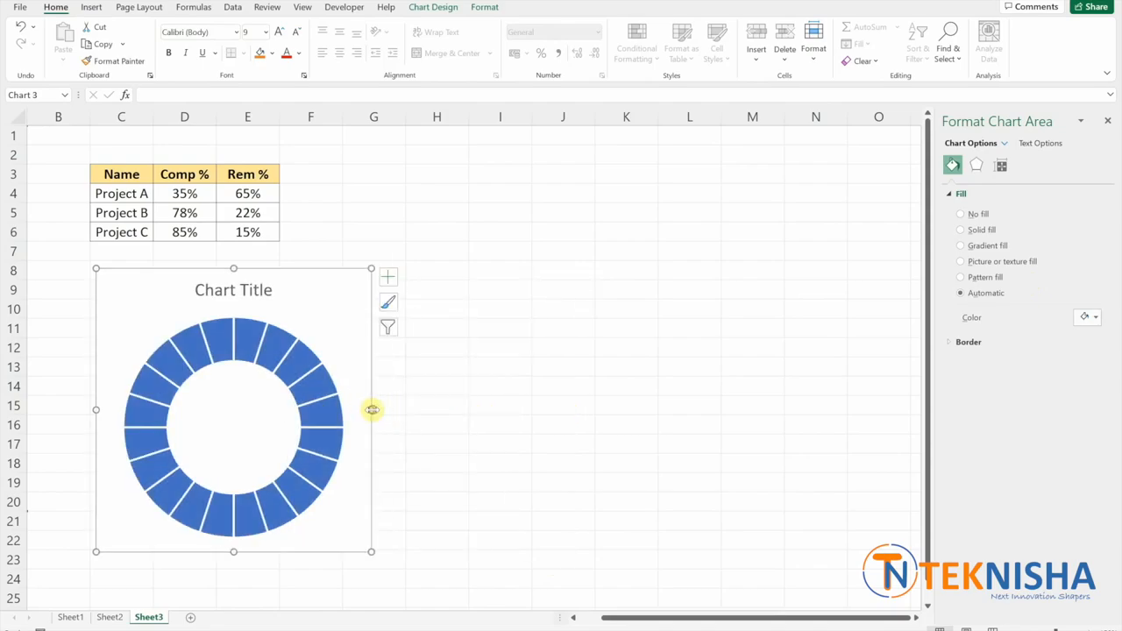
mouse_move(346, 312)
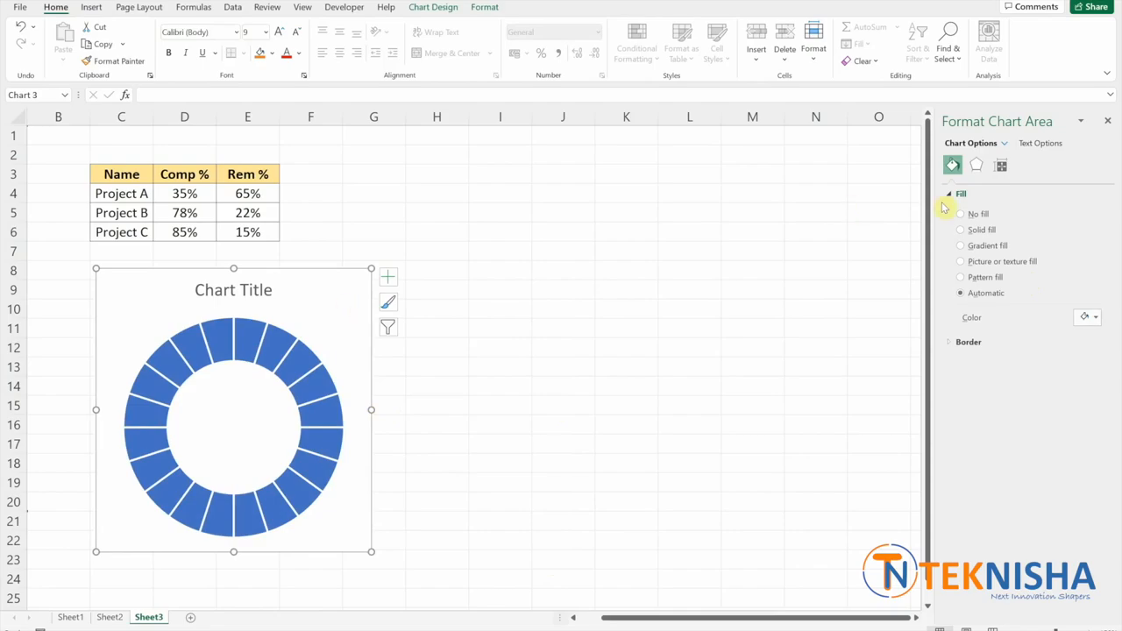
left_click(976, 165)
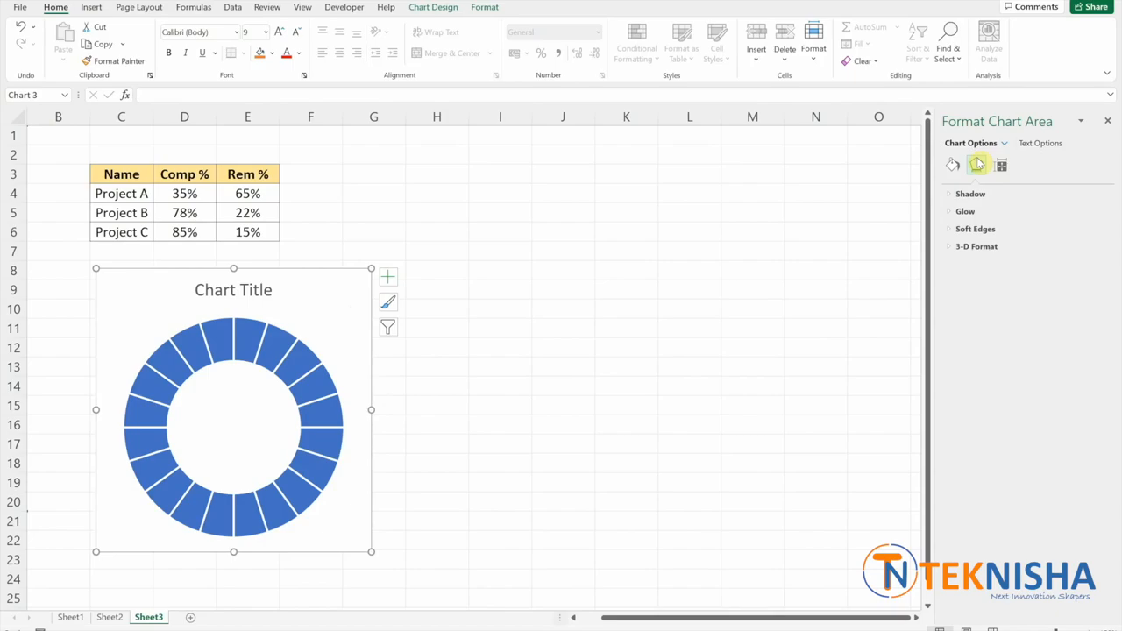
left_click(999, 165)
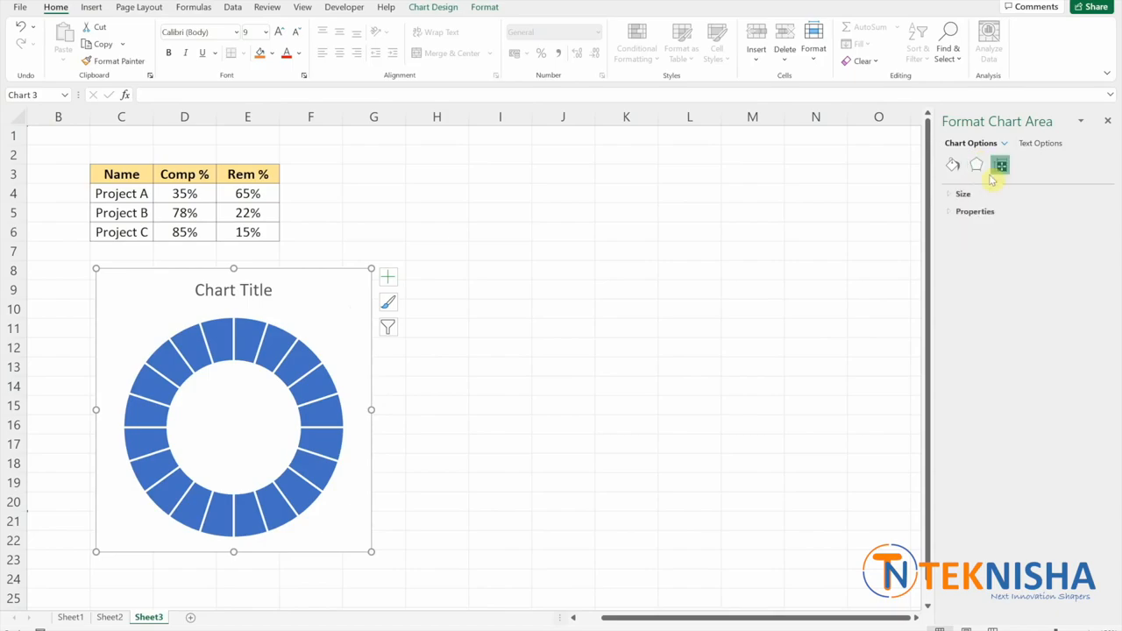
left_click(949, 212)
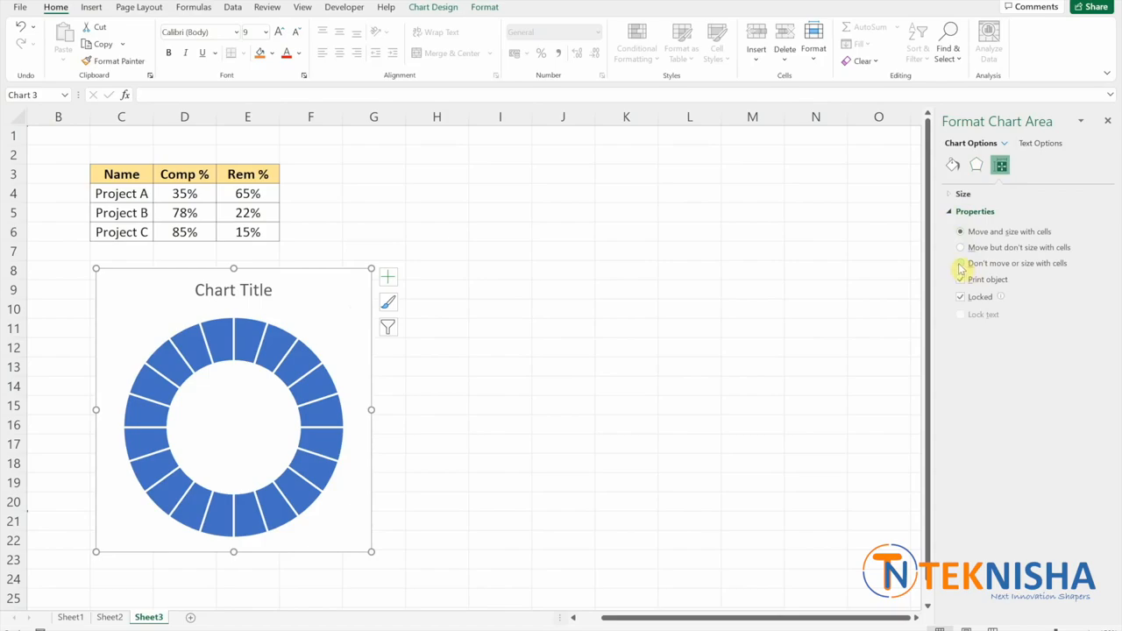
left_click(238, 530)
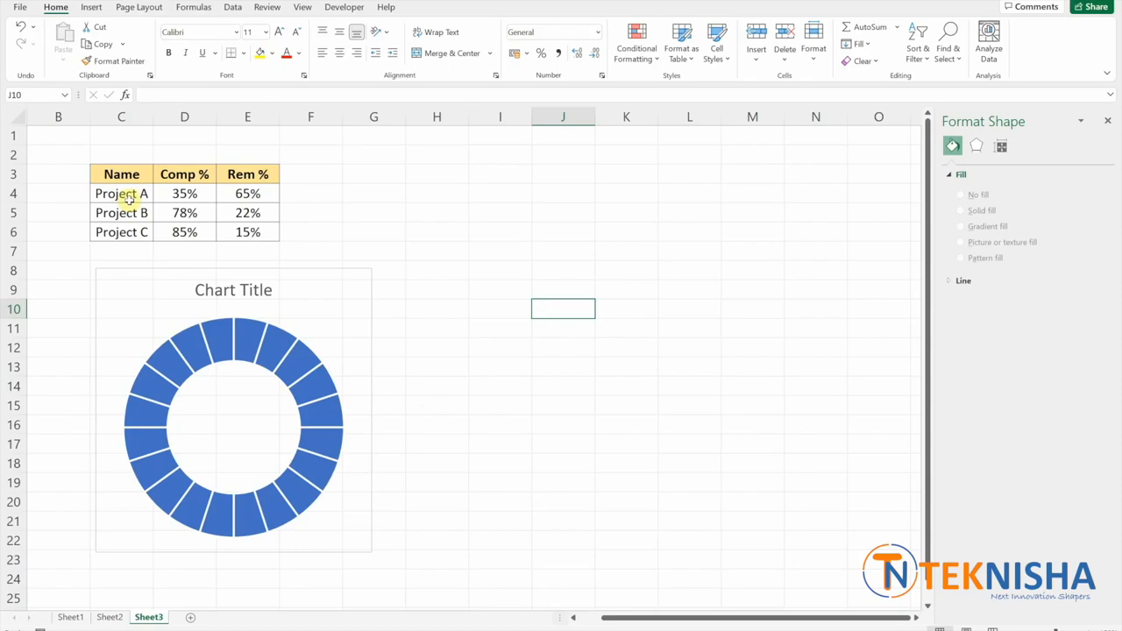
mouse_move(514, 337)
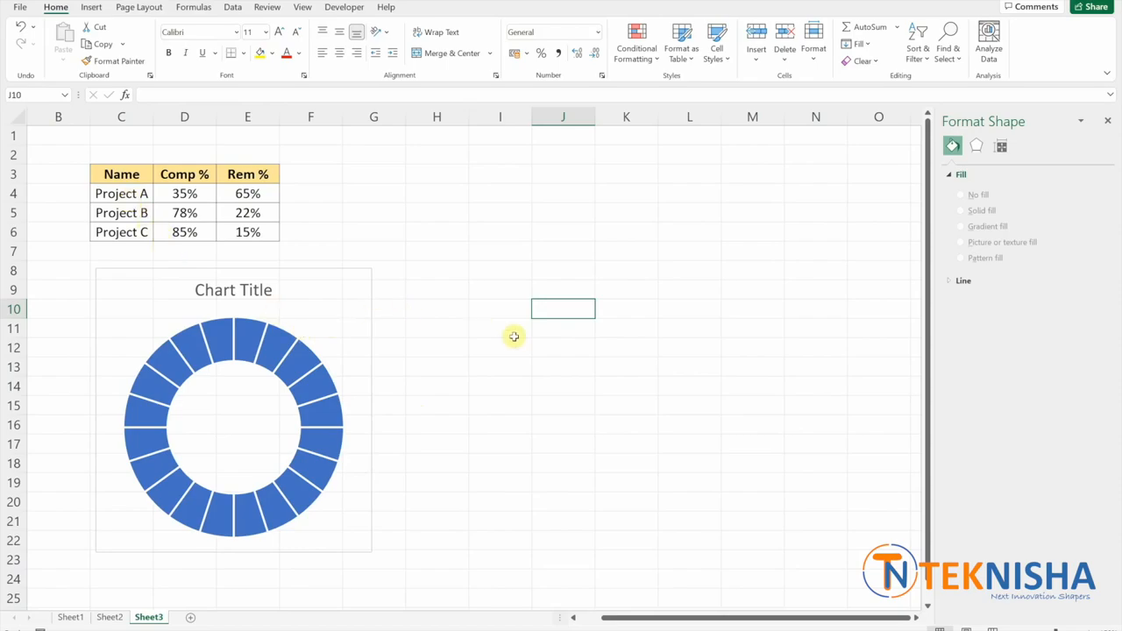
- Duplicate the blue doughnut chart into three copies side by side
left_click(233, 403)
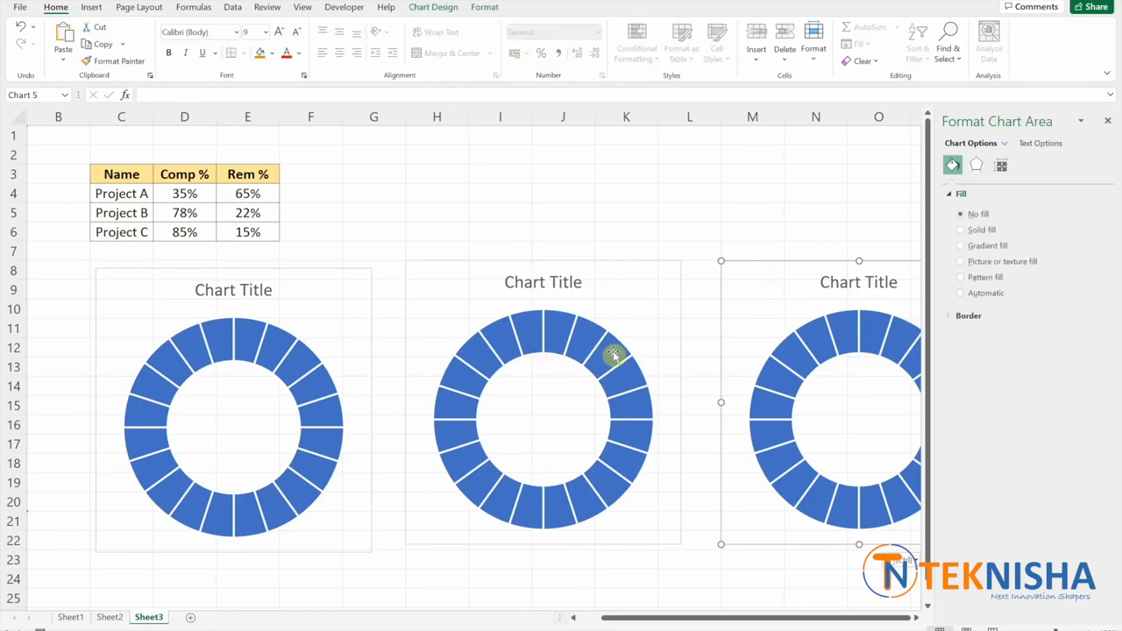
- Give the second doughnut chart a solid purple fill and select the third chart's ring
left_click(613, 355)
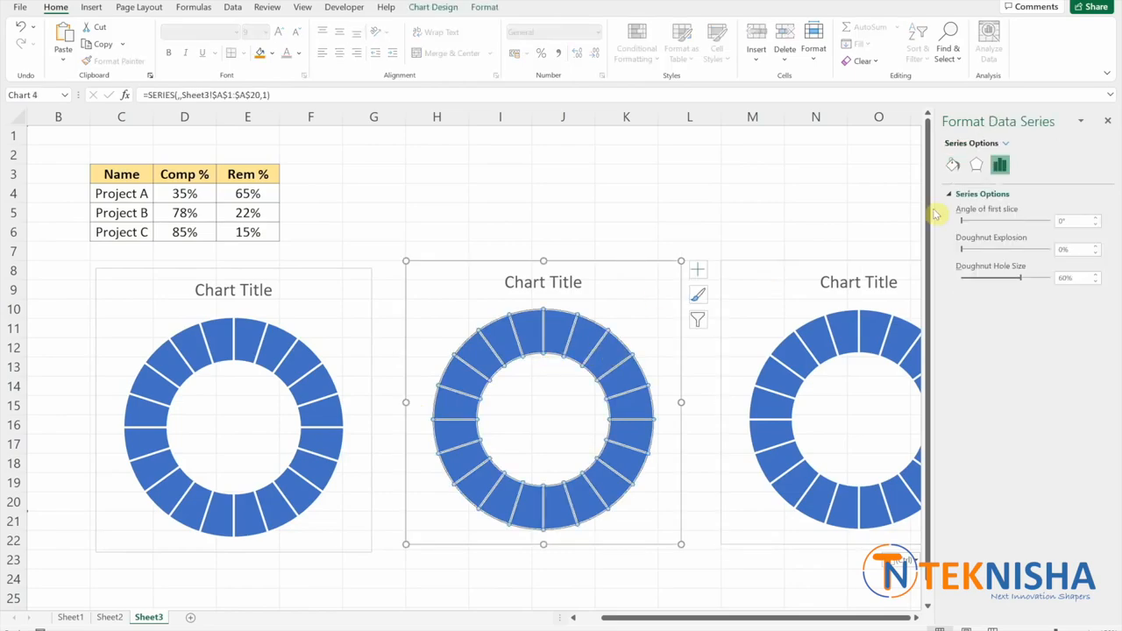
left_click(953, 164)
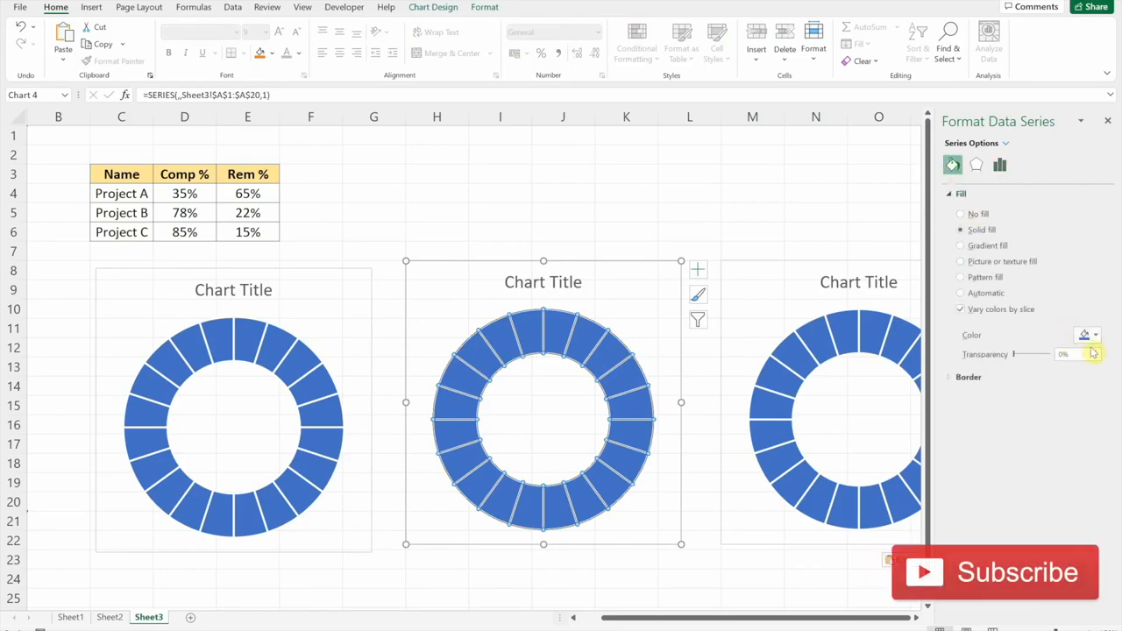
left_click(1099, 335)
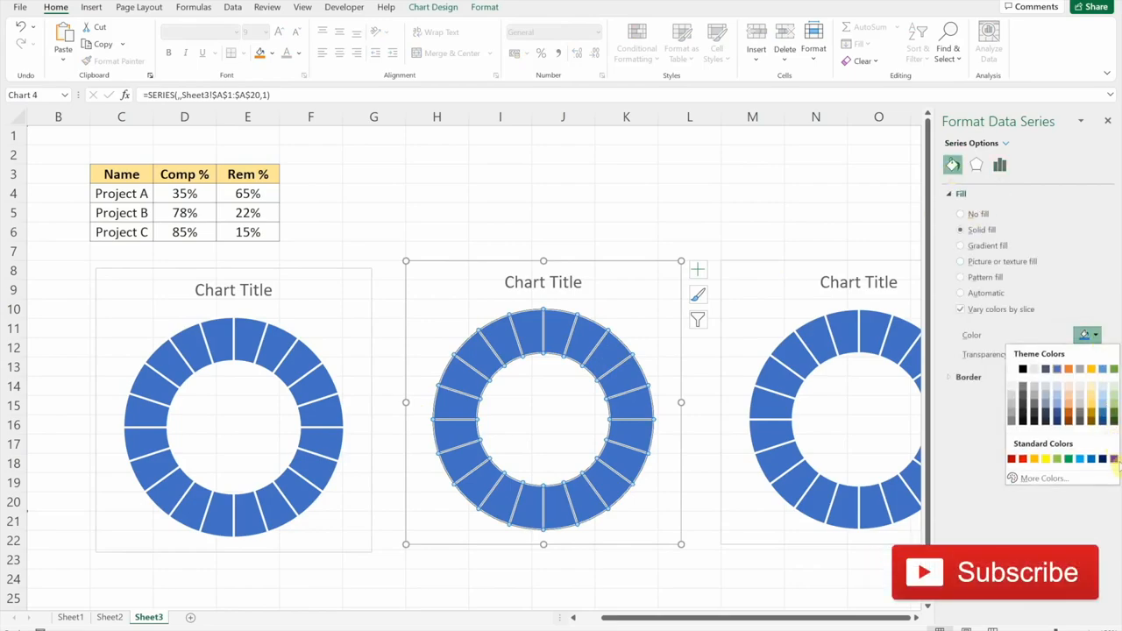
left_click(1112, 476)
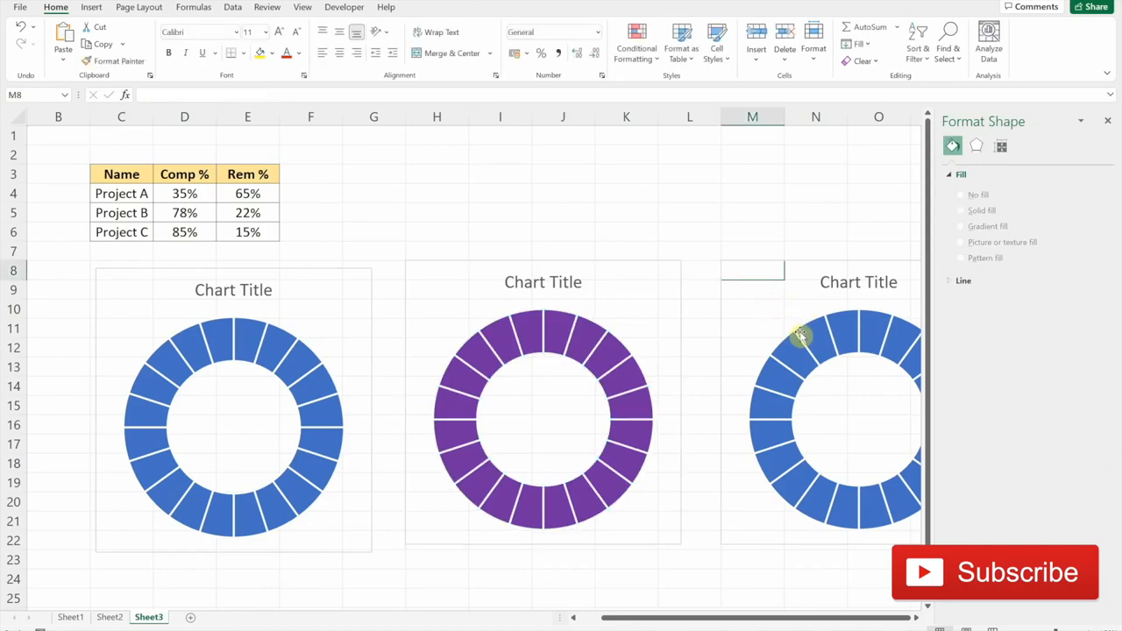
left_click(800, 336)
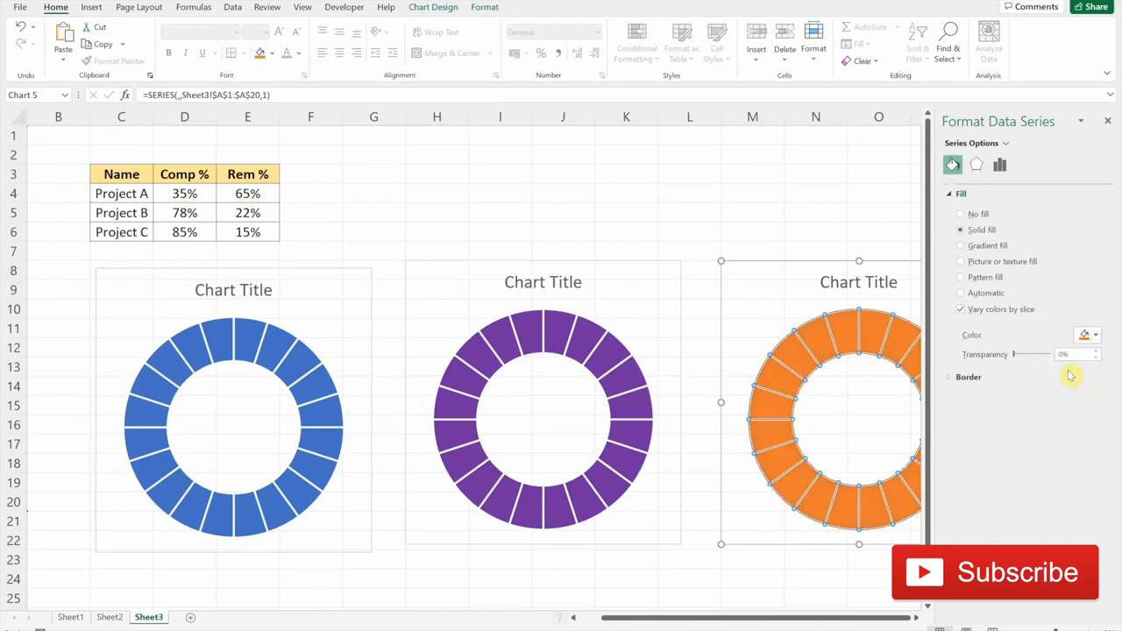
mouse_move(693, 227)
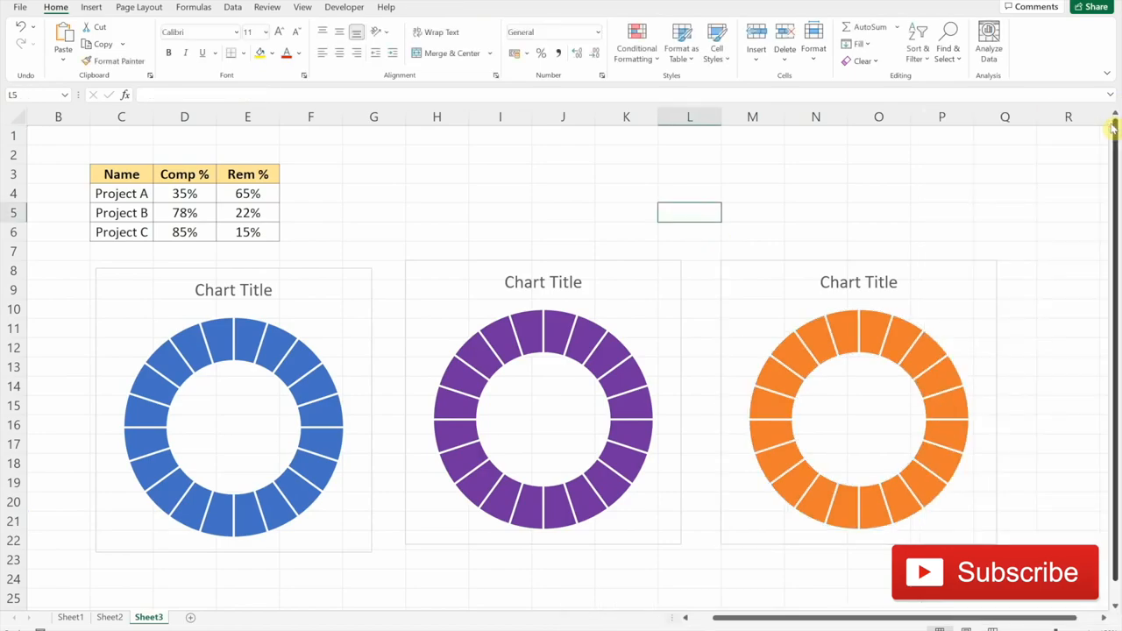
mouse_move(1006, 368)
type("=")
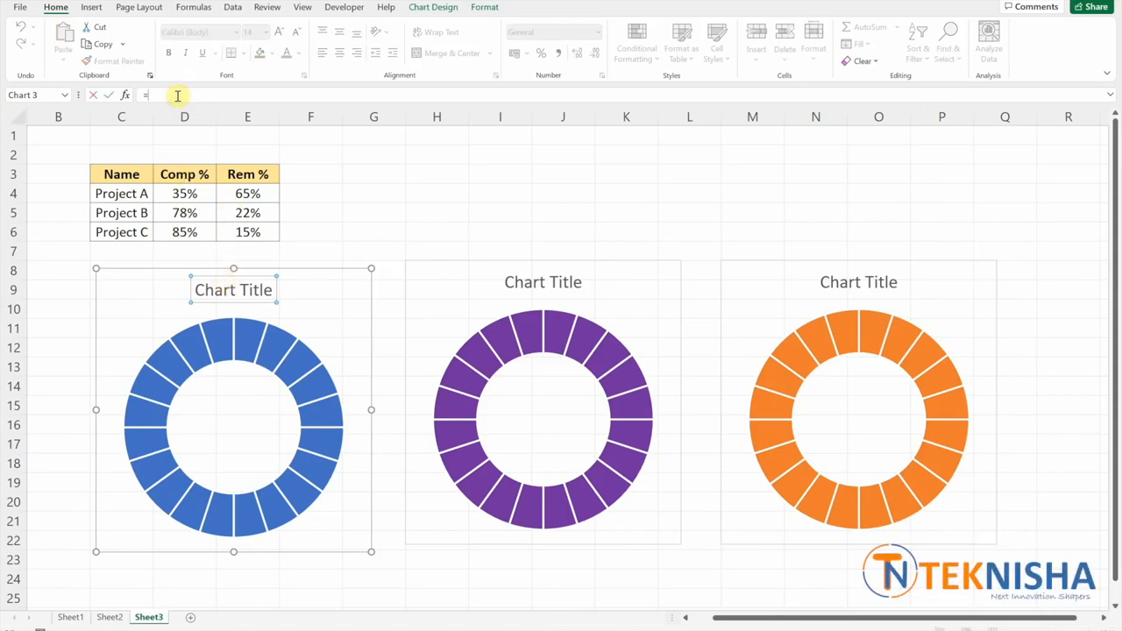
- Link the chart titles to cells C4, C5 and C6 (Project A, B, C)
left_click(121, 194)
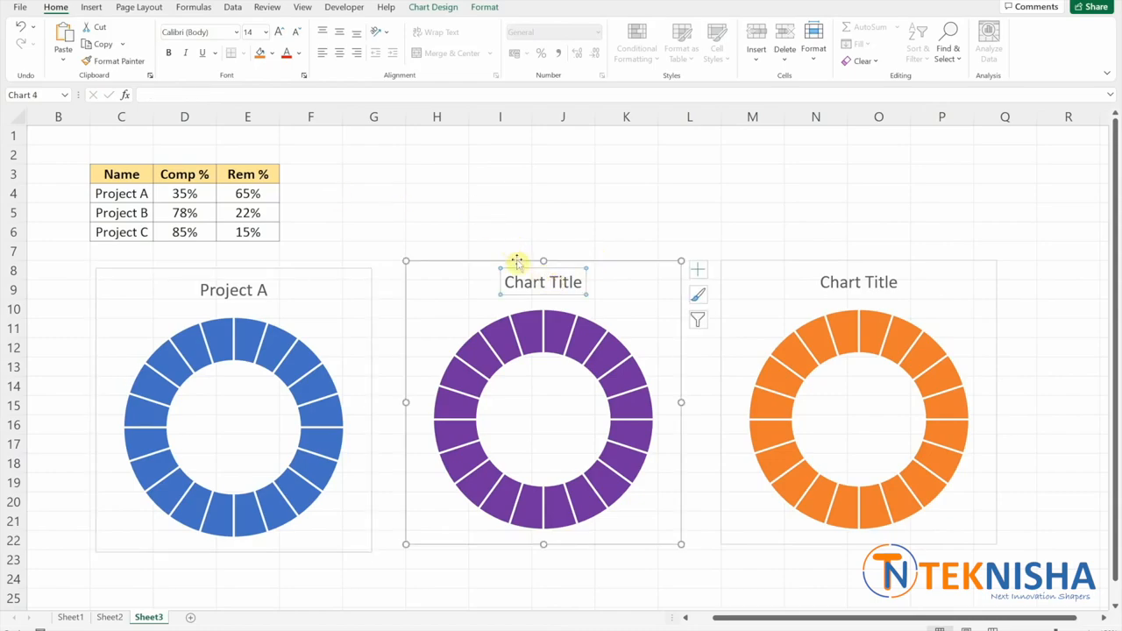
left_click(543, 281)
type("=")
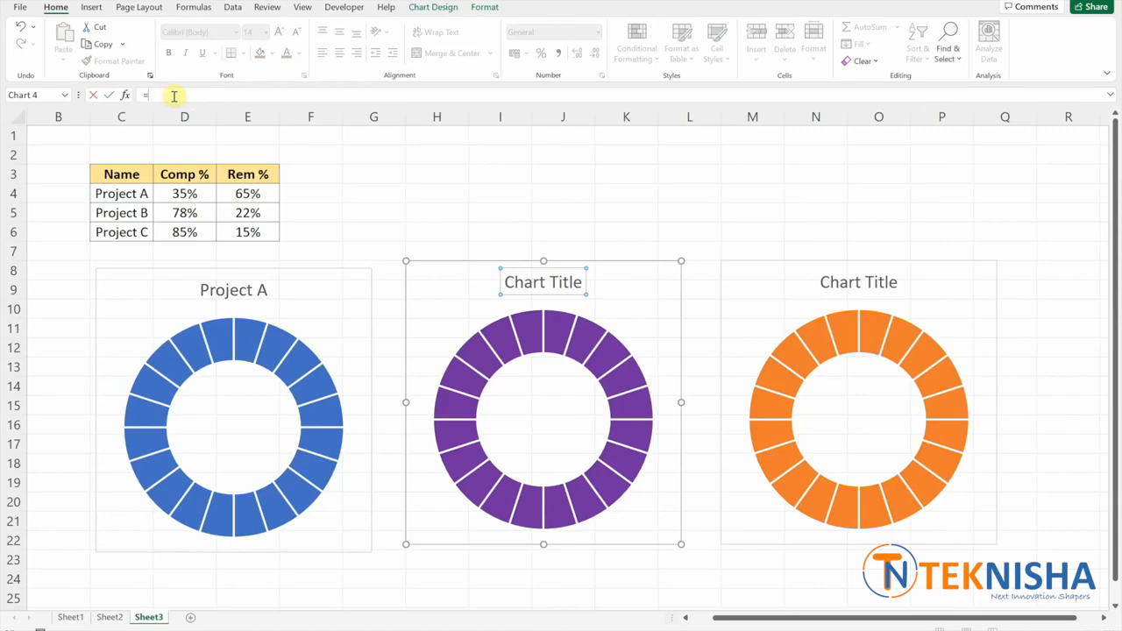
left_click(121, 212)
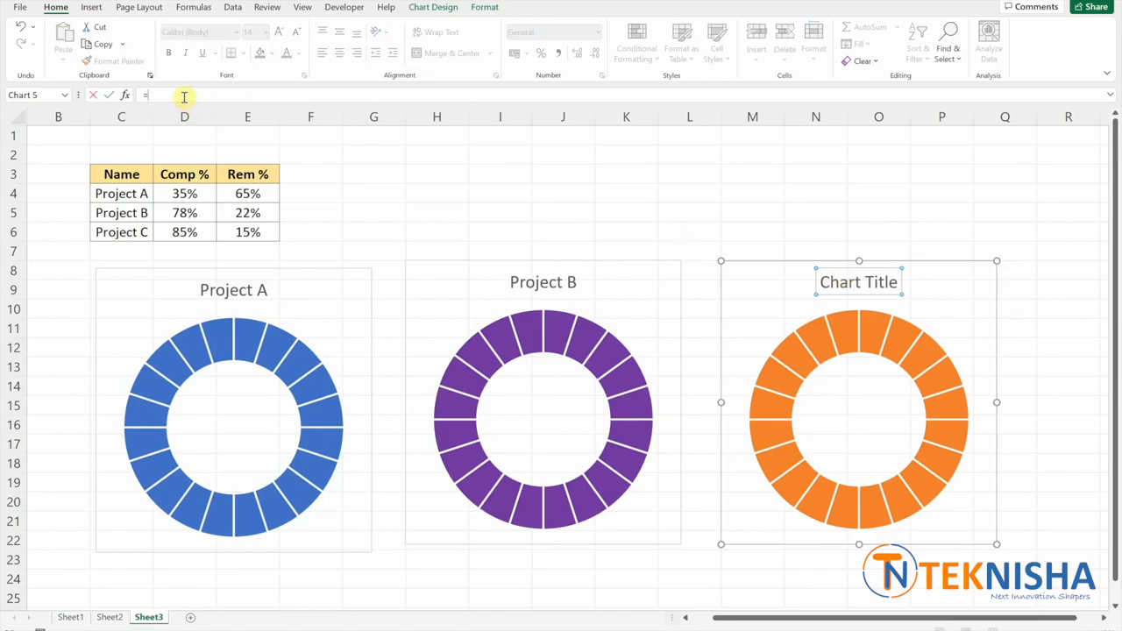
left_click(121, 232)
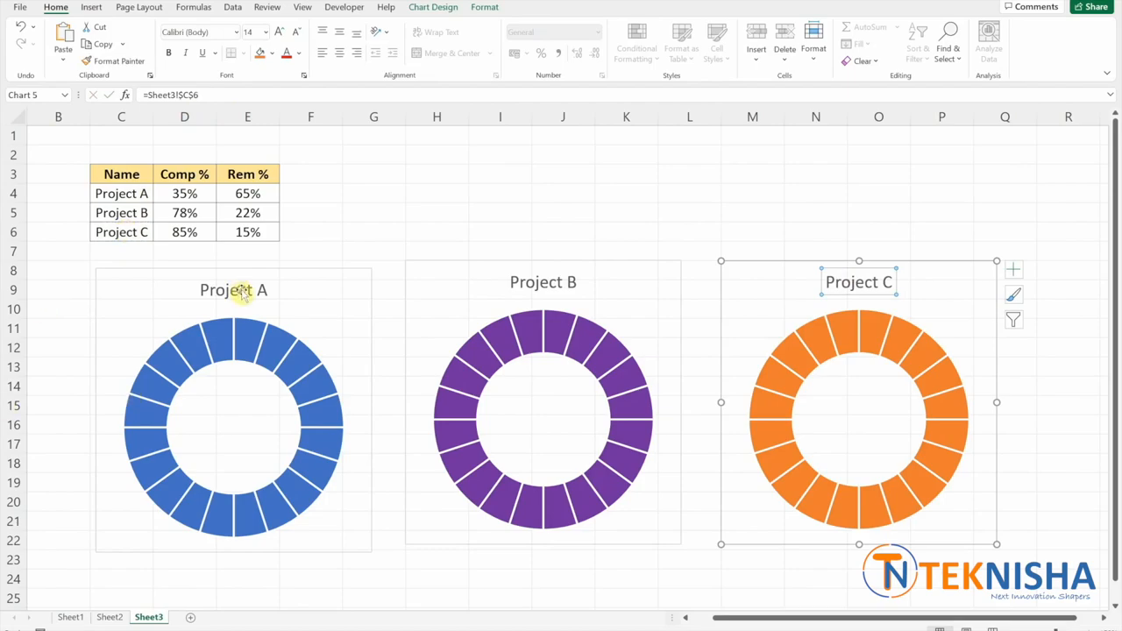
- Select the Project A chart
left_click(245, 289)
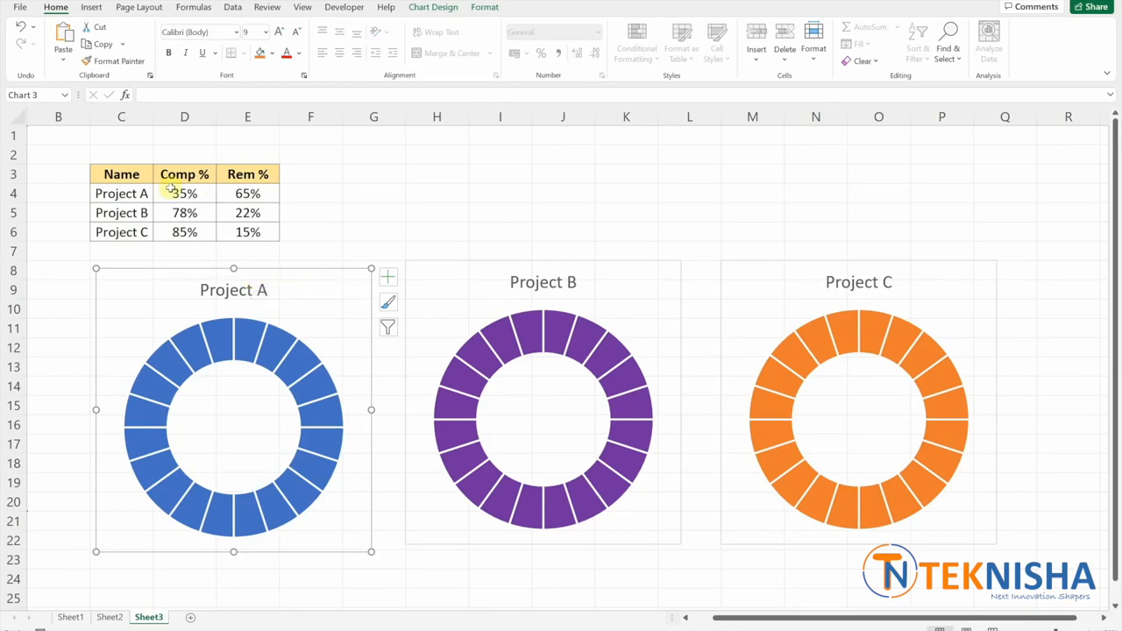
mouse_move(285, 339)
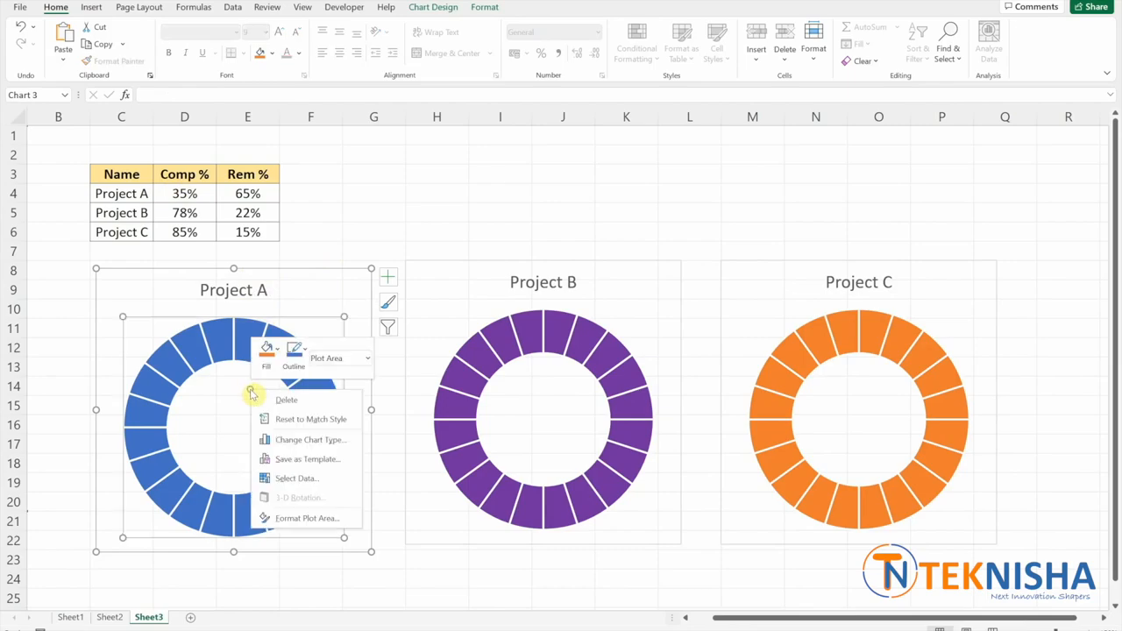
- Add a Project A series named from C4 with values D4:E4 (35% and 65%)
left_click(298, 477)
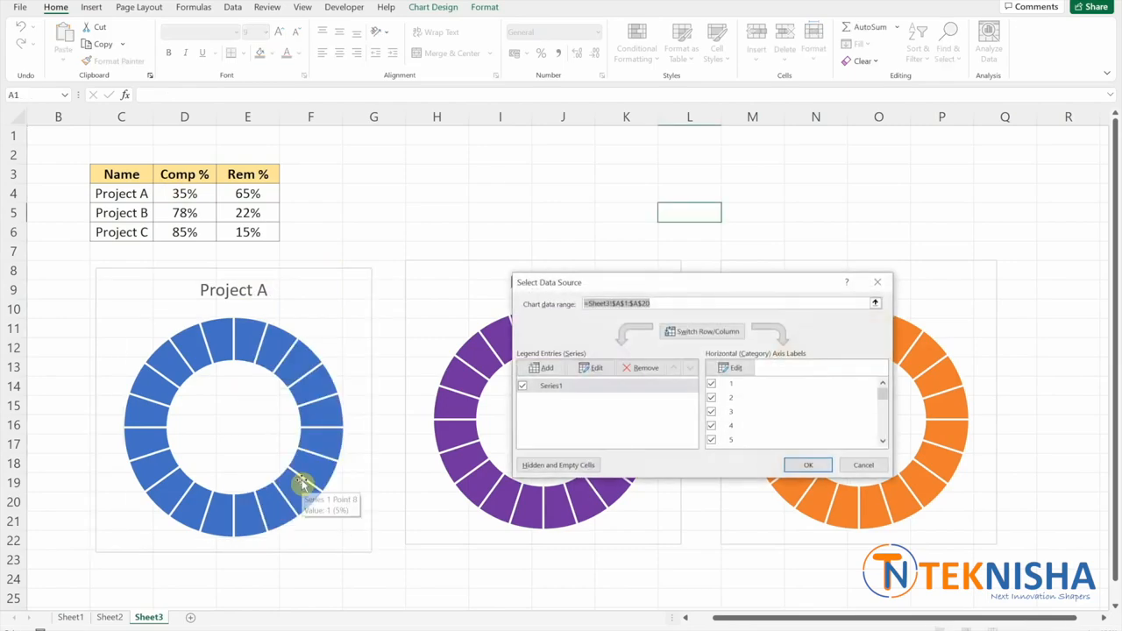
mouse_move(739, 407)
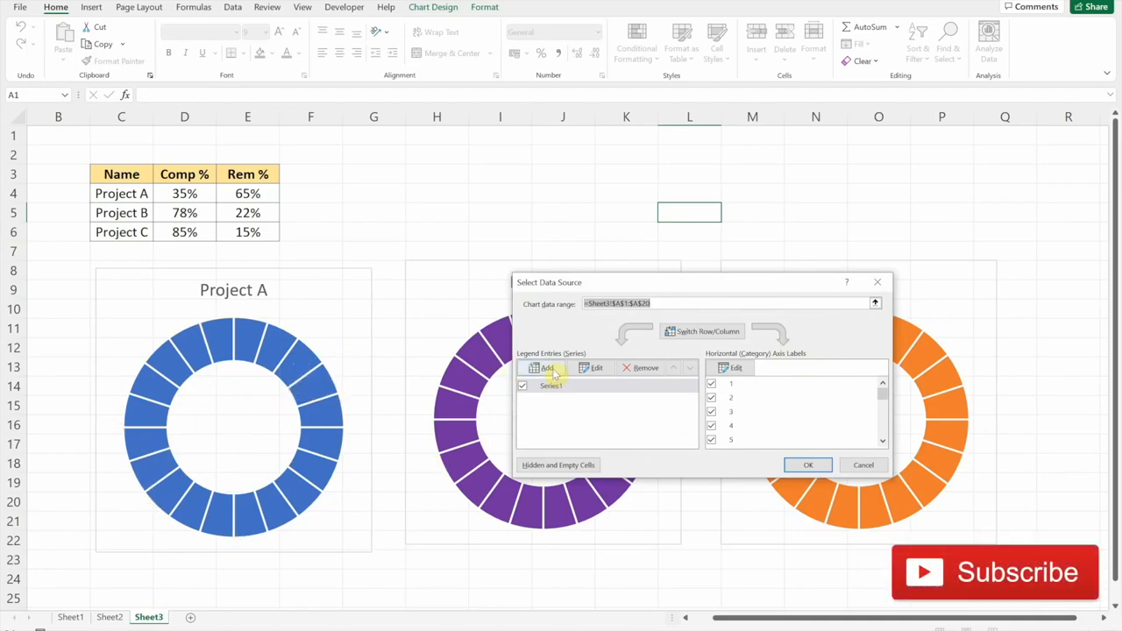
left_click(543, 368)
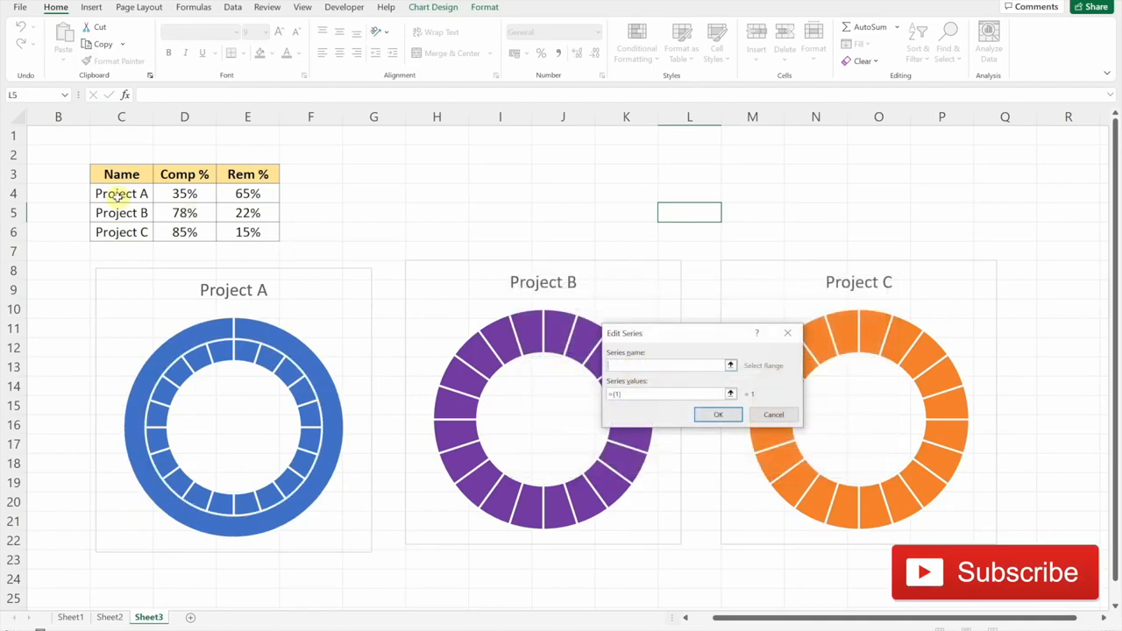
left_click(120, 193)
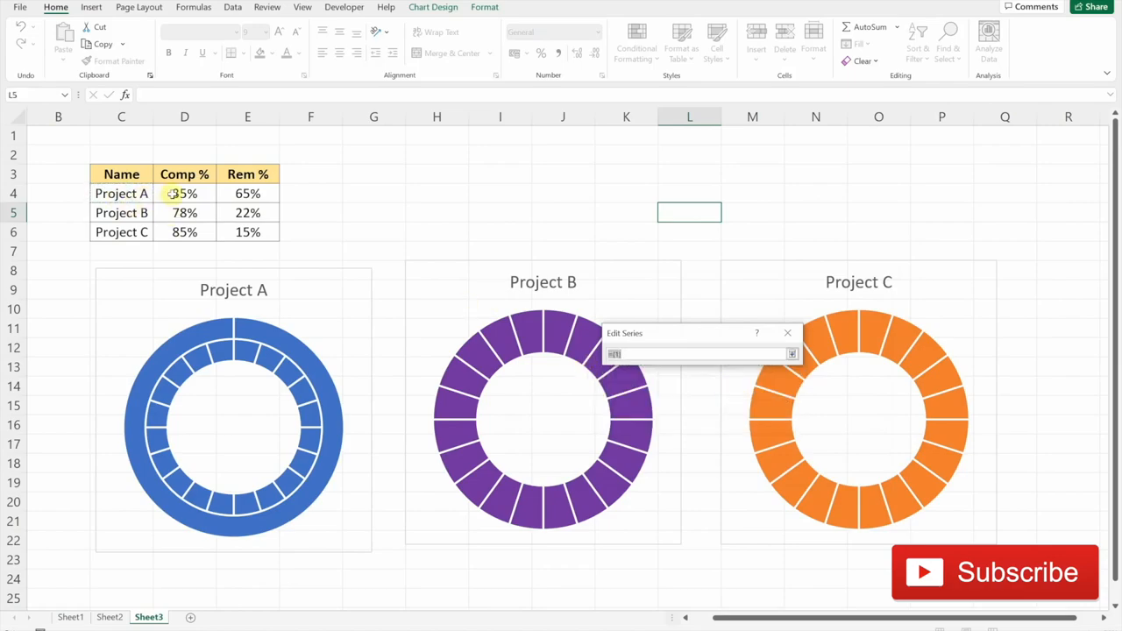
left_click_drag(184, 193, 247, 192)
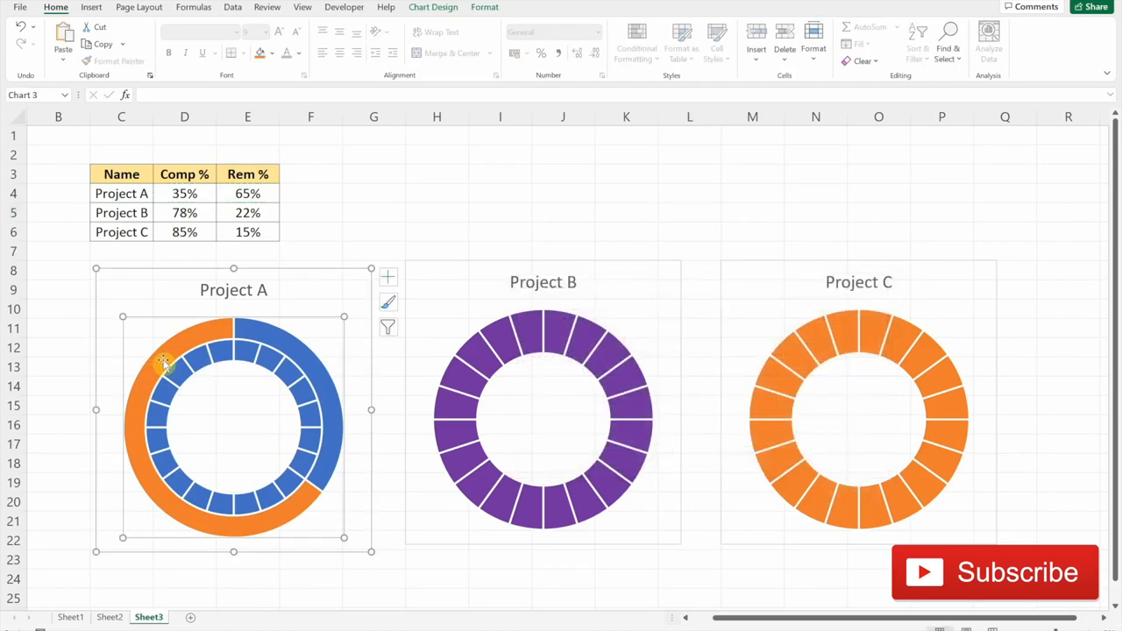
mouse_move(319, 365)
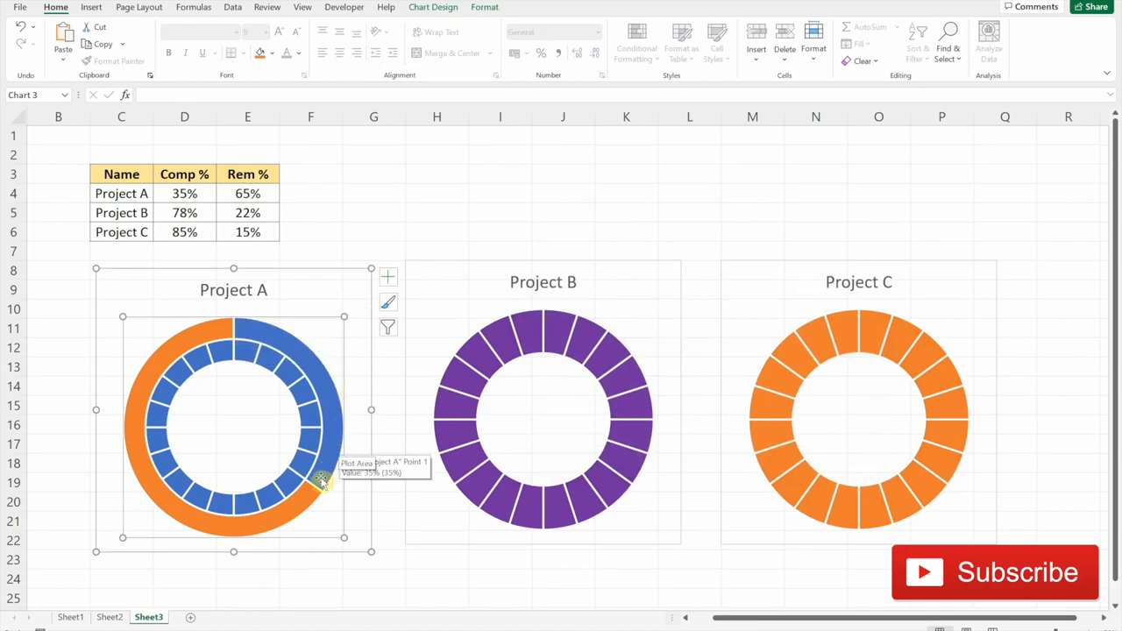
mouse_move(99, 497)
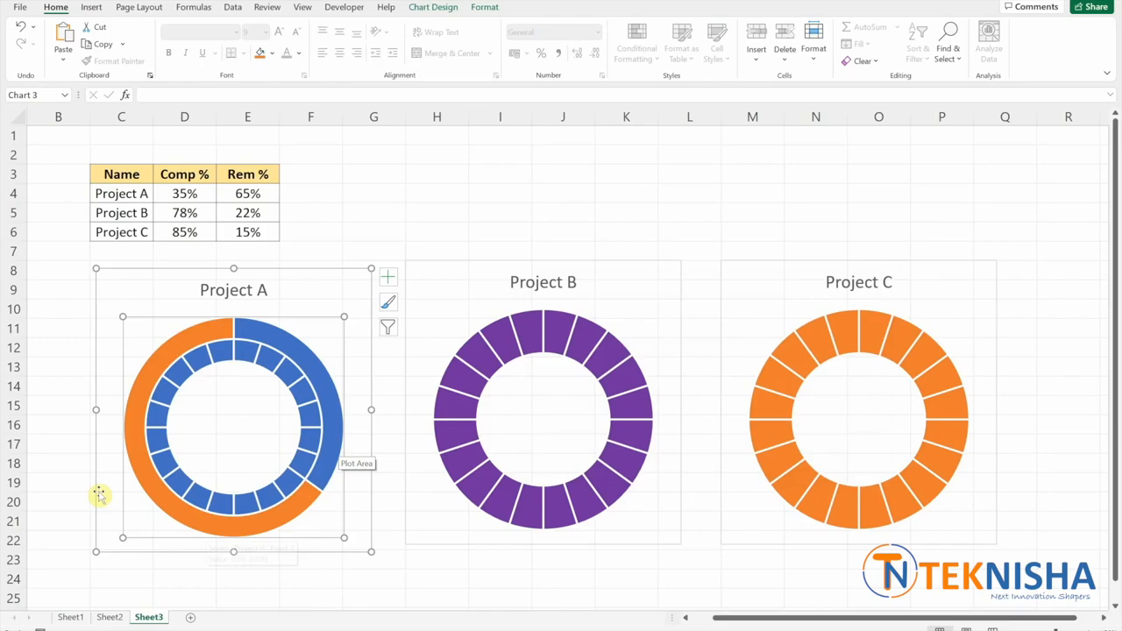
mouse_move(180, 335)
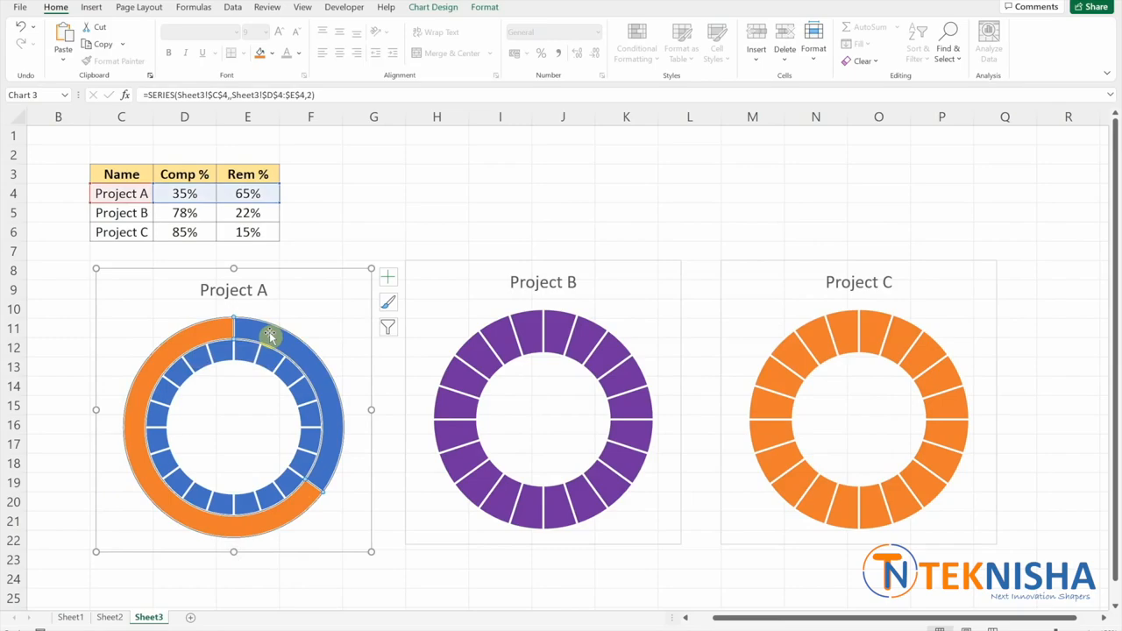
right_click(272, 337)
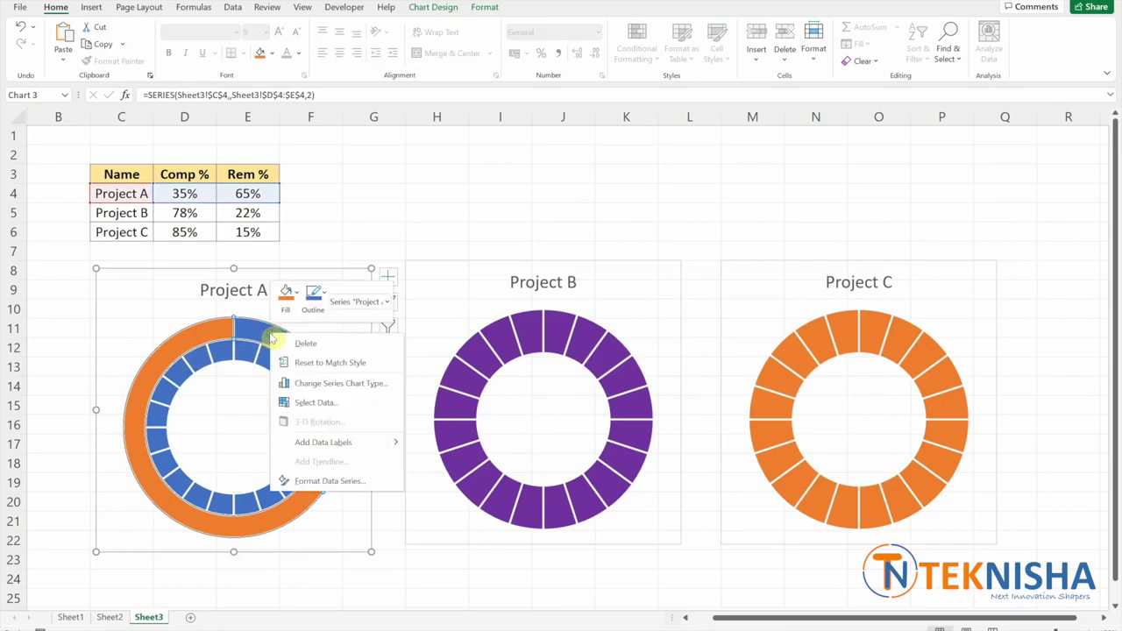
mouse_move(315, 383)
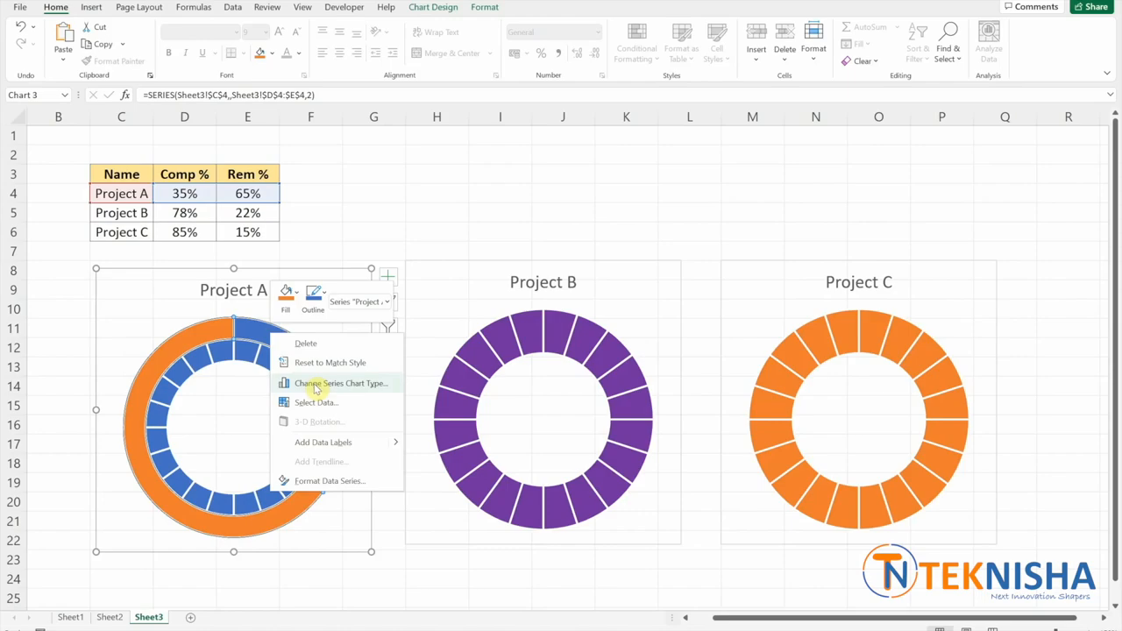
- Use a Combo chart type with the Project A series on the secondary axis
left_click(339, 382)
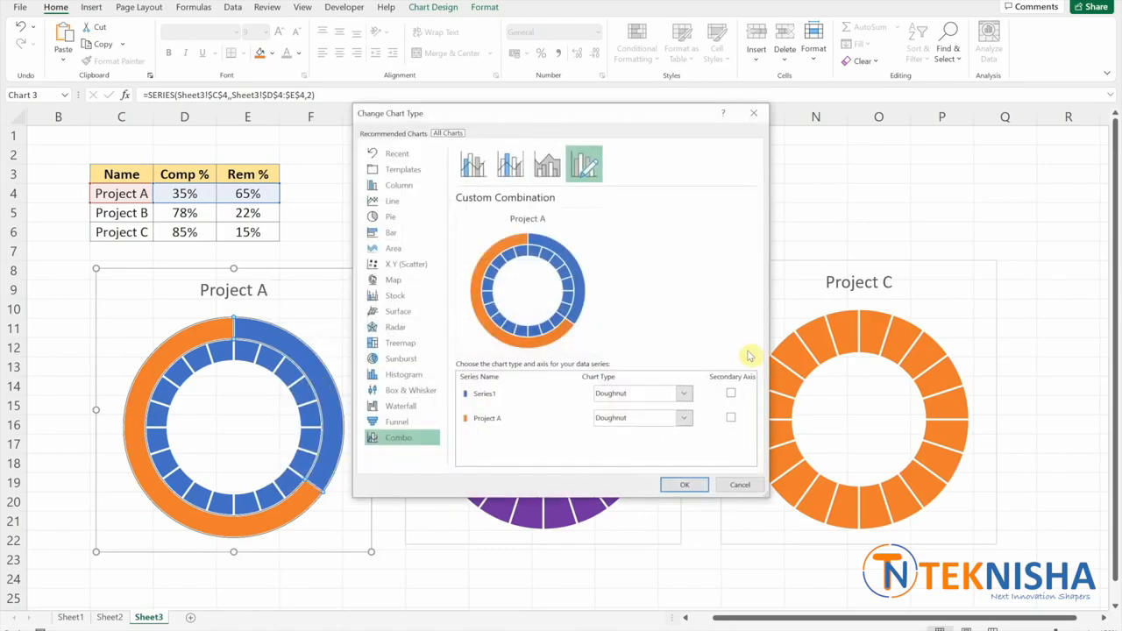
mouse_move(749, 421)
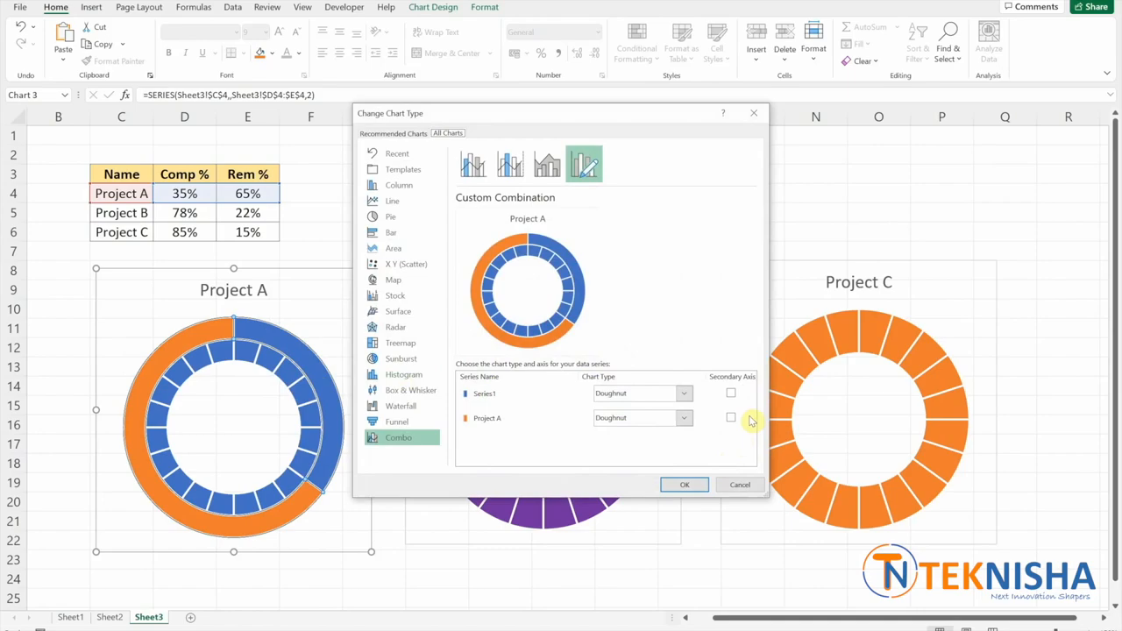
mouse_move(720, 431)
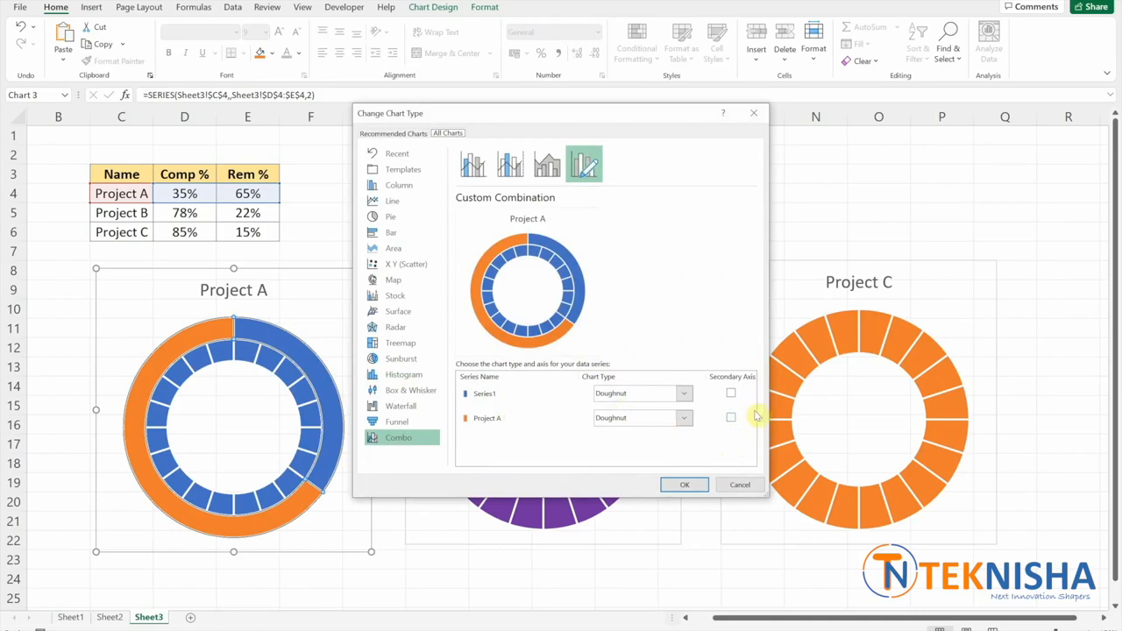
mouse_move(731, 418)
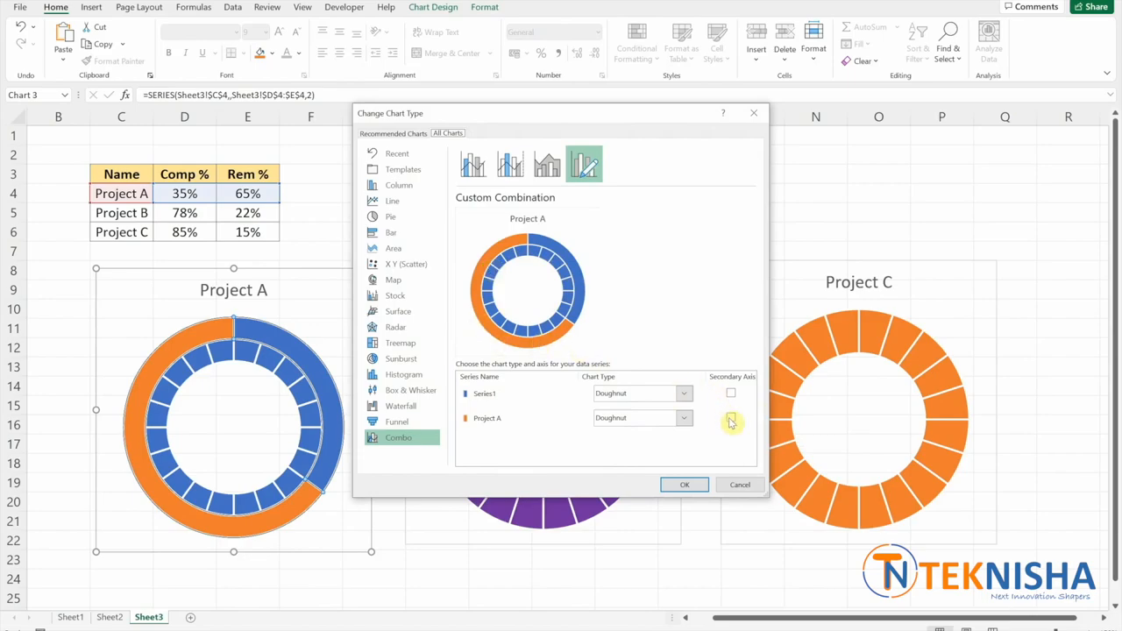
left_click(730, 418)
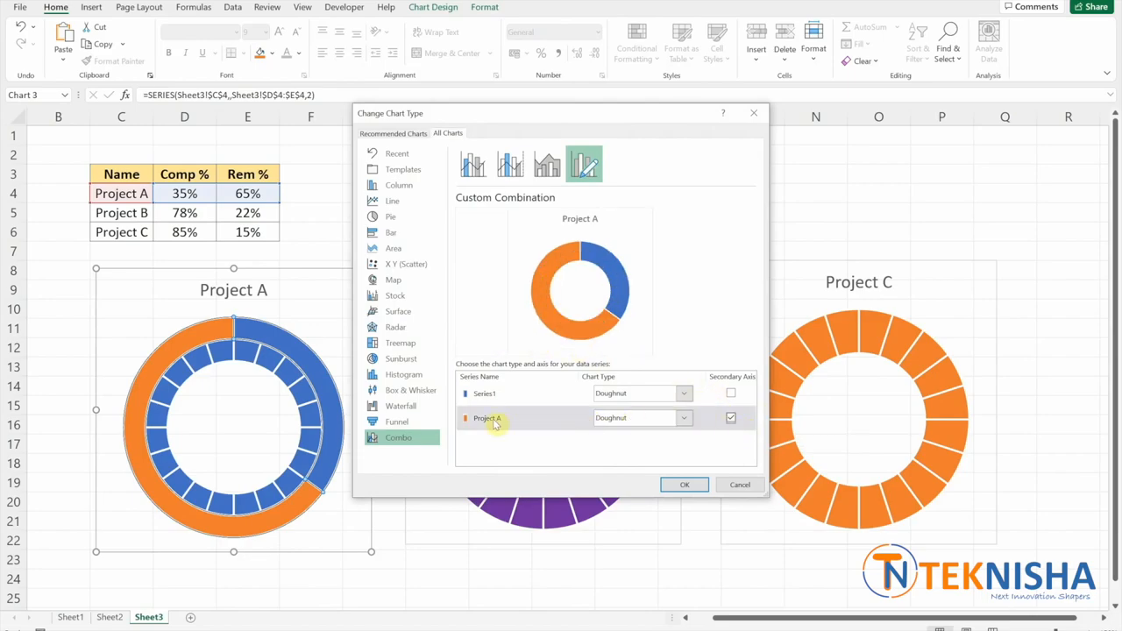
mouse_move(495, 418)
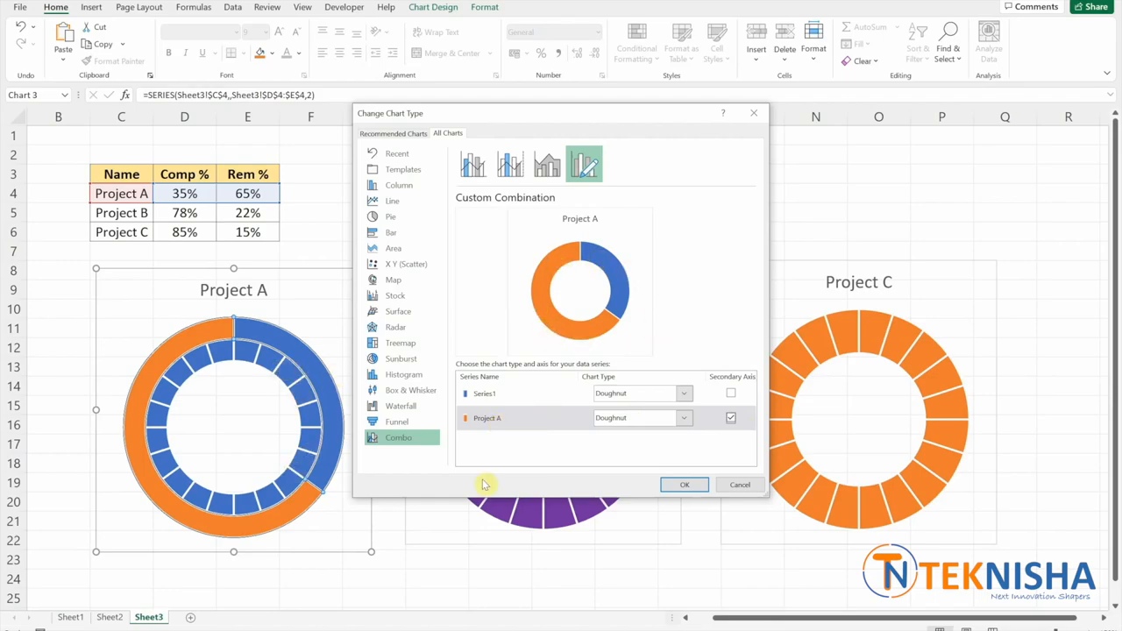
left_click(684, 485)
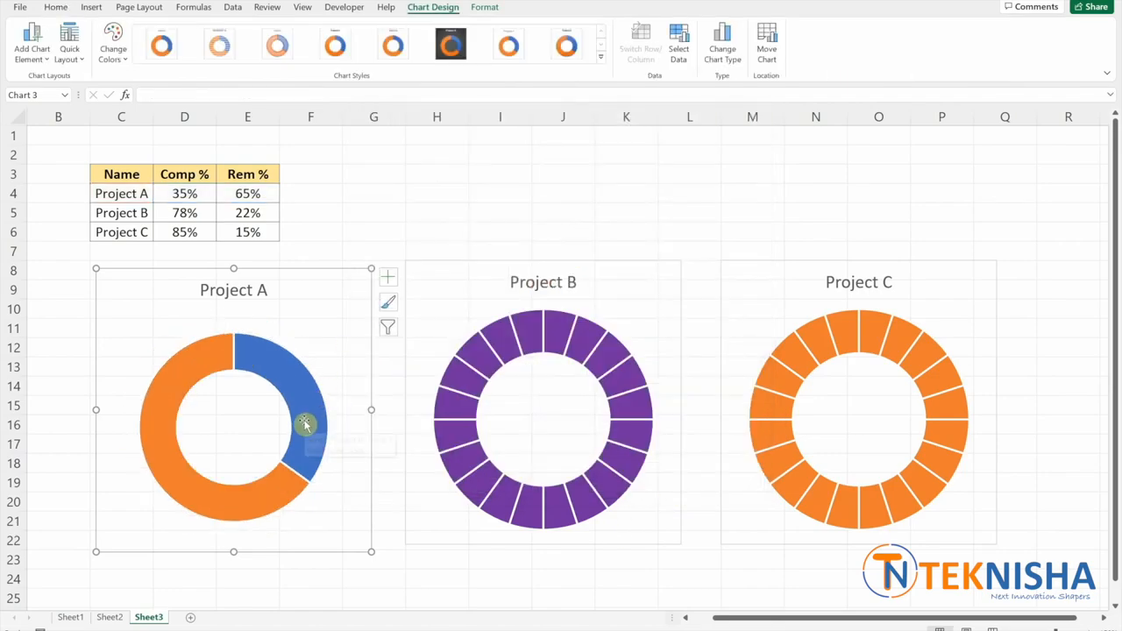
- Give Project A's completed slice no fill and the remaining slice a semi-transparent solid fill
left_click(306, 424)
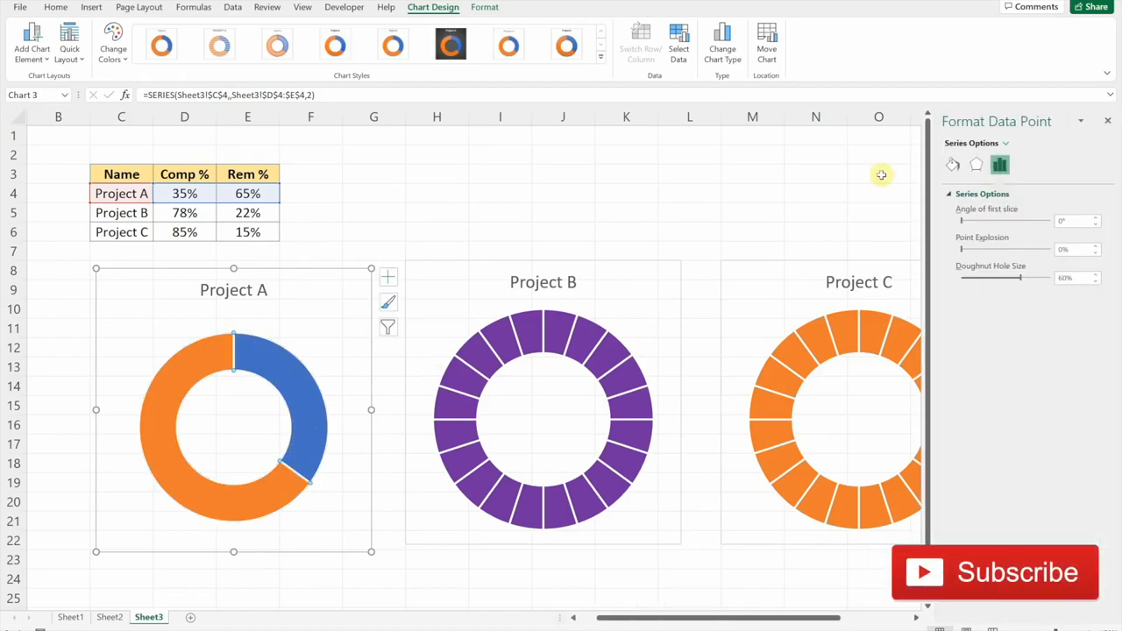
left_click(952, 164)
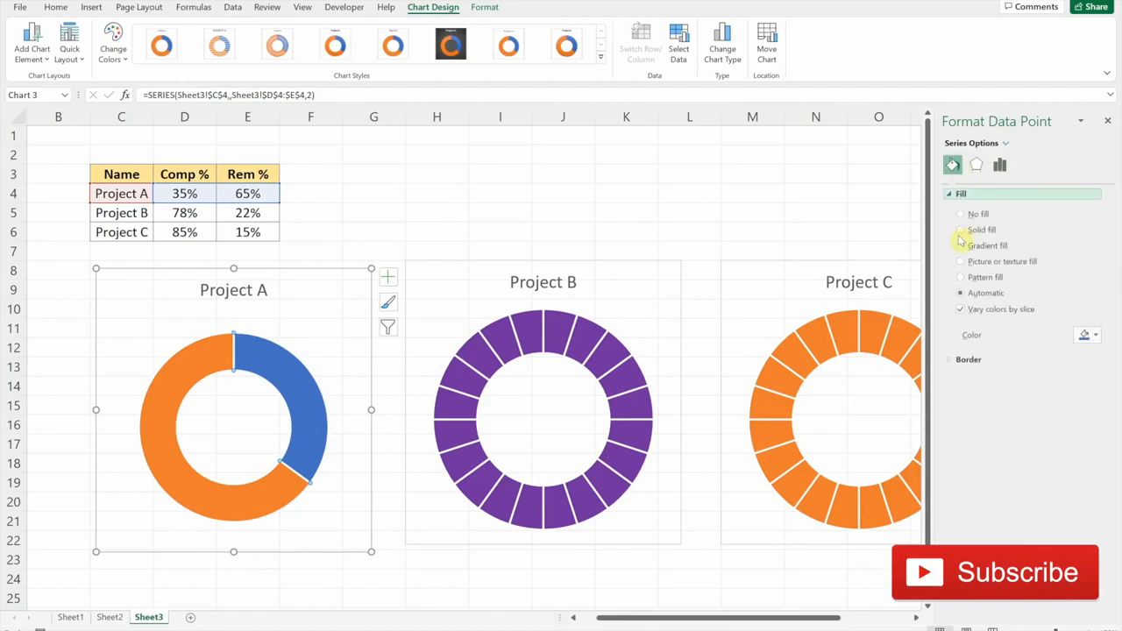
left_click(961, 214)
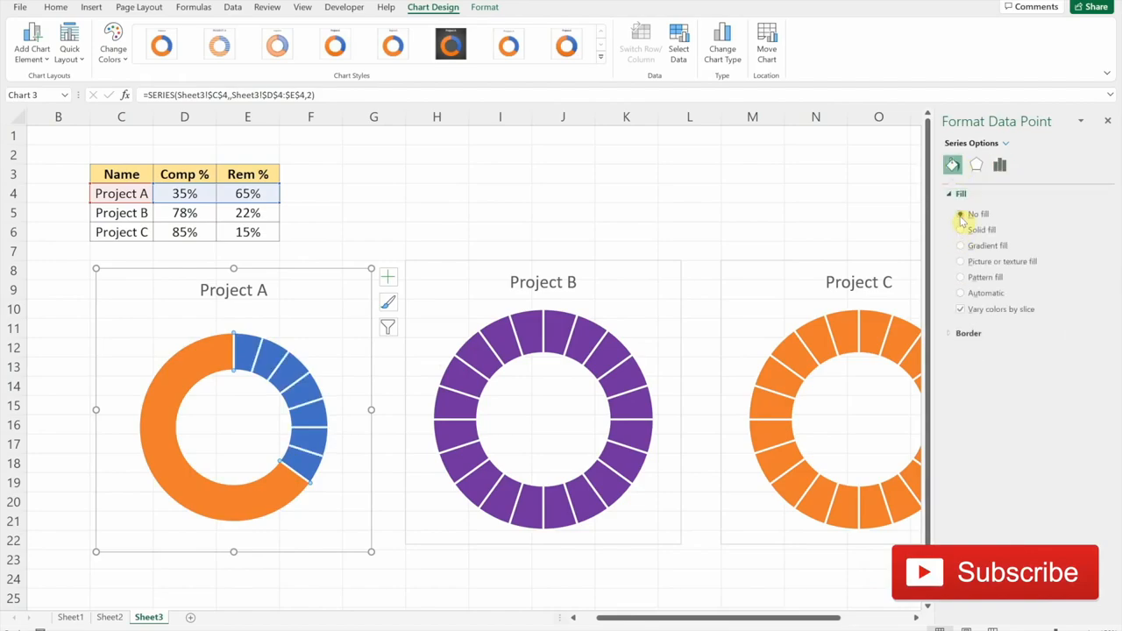
left_click(960, 214)
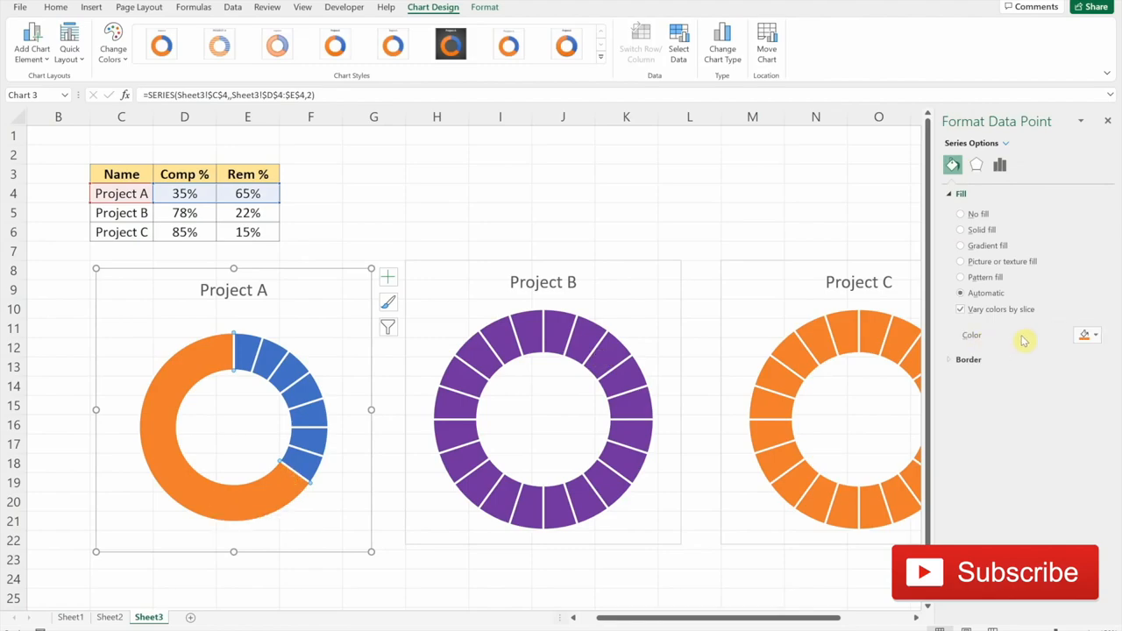
left_click(1093, 335)
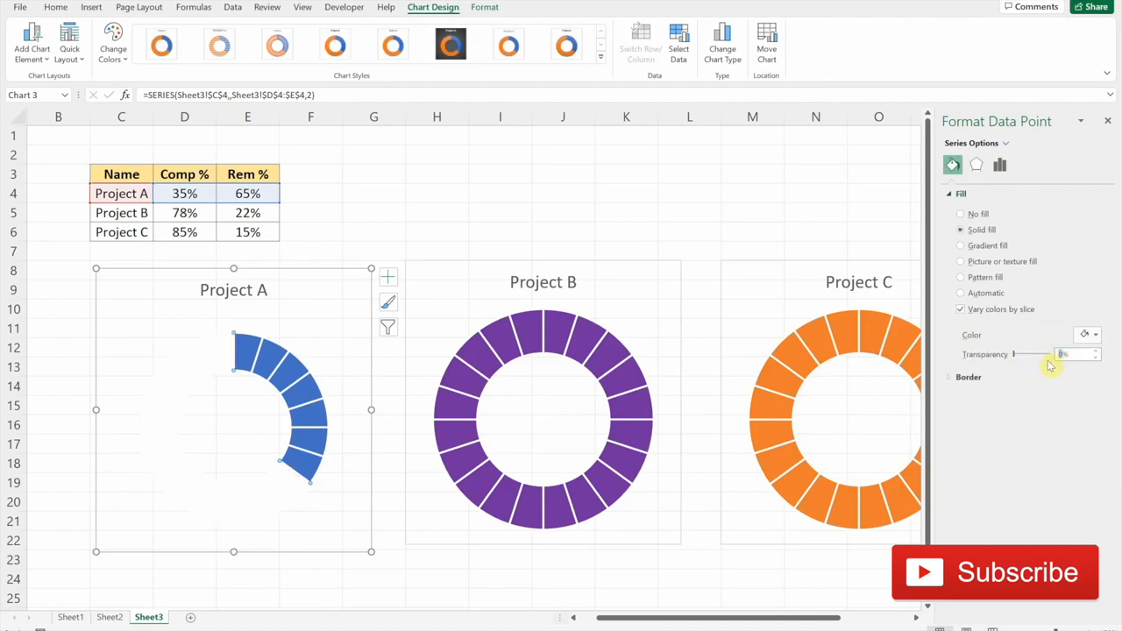
left_click_drag(1038, 353, 1021, 353)
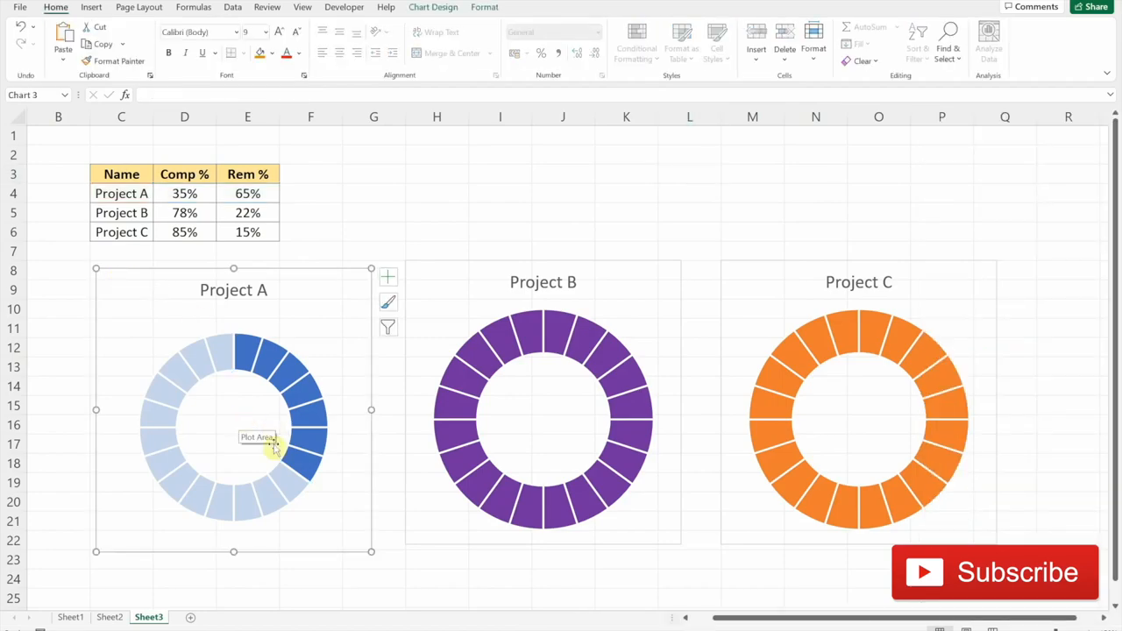
mouse_move(167, 357)
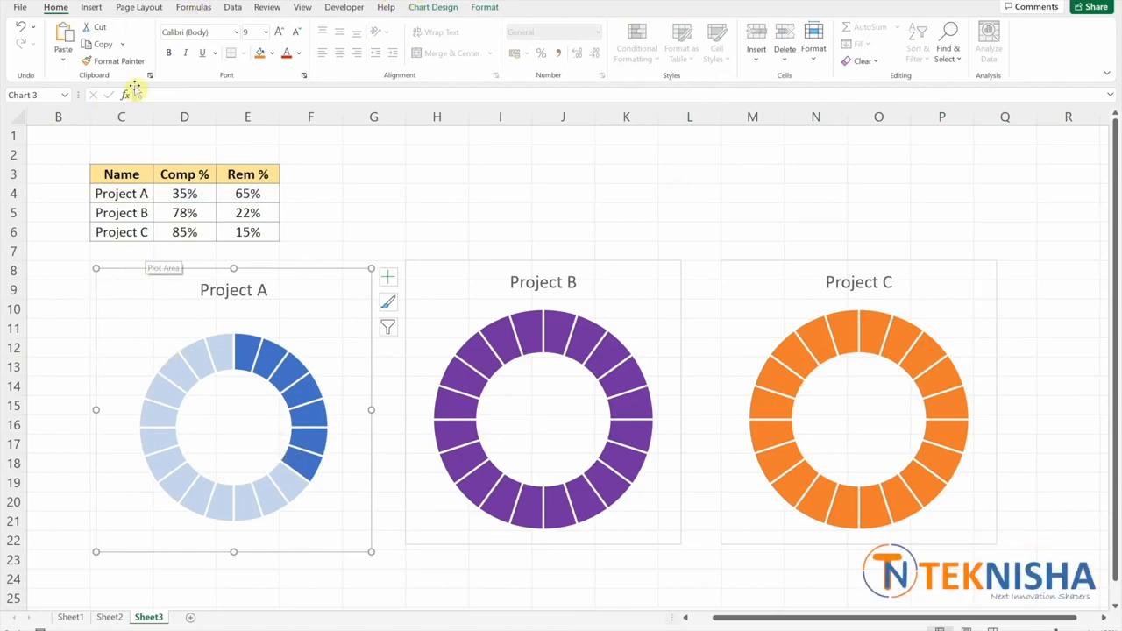
- Draw a text box in Project A's ring centre showing a bold 35% linked to D4
left_click(93, 7)
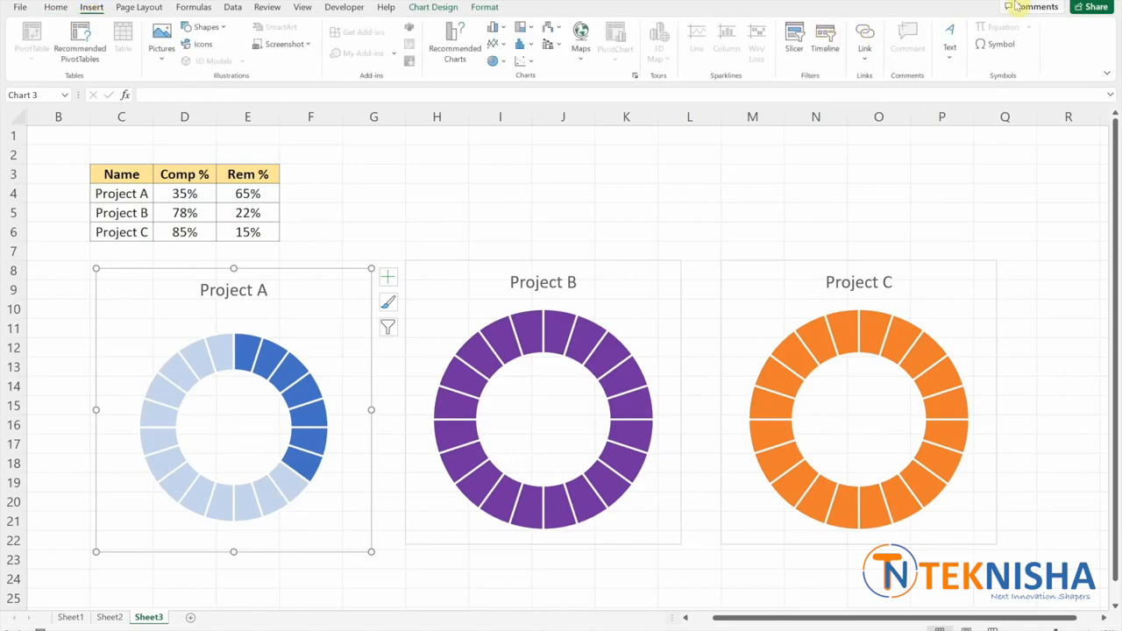
left_click(948, 37)
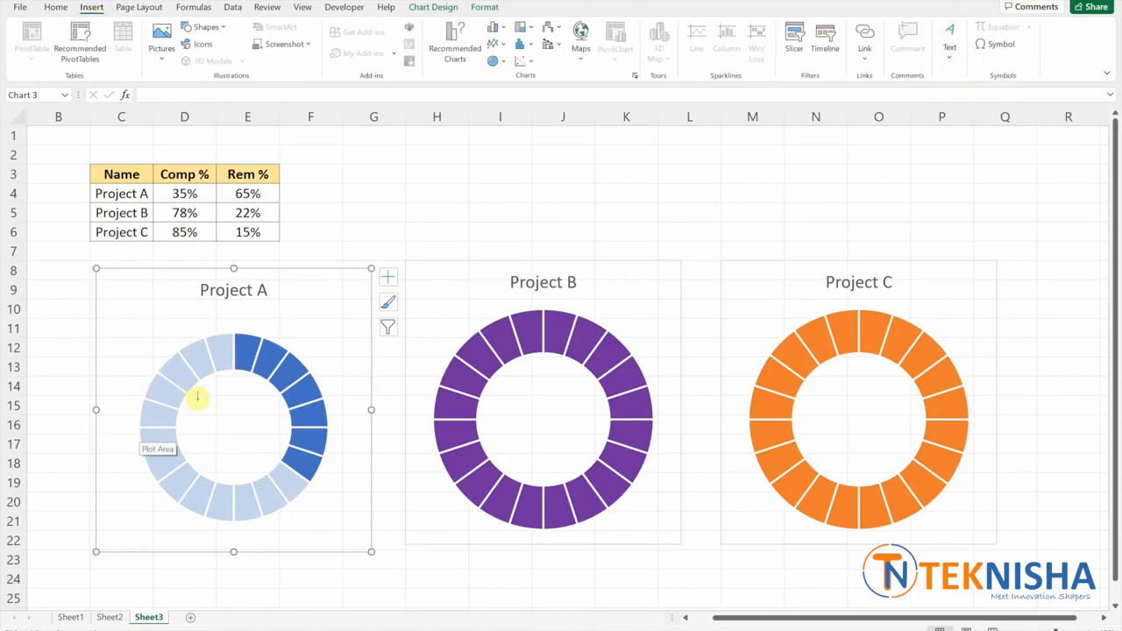
left_click_drag(198, 398, 272, 447)
type("=Sheet3!$D$4")
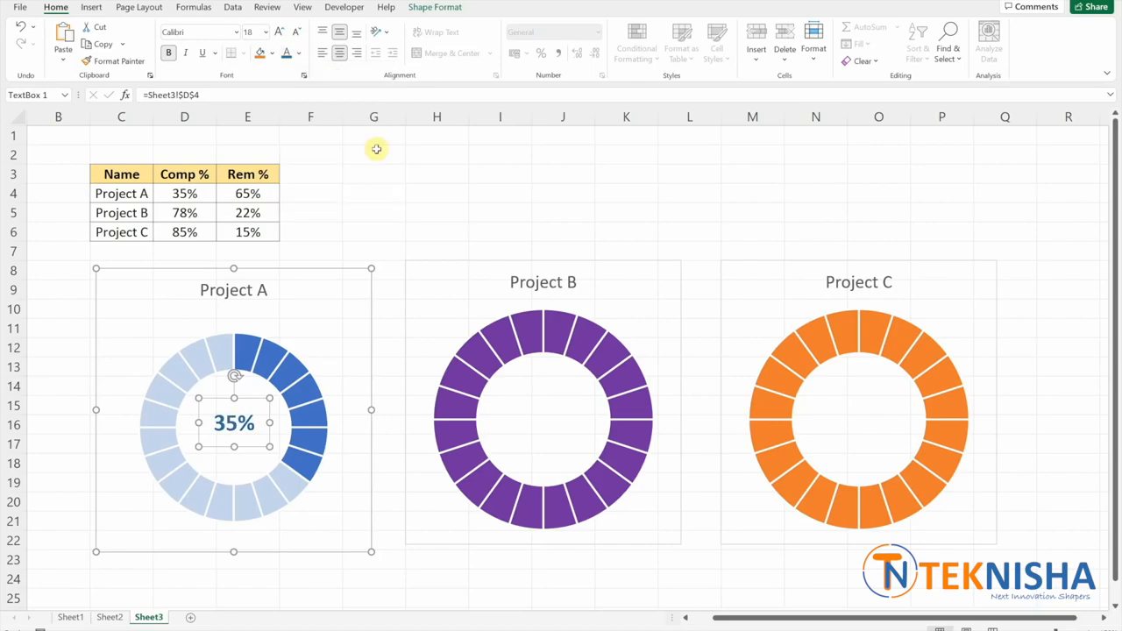
left_click(233, 289)
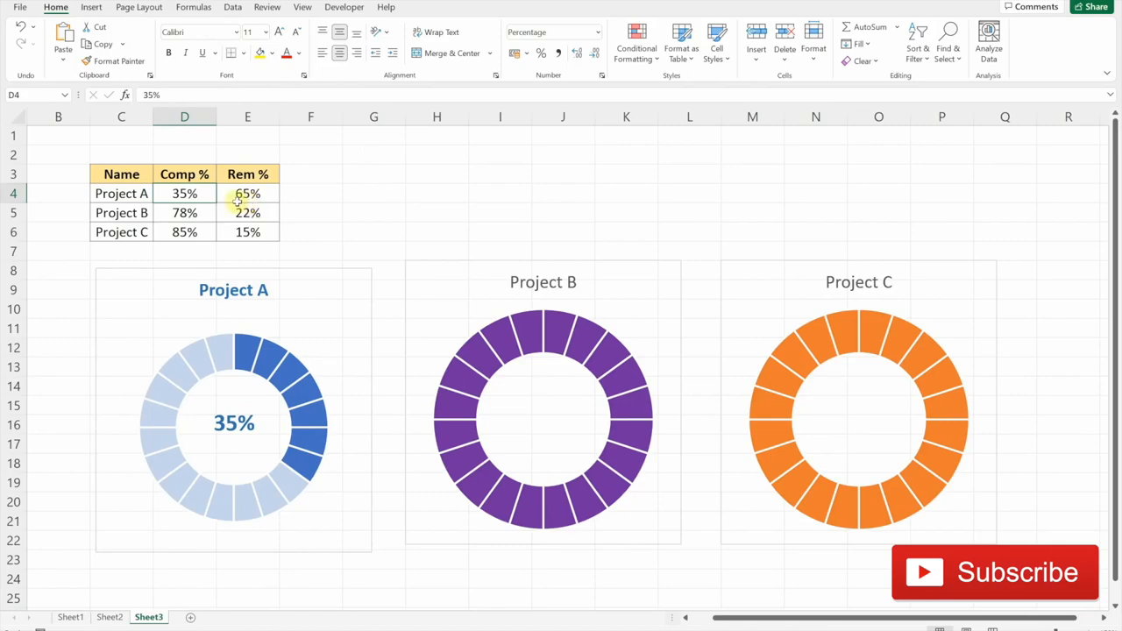
- Enter 45% as Project A's completion in cell D4
type("45%")
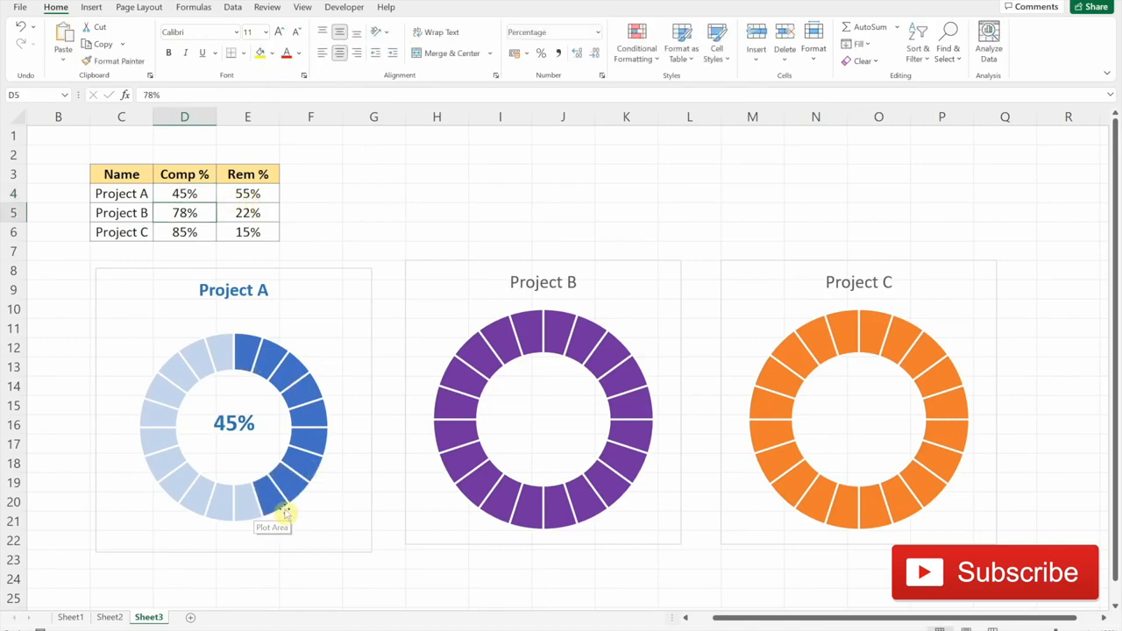
mouse_move(266, 526)
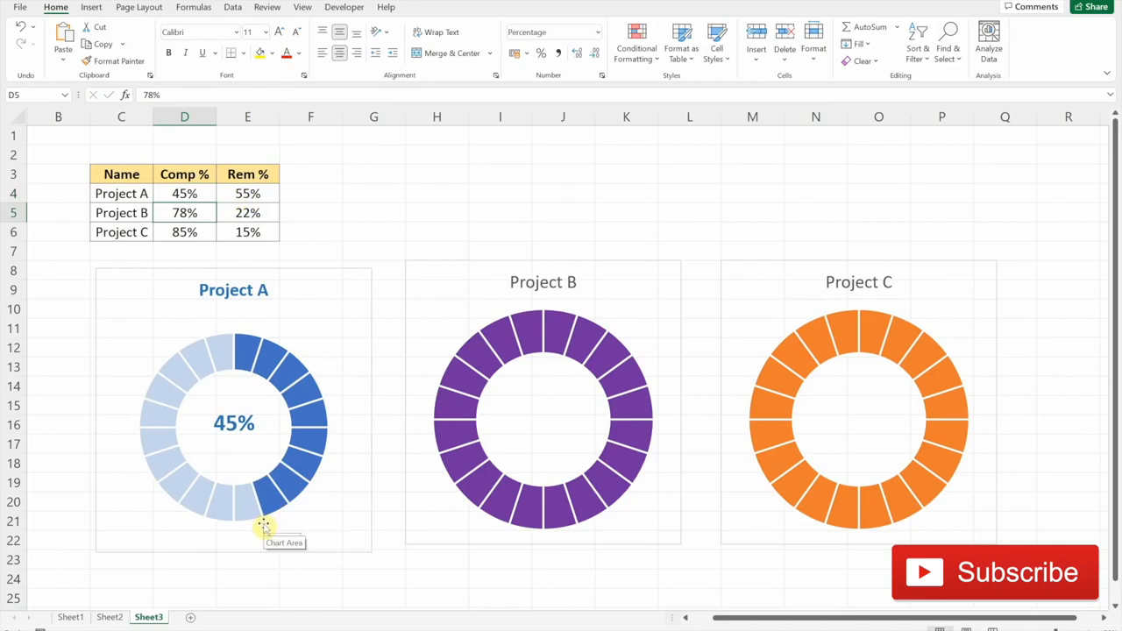
mouse_move(620, 312)
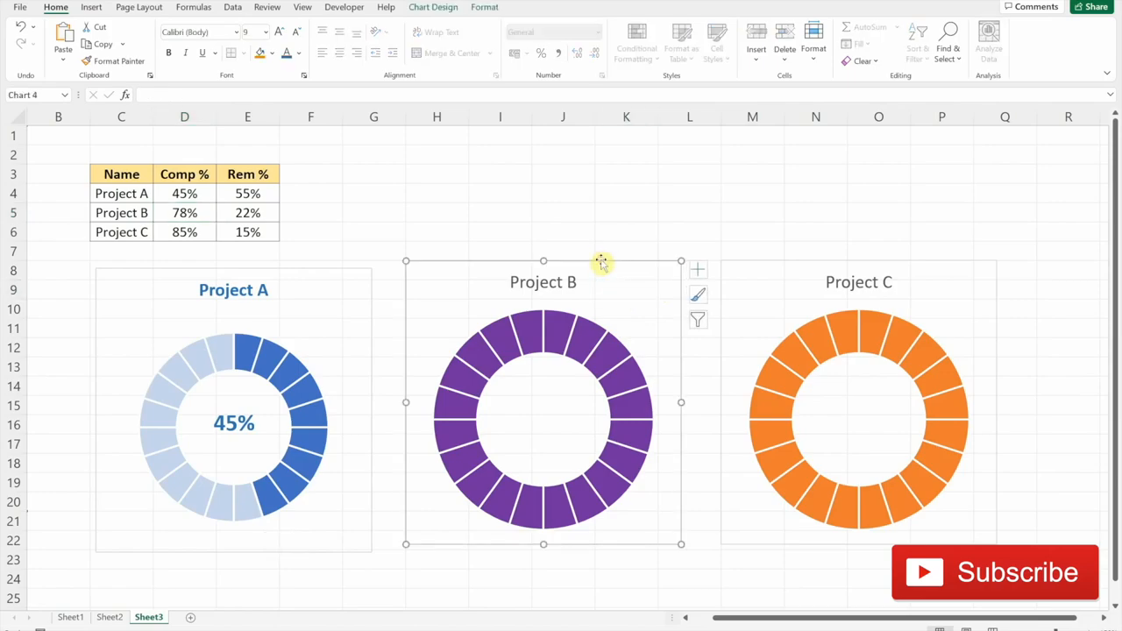
- Add a Project B series named from C5 with values D5:E5 (78% and 22%)
right_click(603, 263)
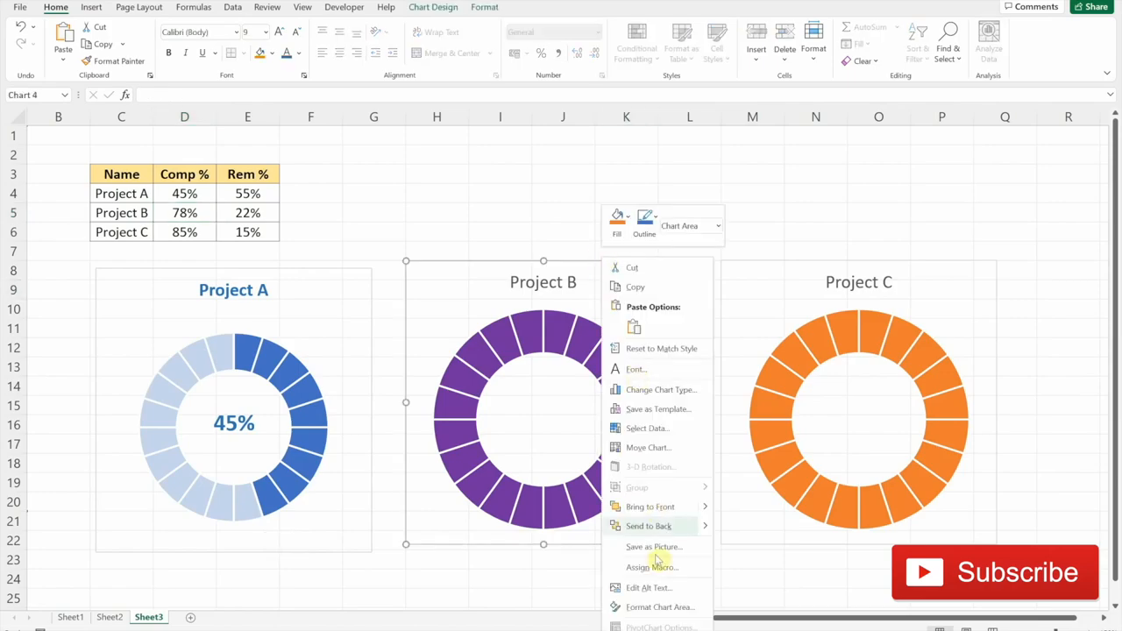
left_click(650, 429)
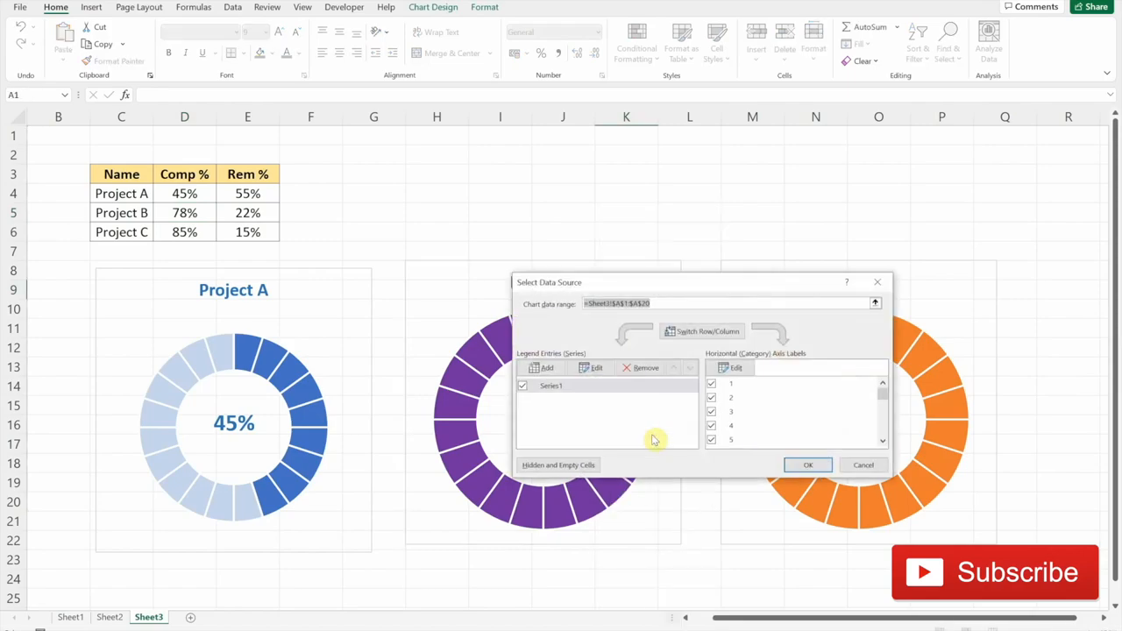
left_click(592, 367)
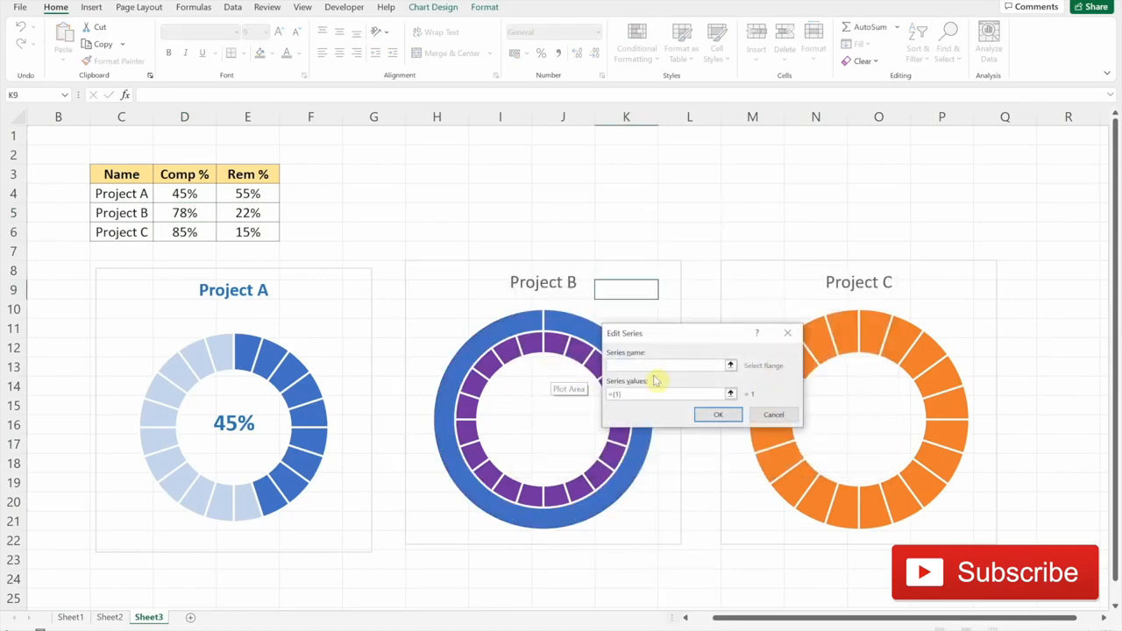
left_click(121, 212)
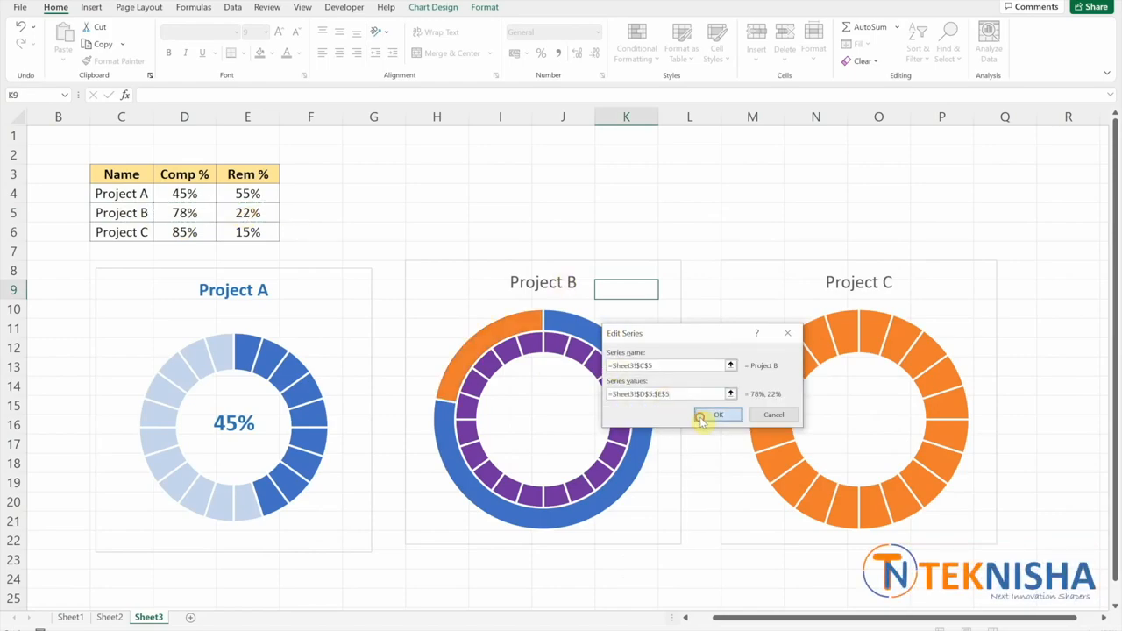
left_click(719, 414)
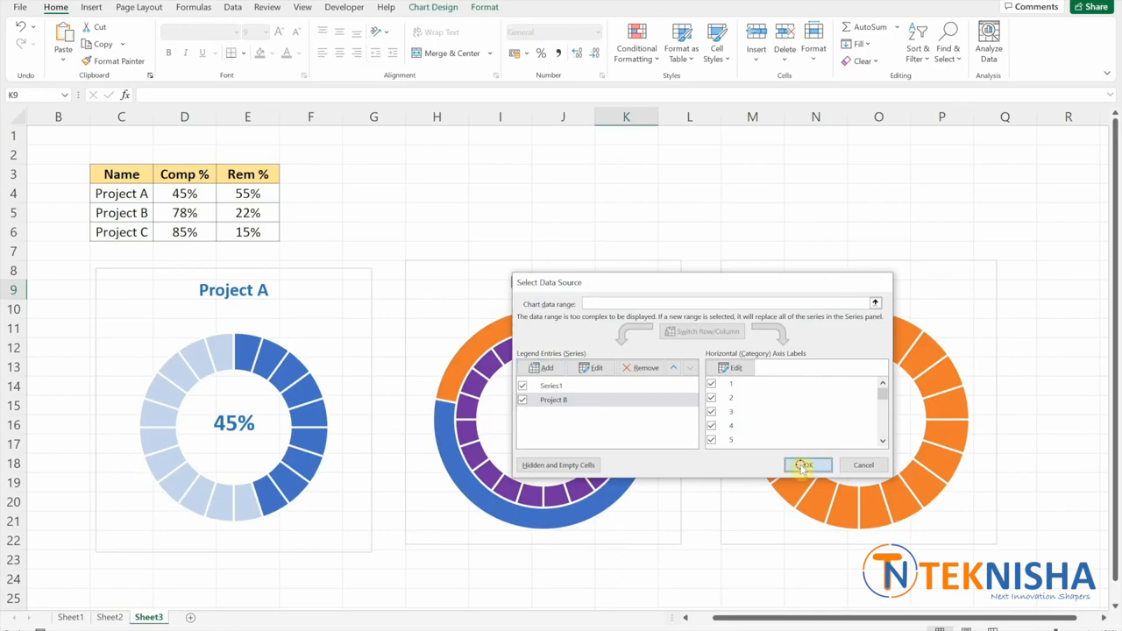
left_click(807, 465)
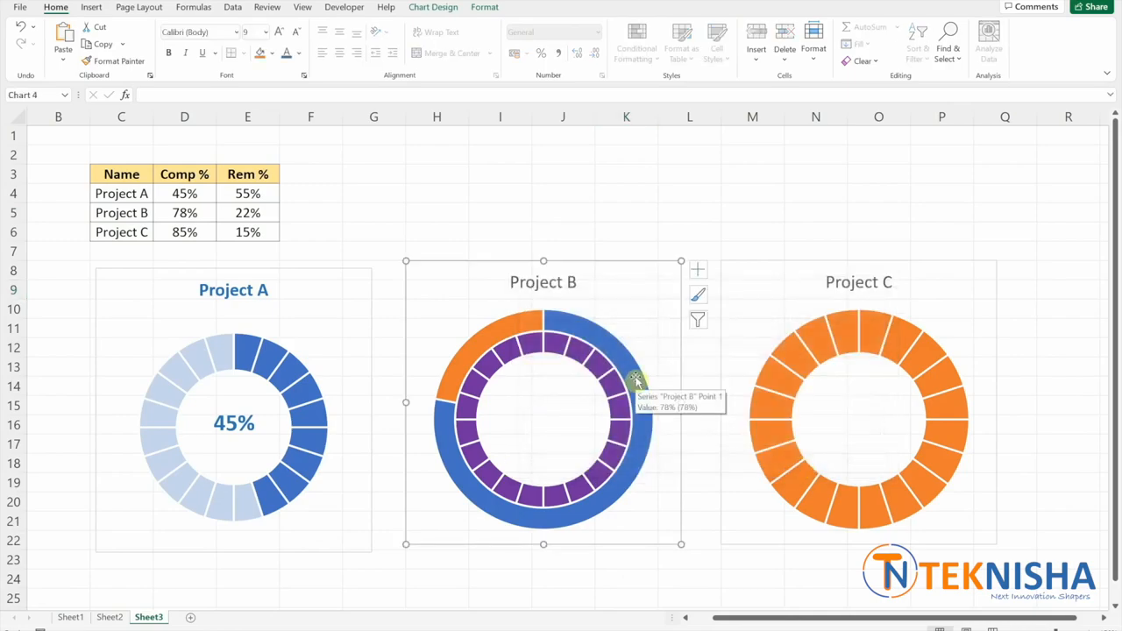
mouse_move(596, 347)
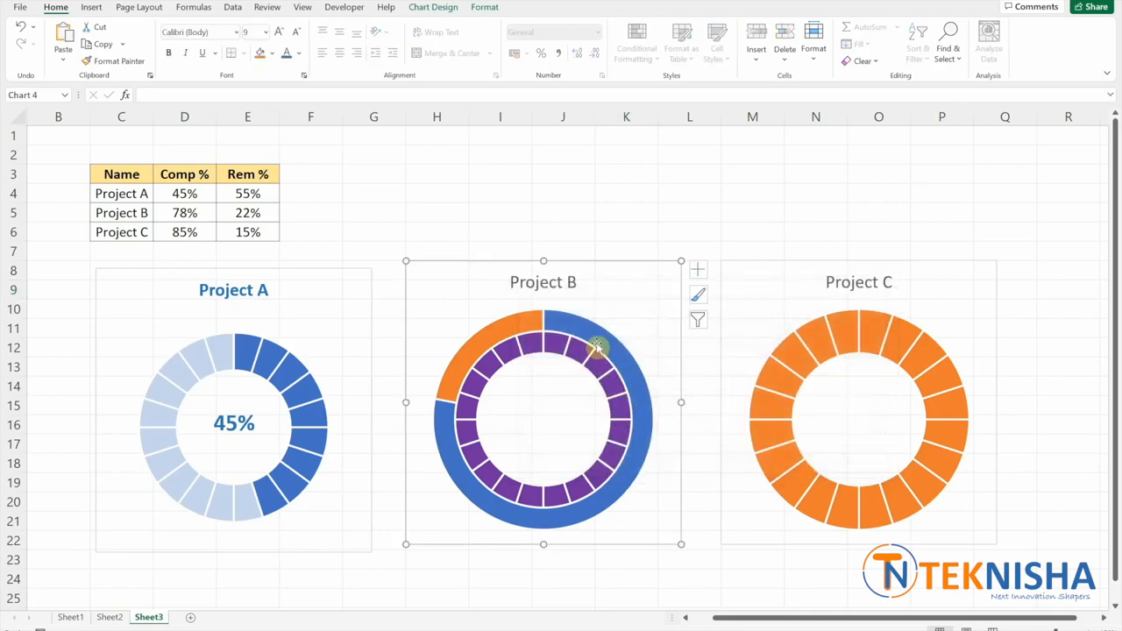
- Change Project B's chart type to Combo with its series on the secondary axis
right_click(596, 346)
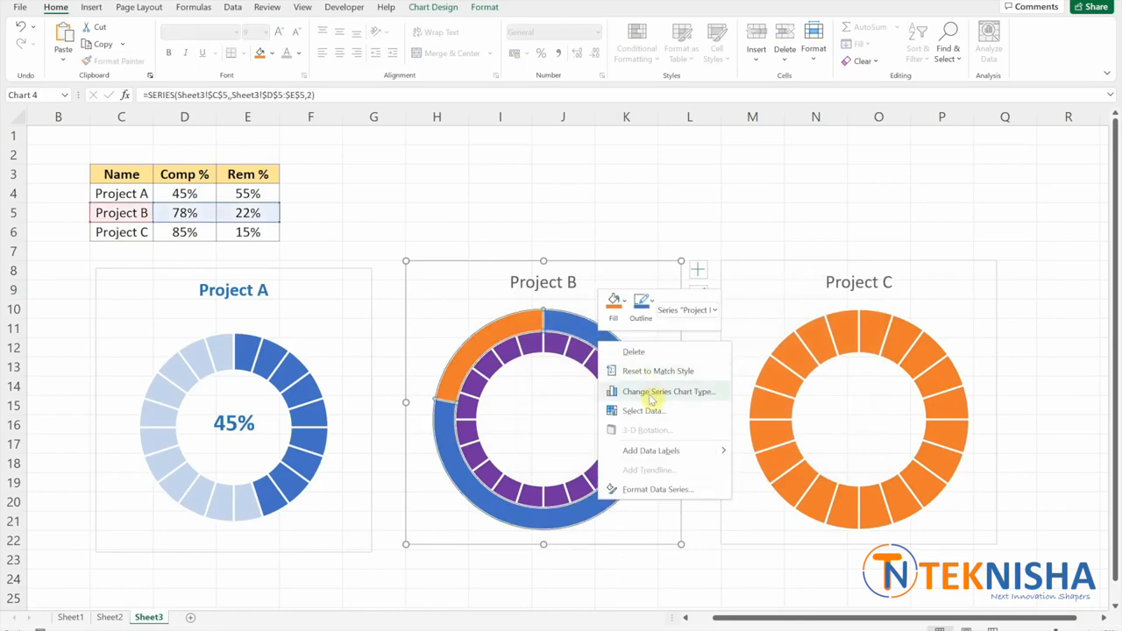
left_click(654, 391)
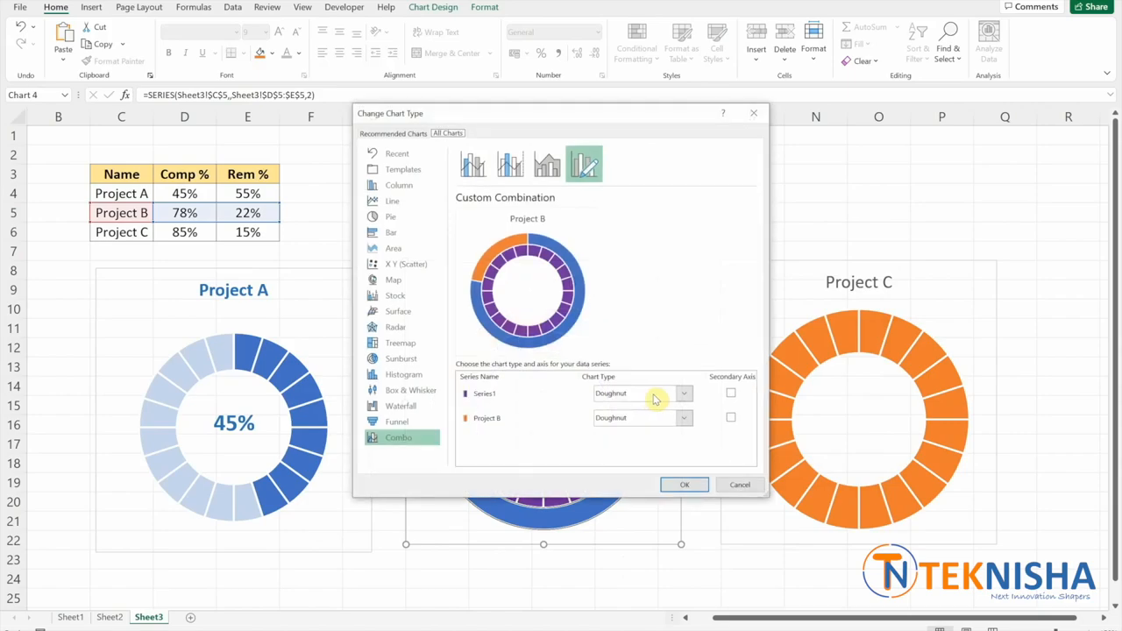
left_click(730, 417)
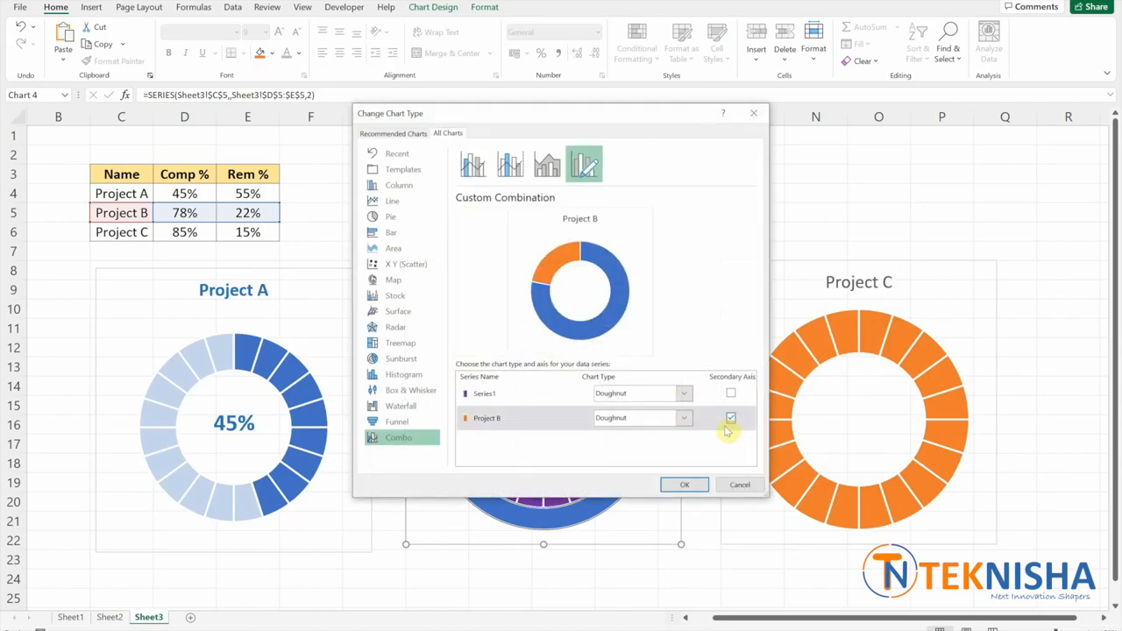
left_click(684, 485)
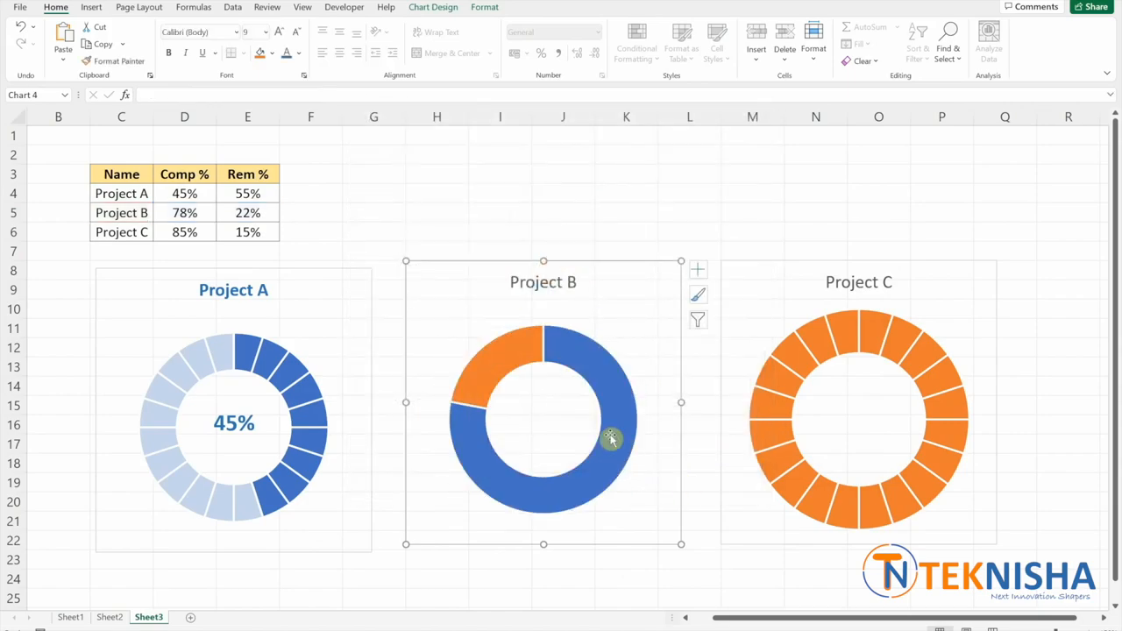
- Give Project B's completed slice no fill and lighten the remaining slice with a solid fill
left_click(609, 438)
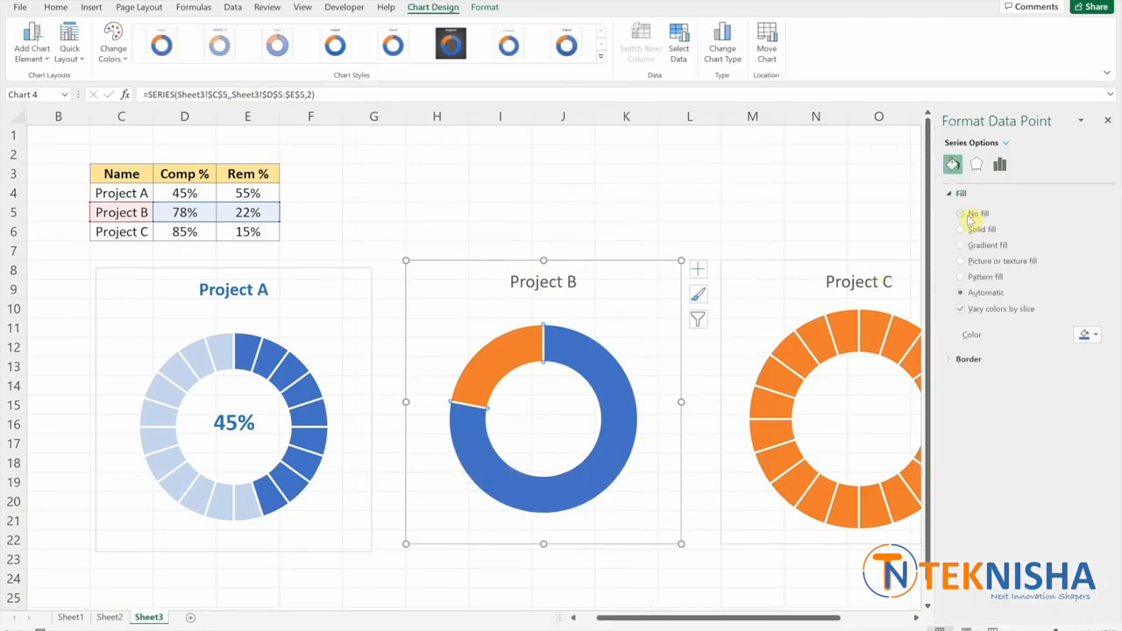
left_click(960, 213)
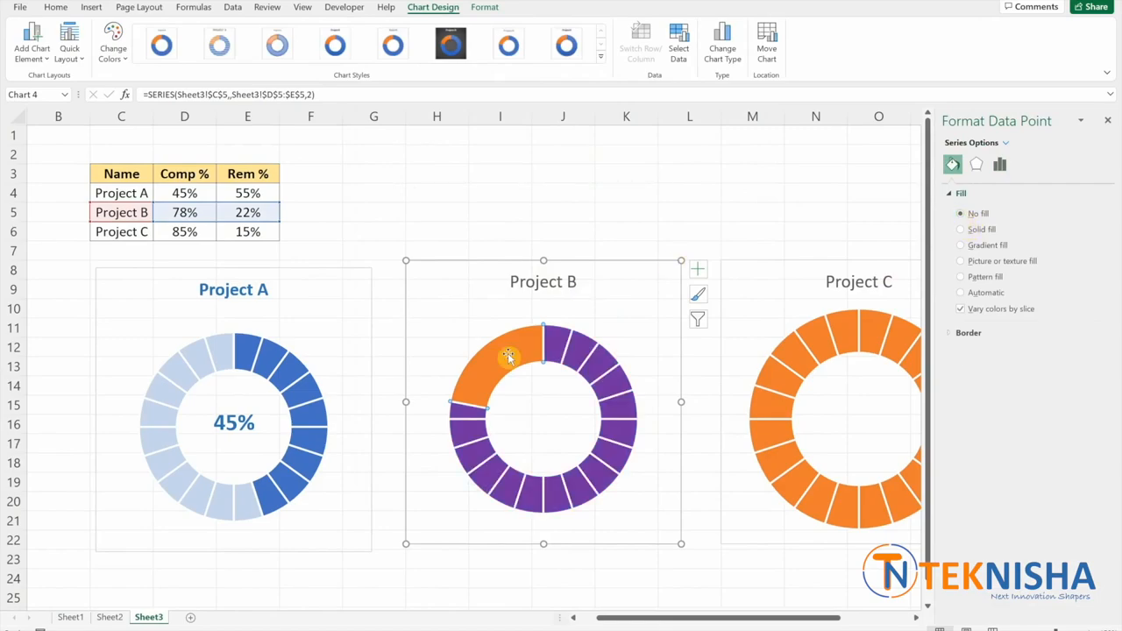
left_click(959, 292)
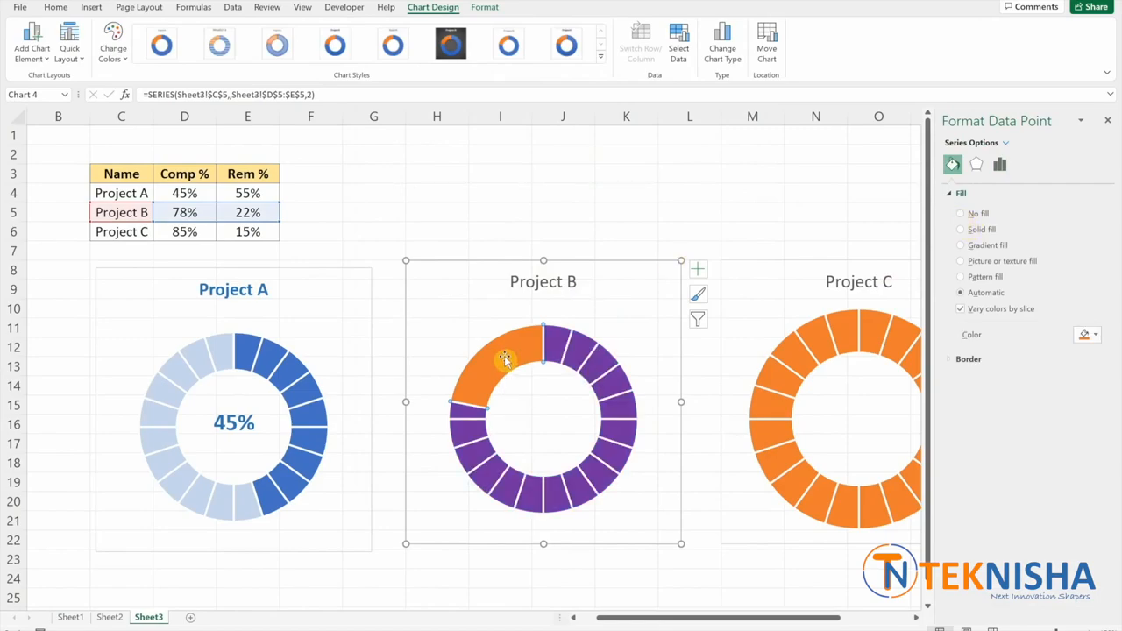
left_click(1096, 334)
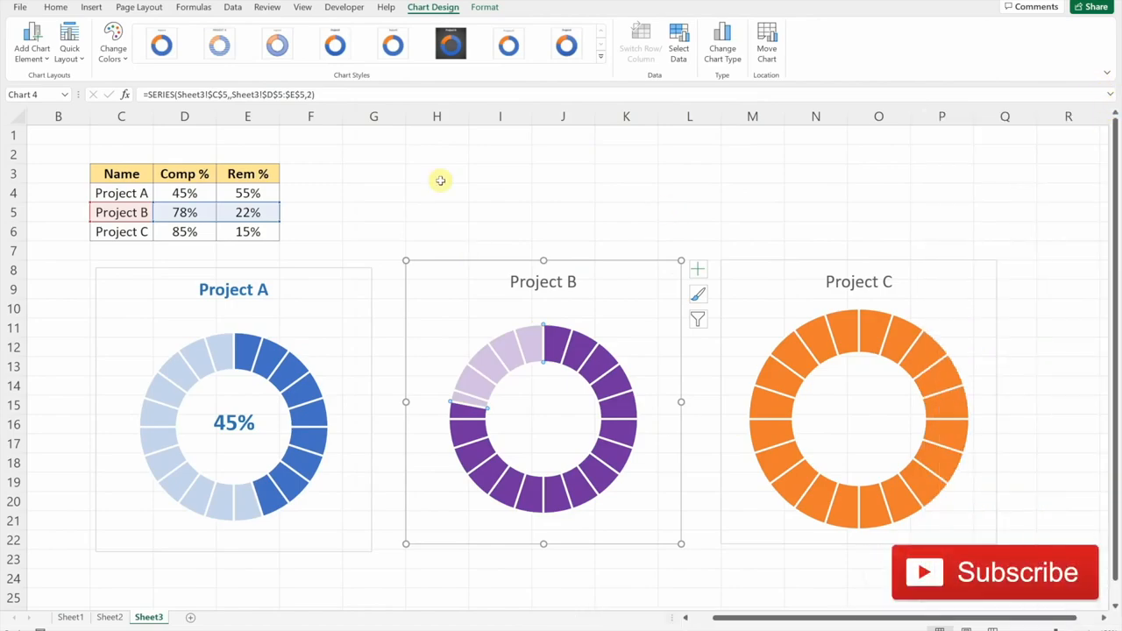
- Add a centred text box linked to Project B's 78% value and colour the title purple
left_click(67, 7)
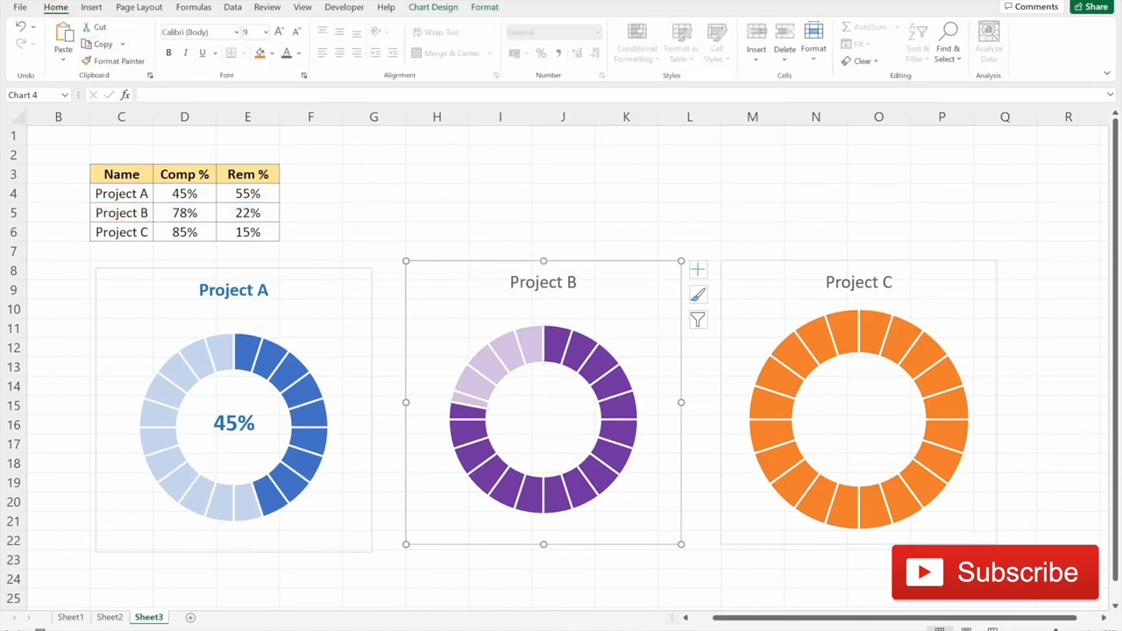
left_click(95, 7)
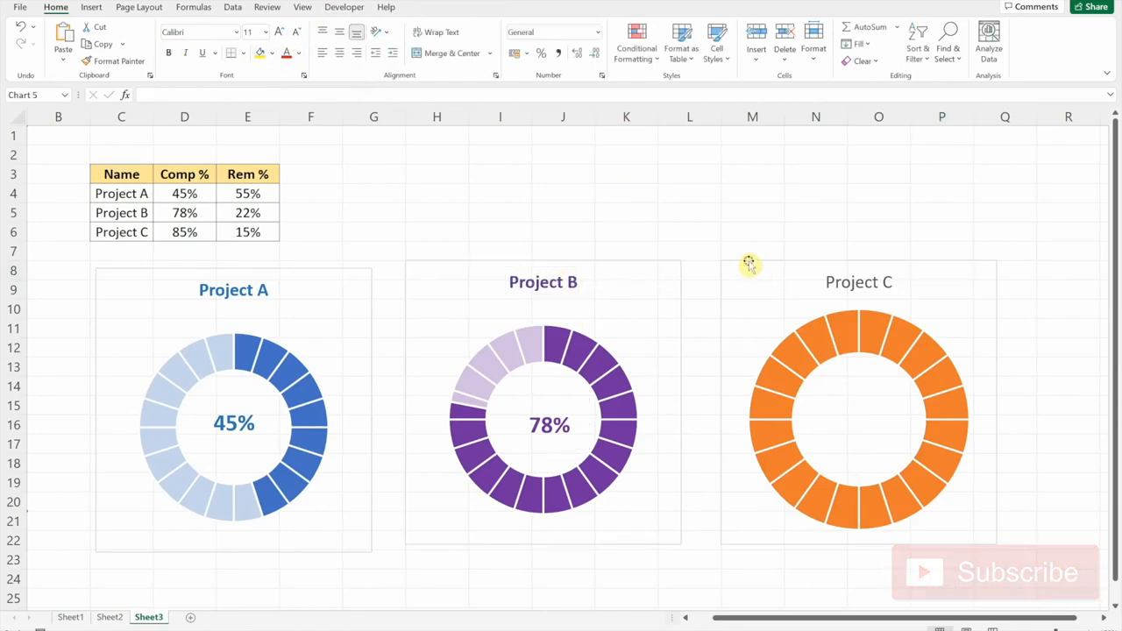
- Add a Project C series named from C6 with values D6:E6 (85%, 15%)
left_click(861, 431)
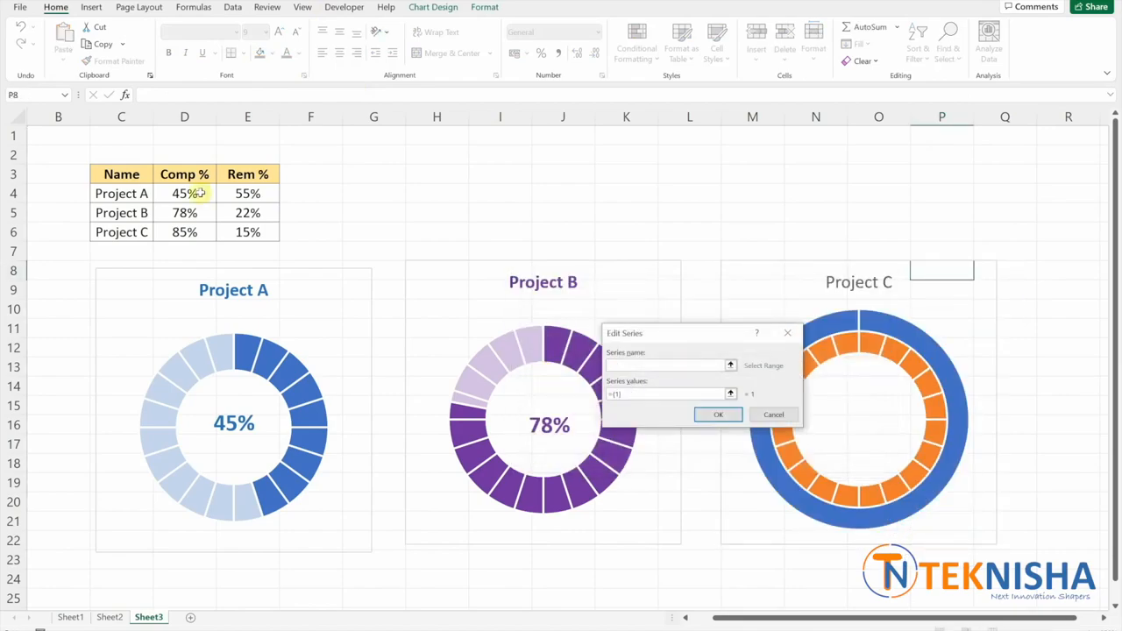
left_click(121, 231)
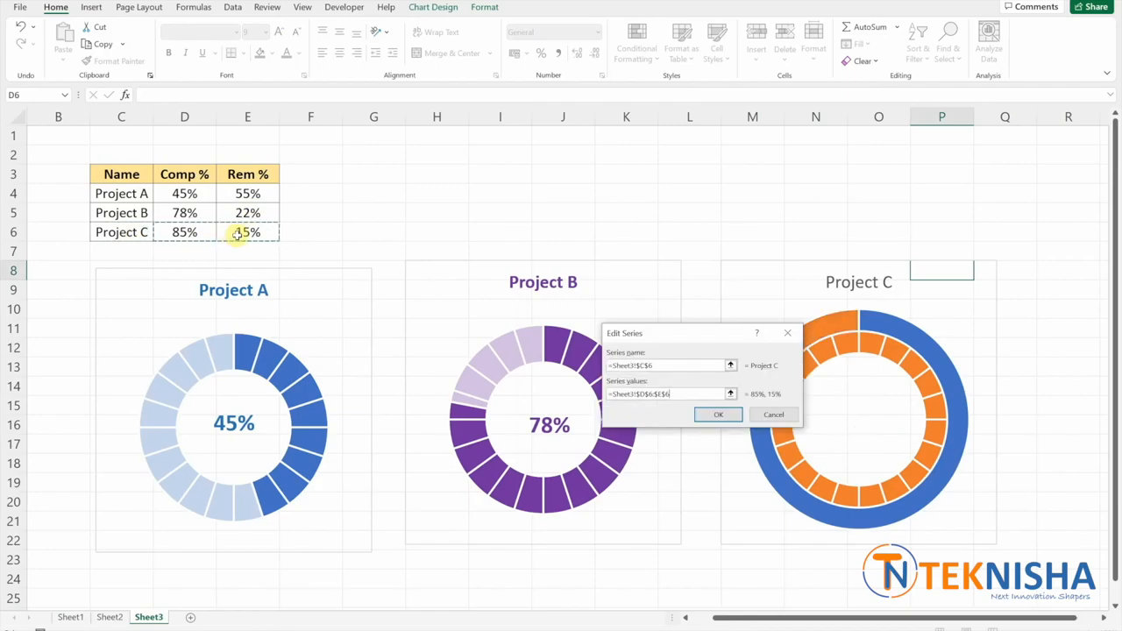
left_click(718, 415)
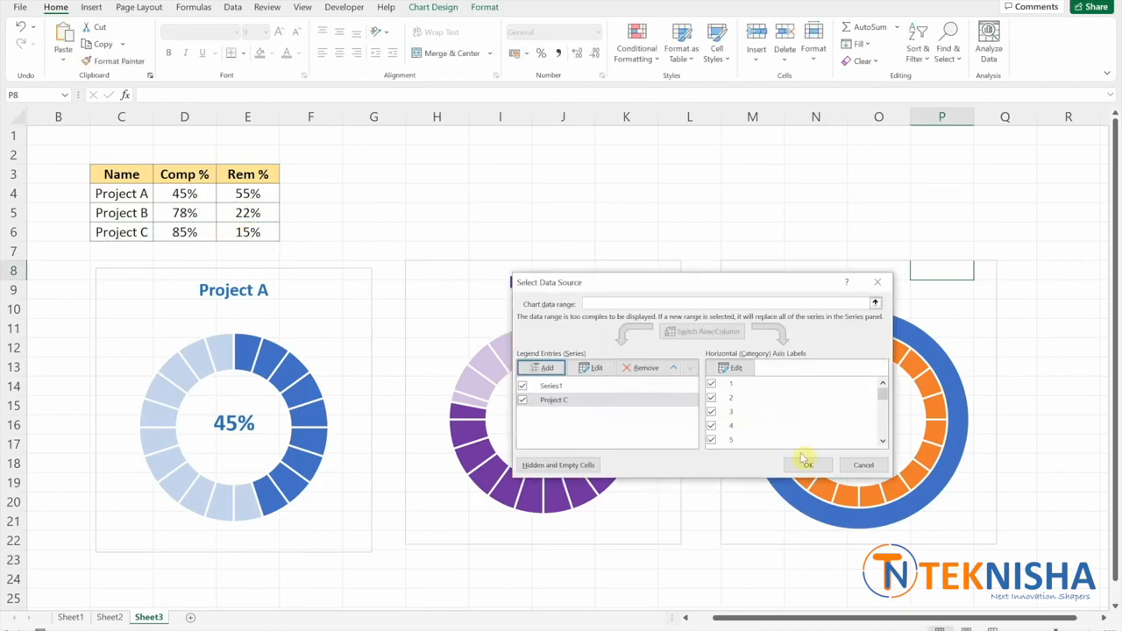
left_click(807, 464)
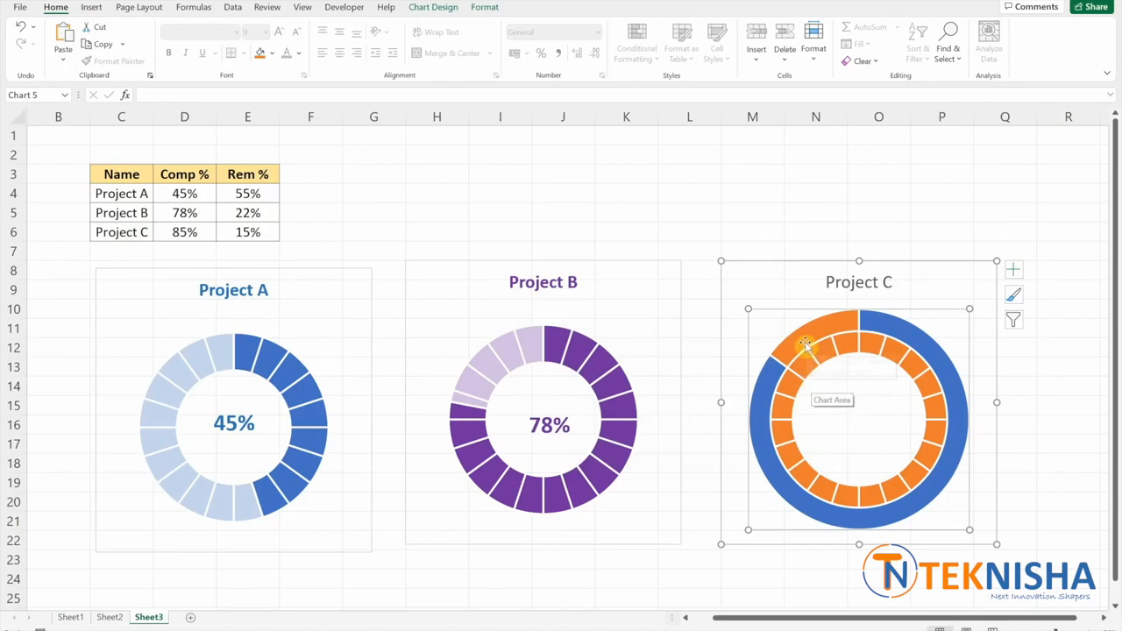
- Plot the Project C series on the secondary axis as a combo chart
left_click(805, 345)
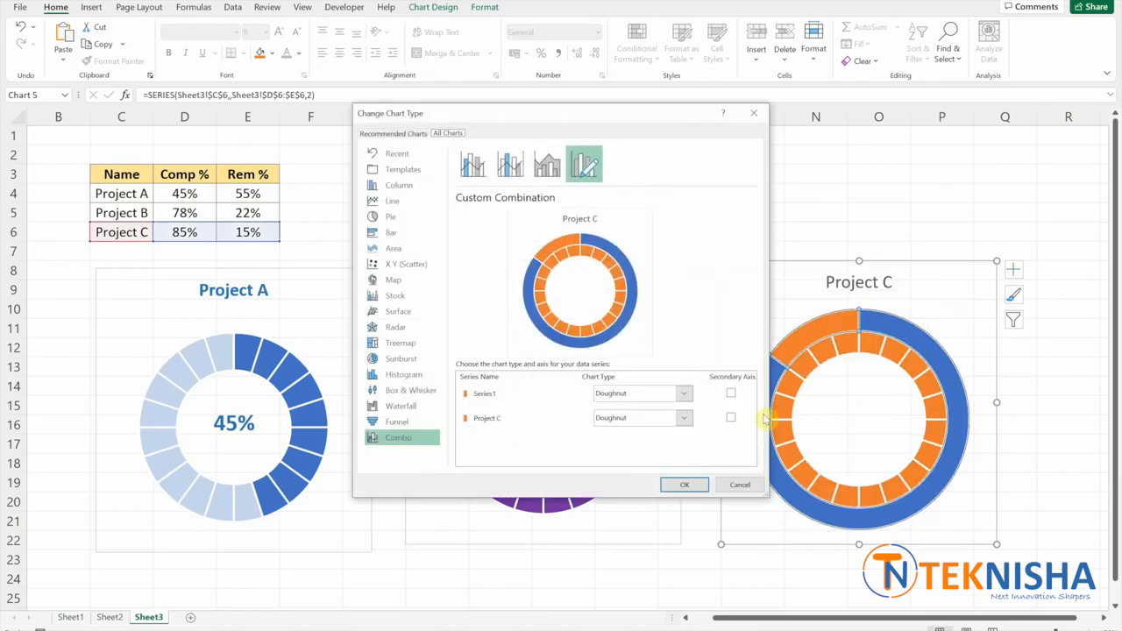
left_click(684, 484)
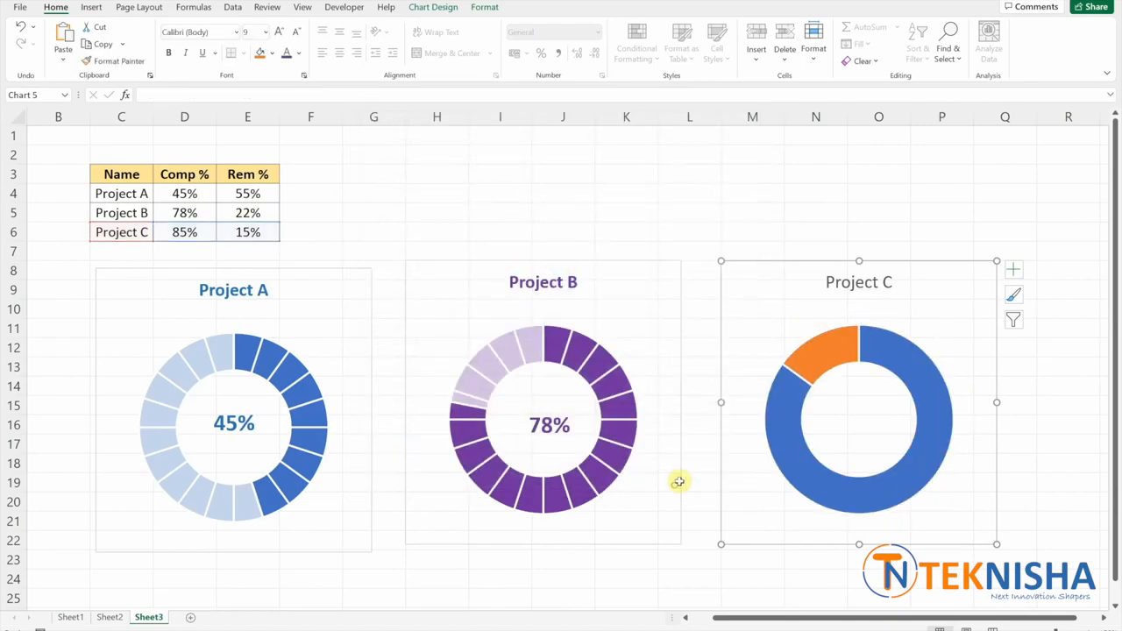
left_click(907, 368)
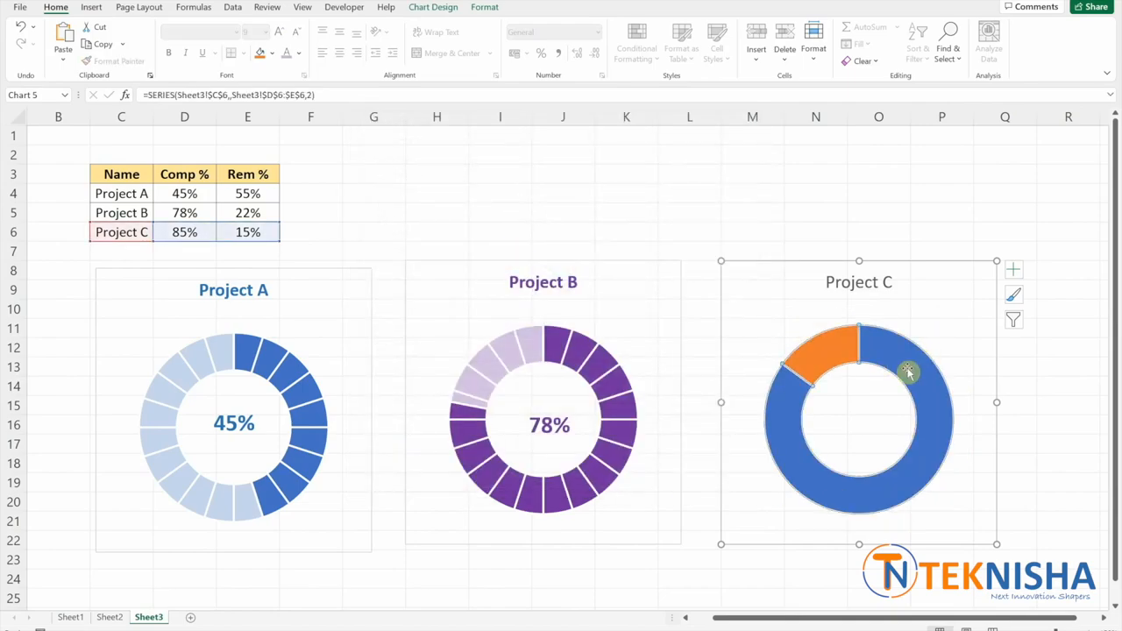
double_click(905, 371)
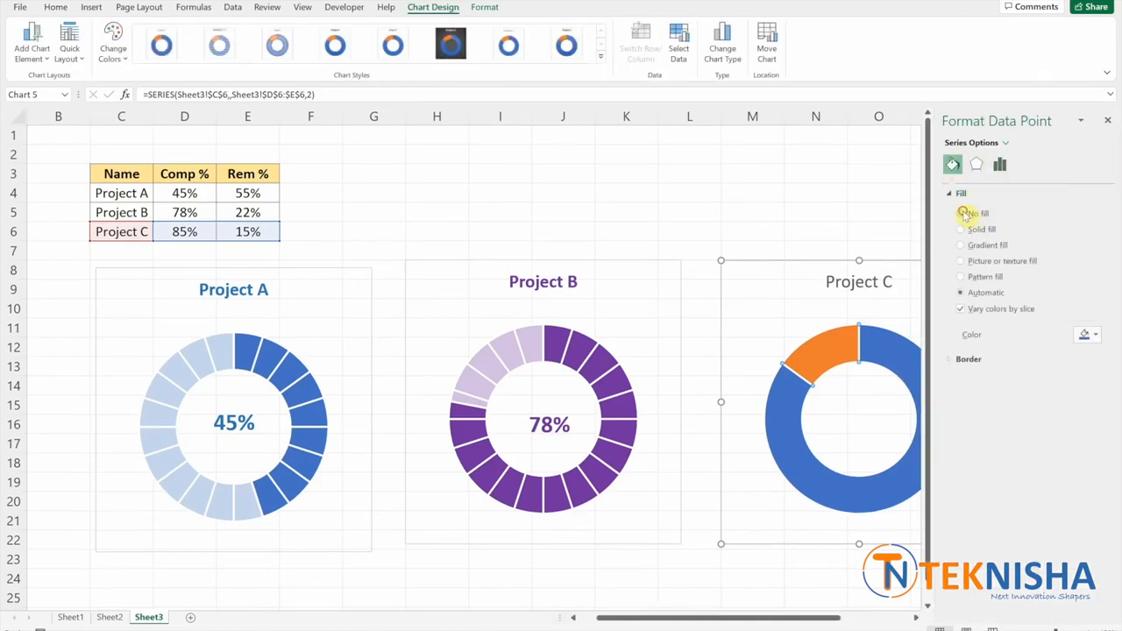
- Make the completed slice see-through and give the remaining slice a transparent solid fill
left_click(960, 213)
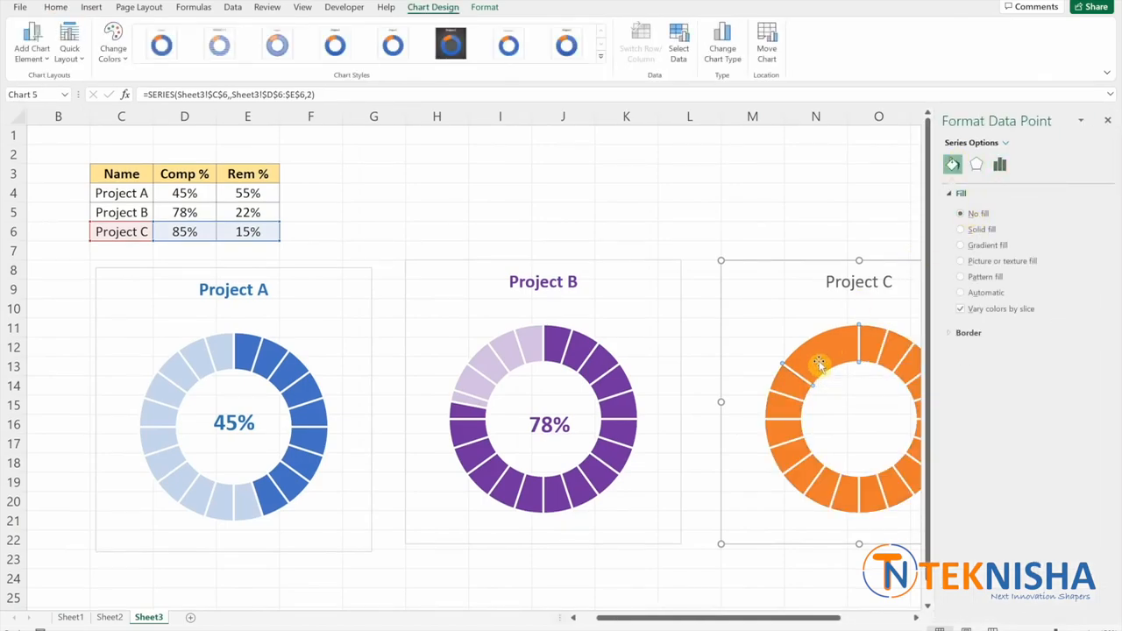
left_click(959, 291)
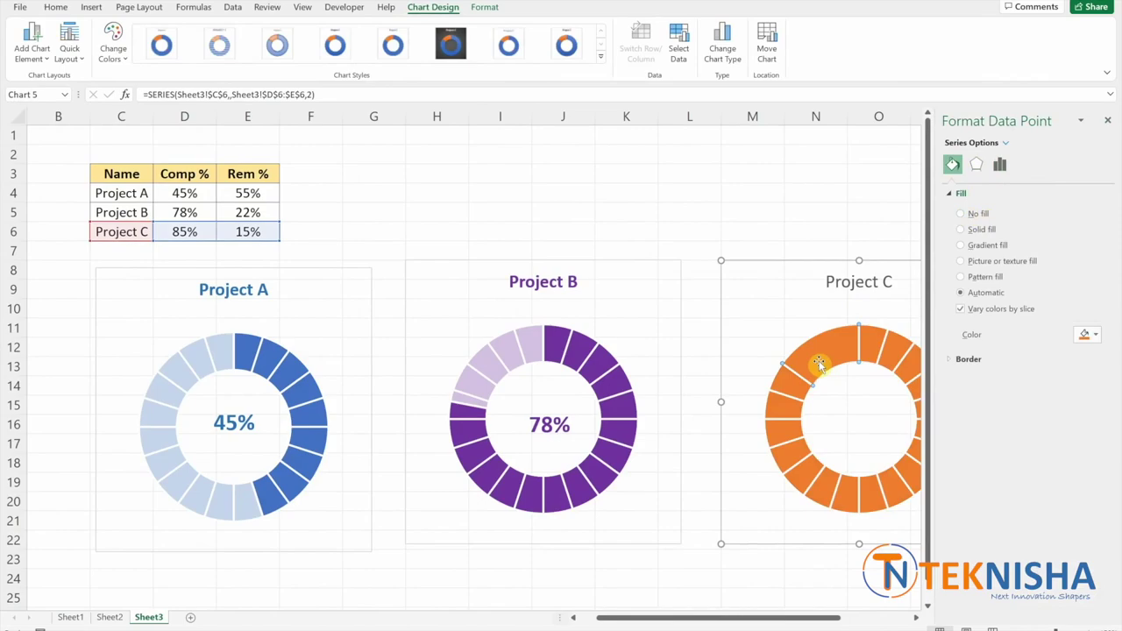
left_click(1085, 334)
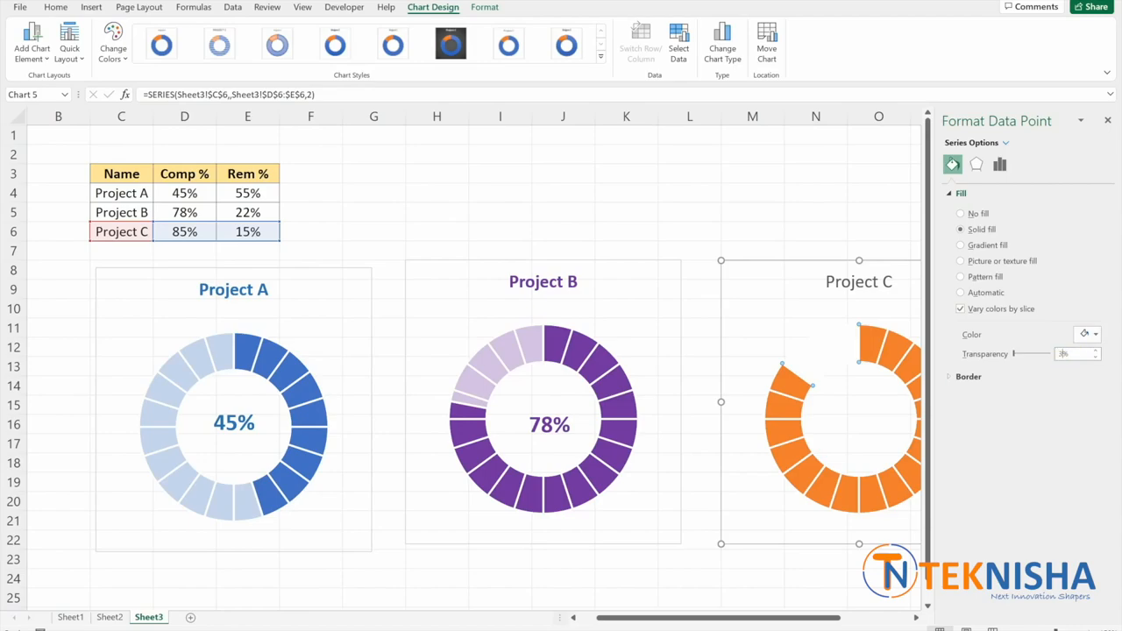
left_click(339, 176)
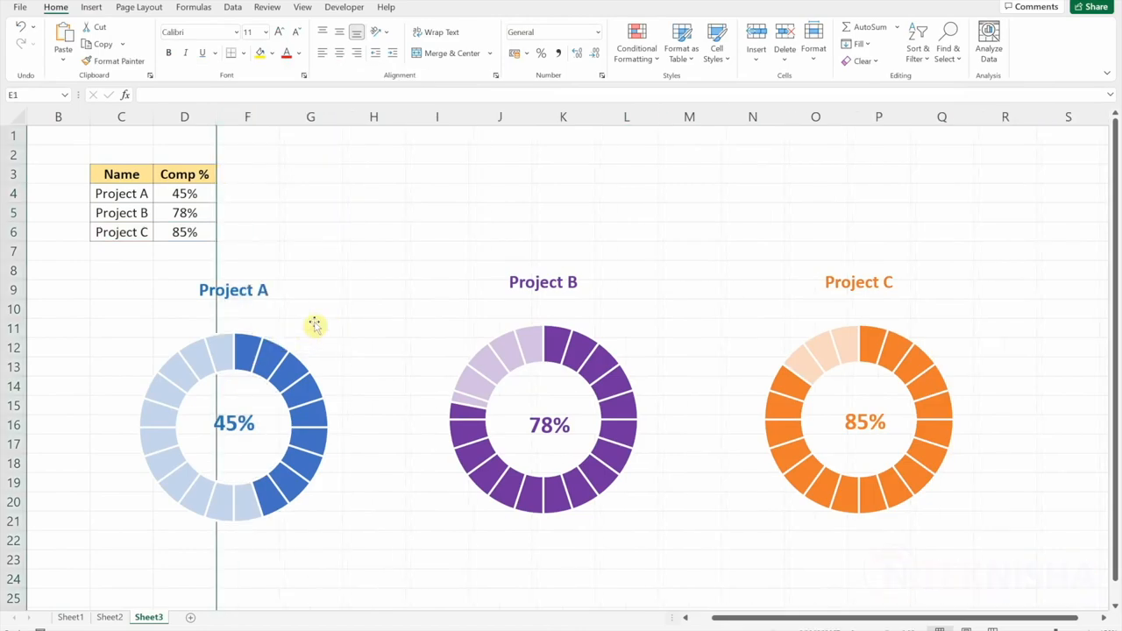
- Enter completion values 50%, 85% and 95% in D4, D5 and D6
left_click(562, 191)
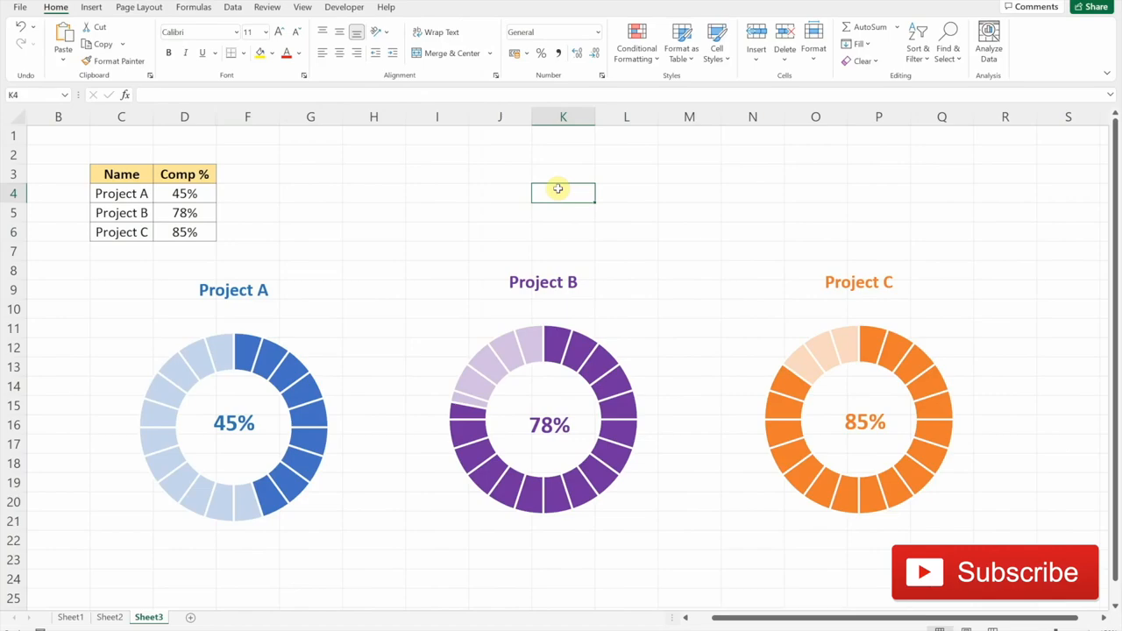
left_click(184, 193)
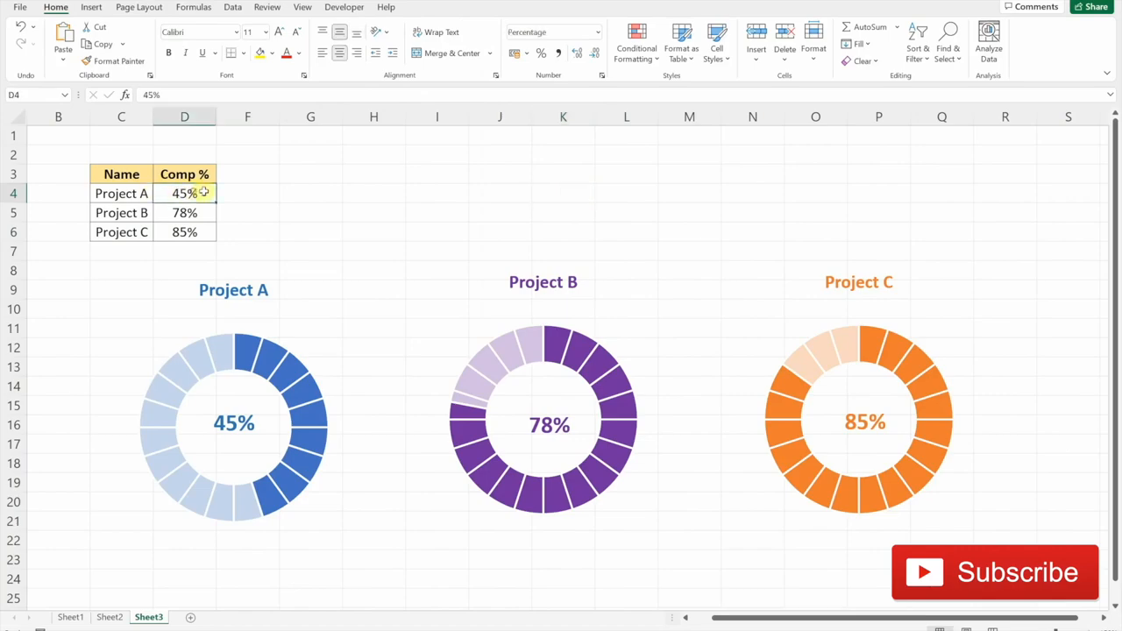
mouse_move(279, 201)
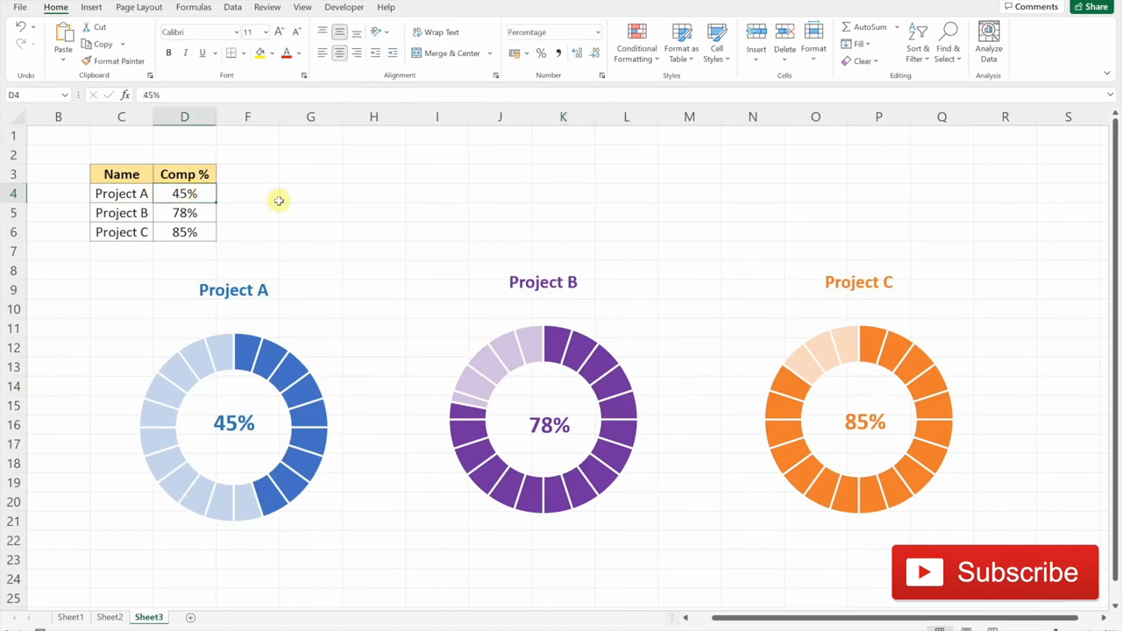
type("50%")
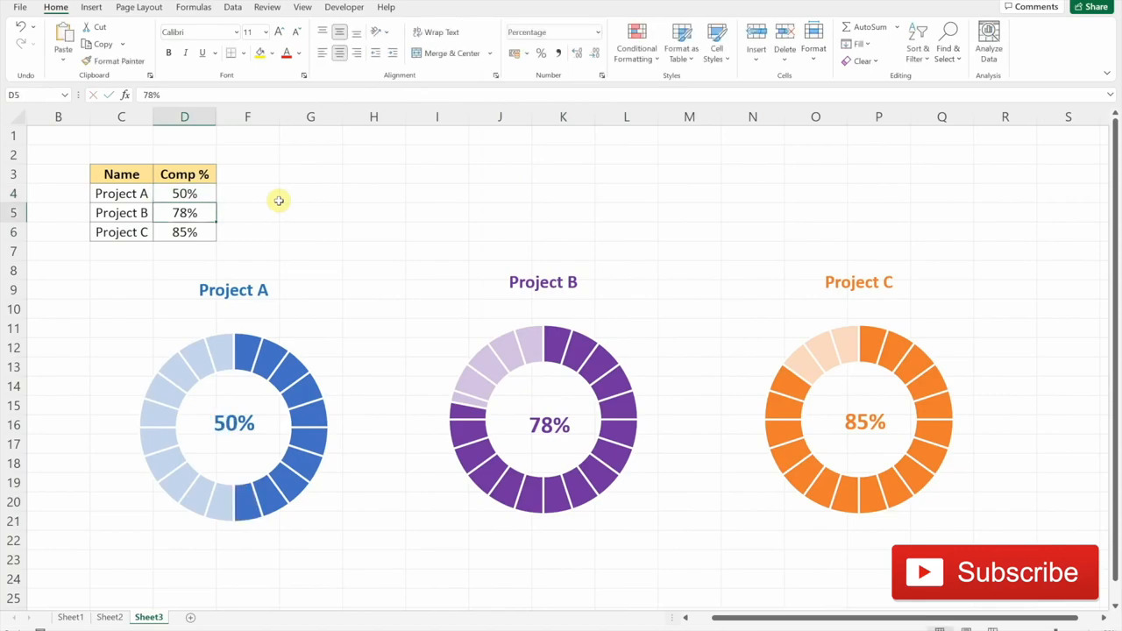
mouse_move(178, 510)
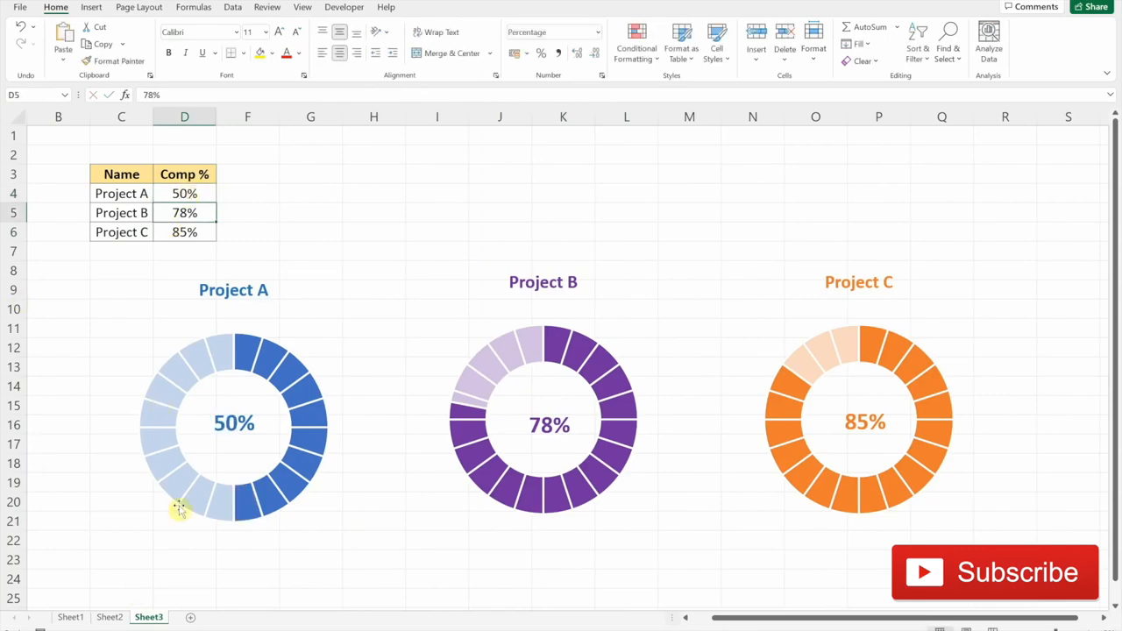
mouse_move(280, 417)
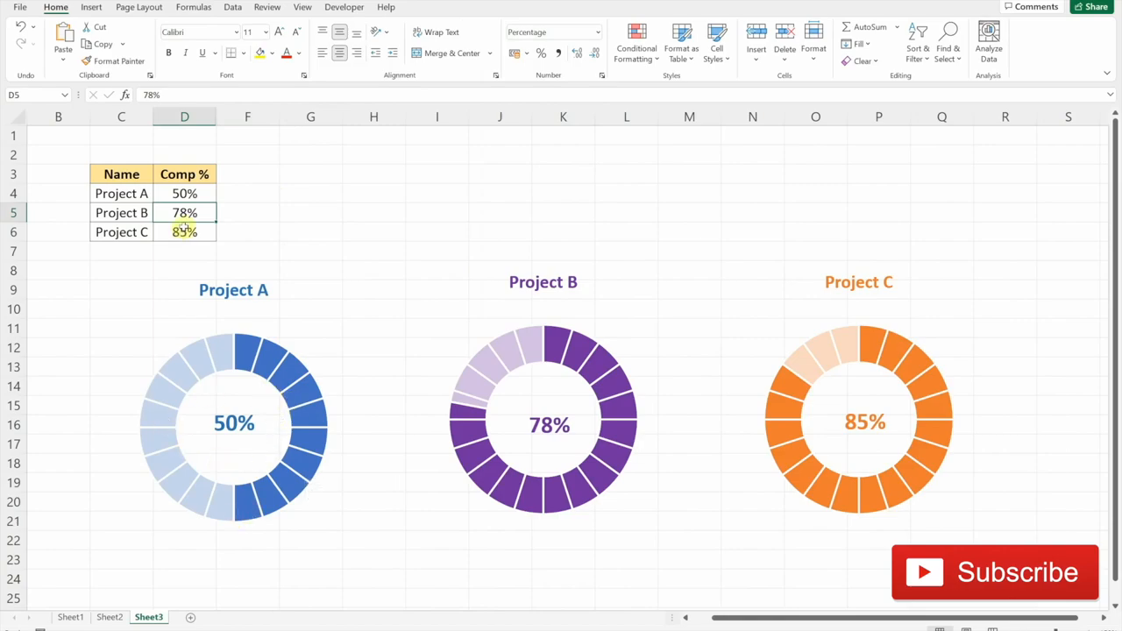
type("85%")
left_click(184, 232)
type("95")
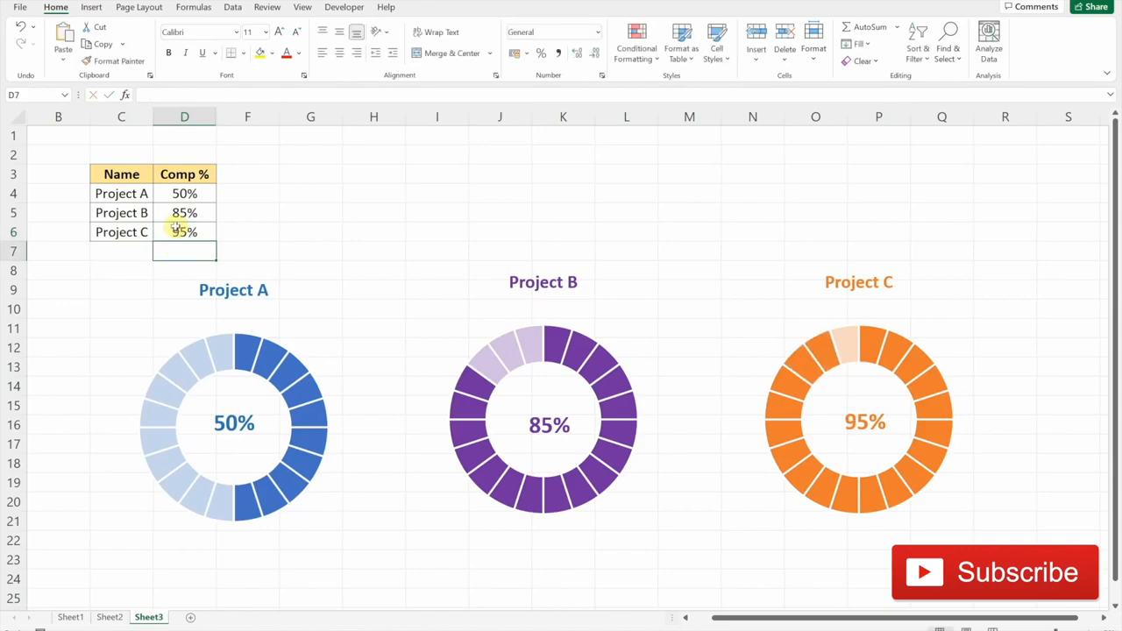
mouse_move(922, 529)
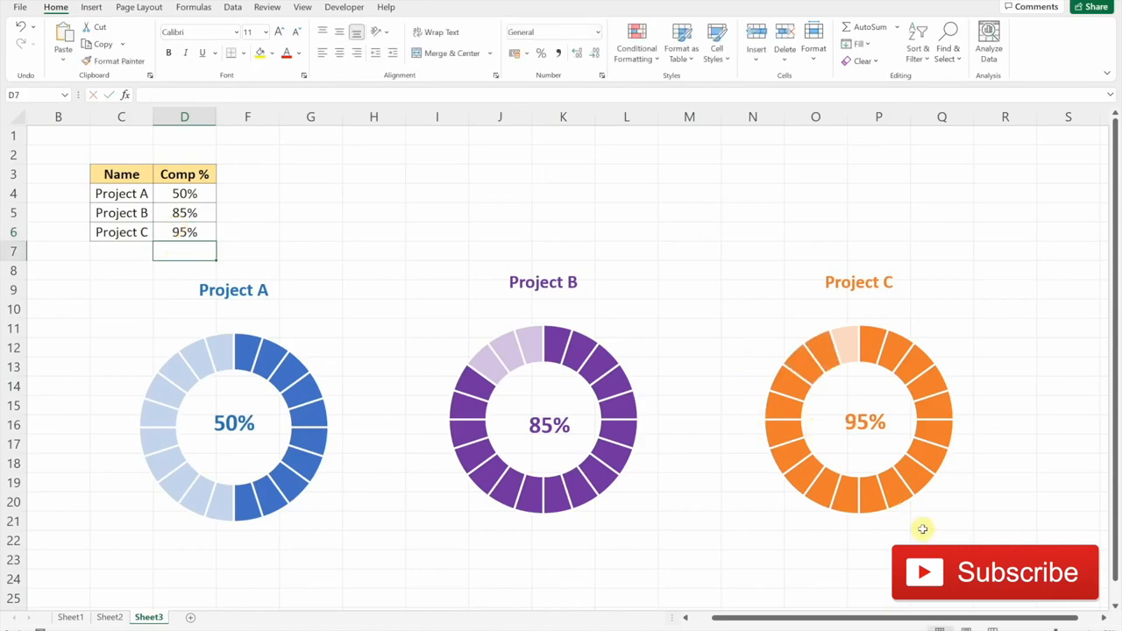